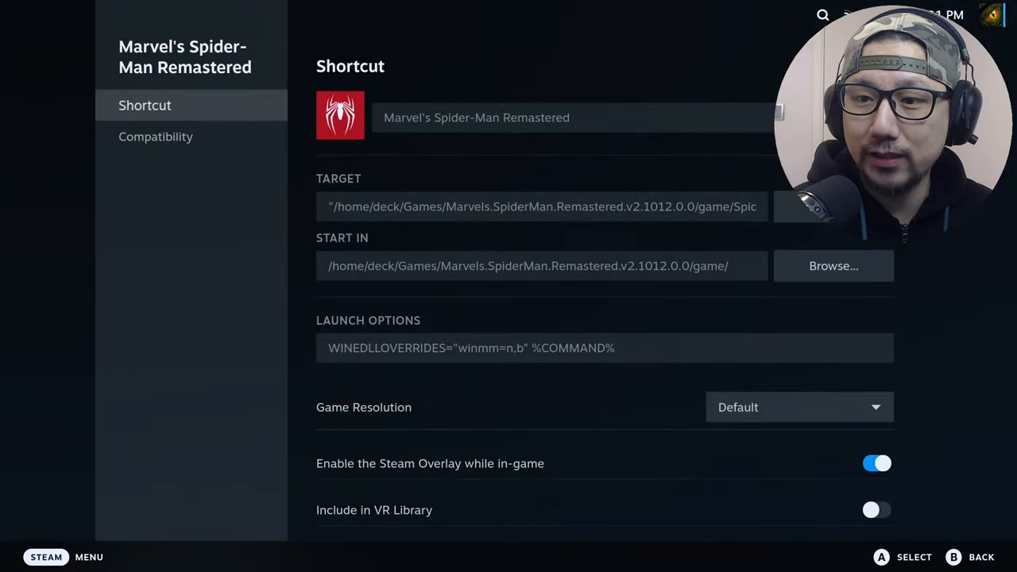
Close the Spider-Man Remastered and Miles Morales shortcut properties after checking their Lutris launch options
click(544, 206)
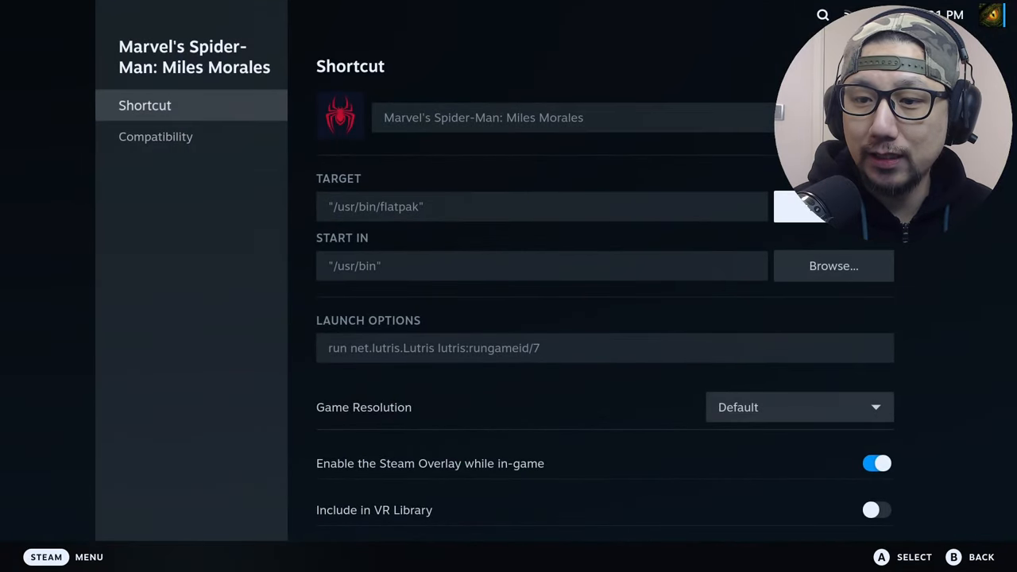
click(604, 348)
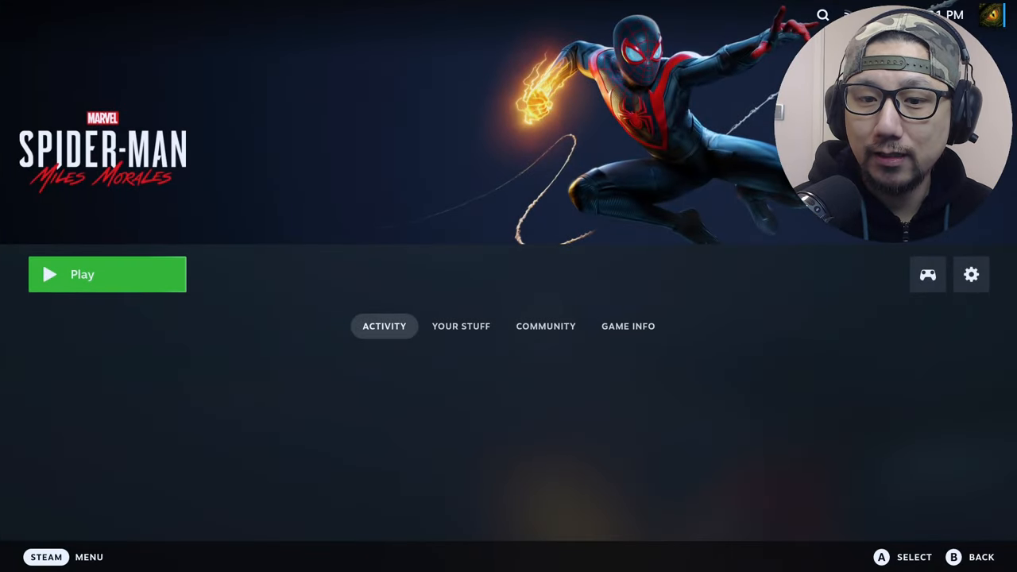
Launch Miles Morales and dismiss the no-graphics-card and outdated-driver warnings to reach the main menu
click(83, 274)
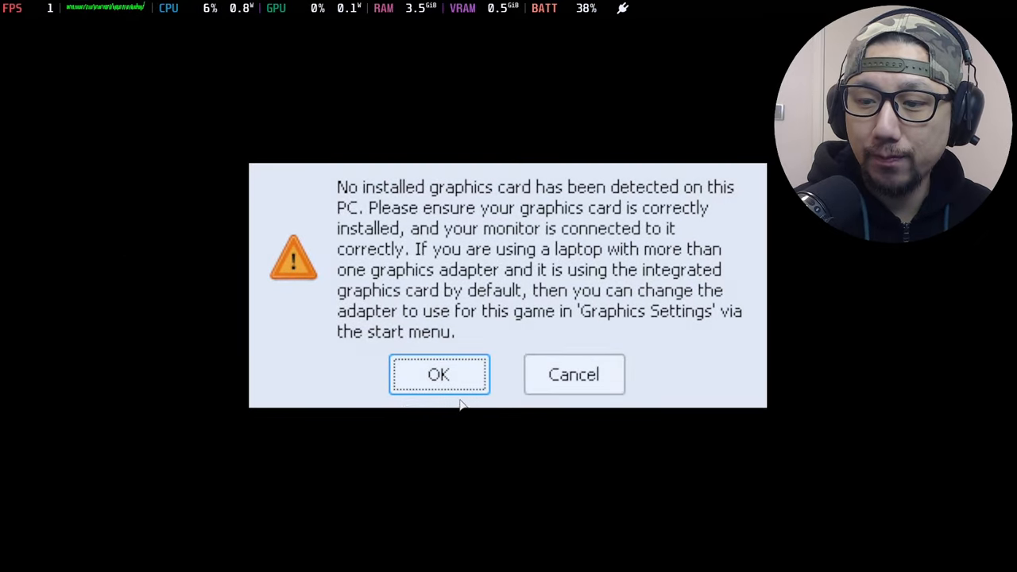
click(439, 375)
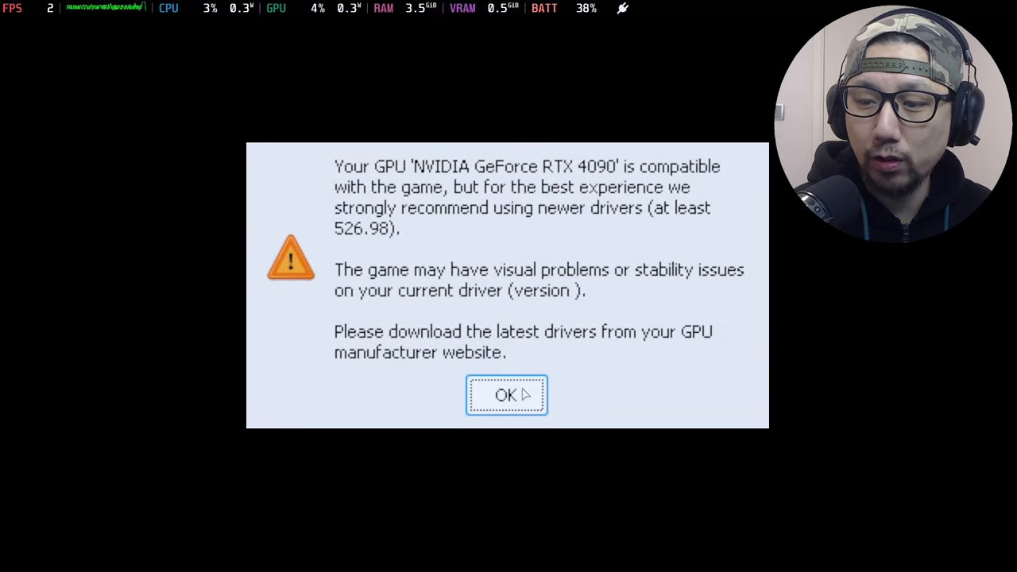
click(506, 394)
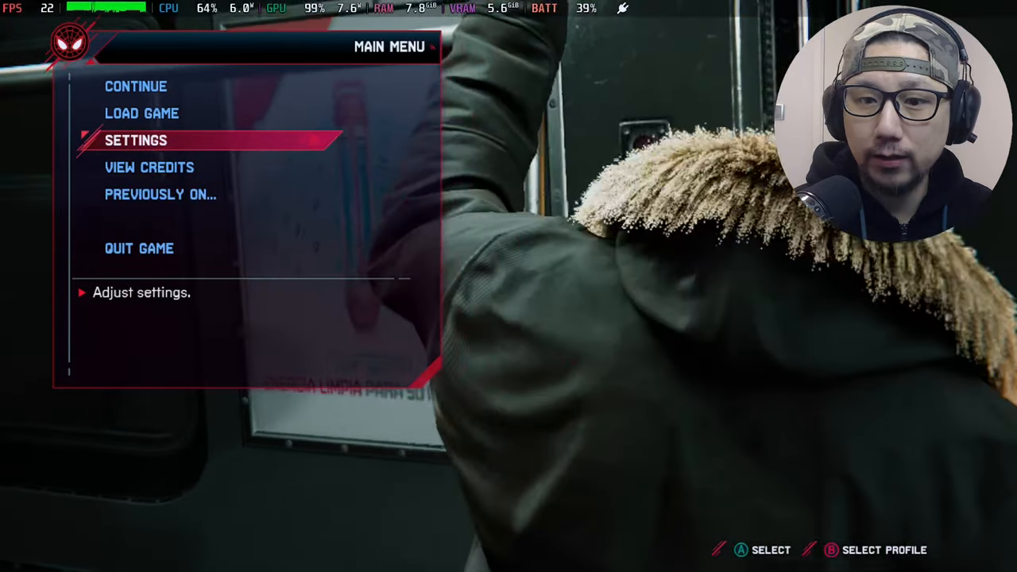
In Display and Graphics settings, switch Window Mode to Windowed and apply it
click(135, 139)
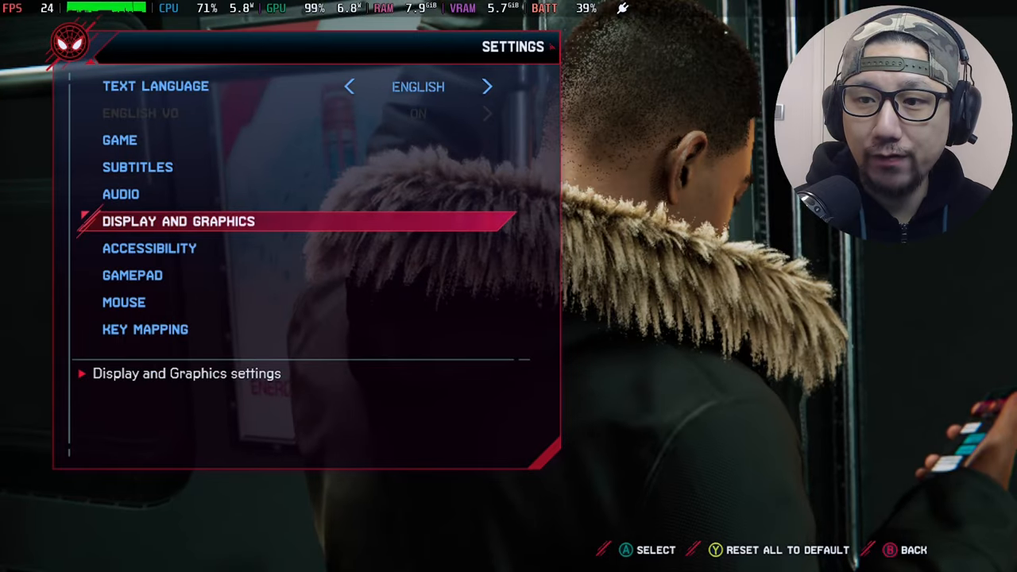
click(178, 221)
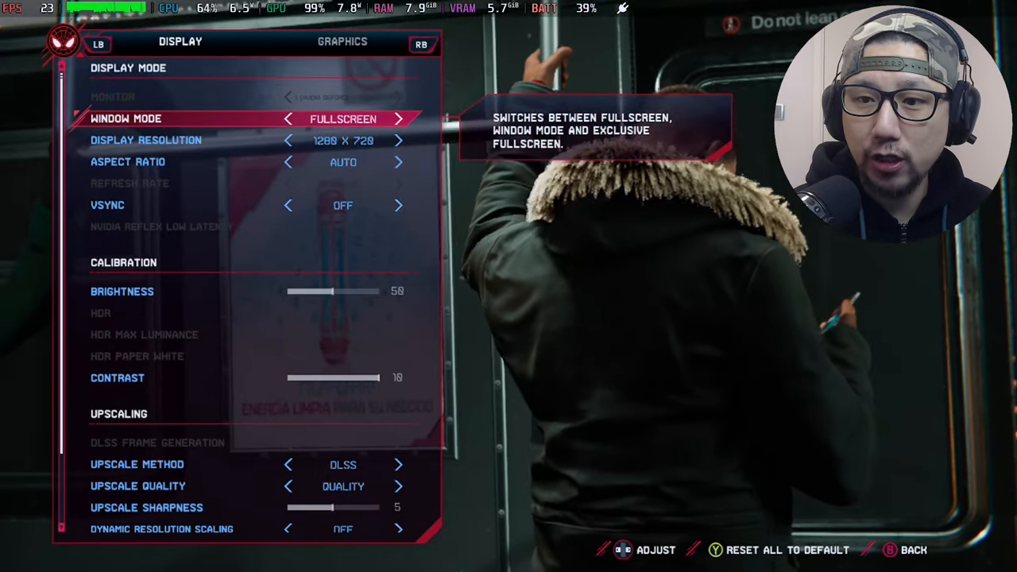
click(397, 117)
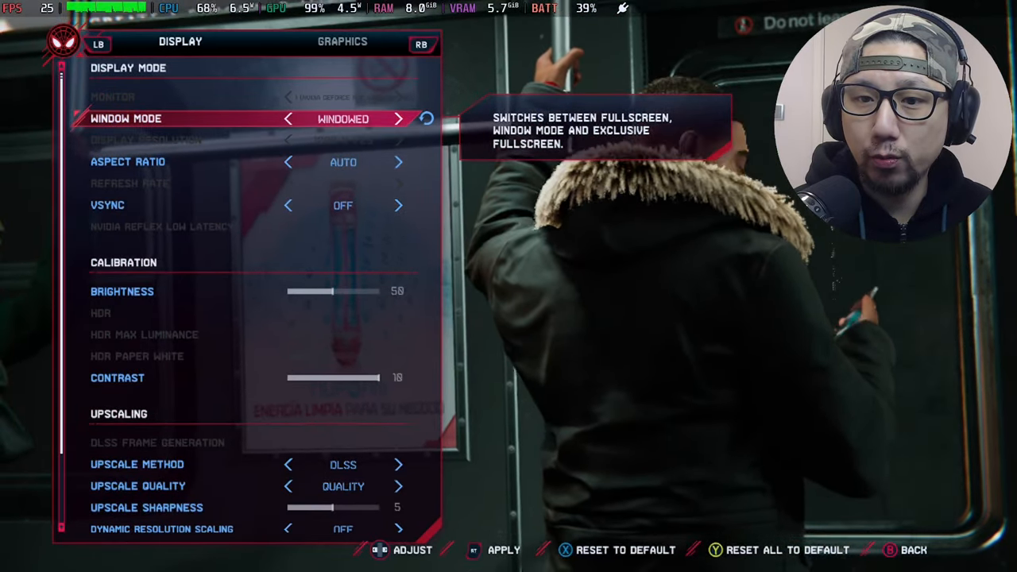
key(down)
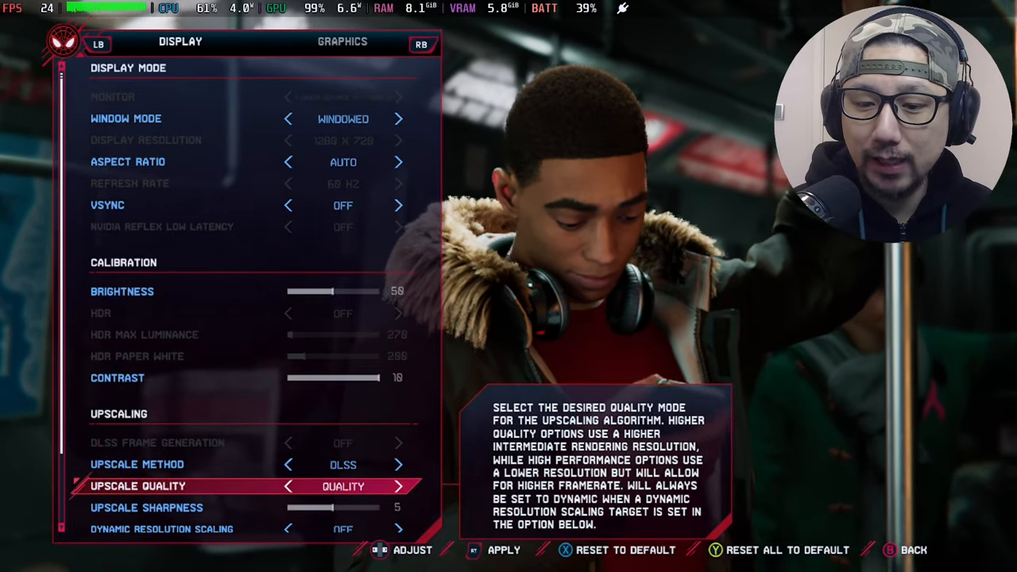
scroll(down, 3)
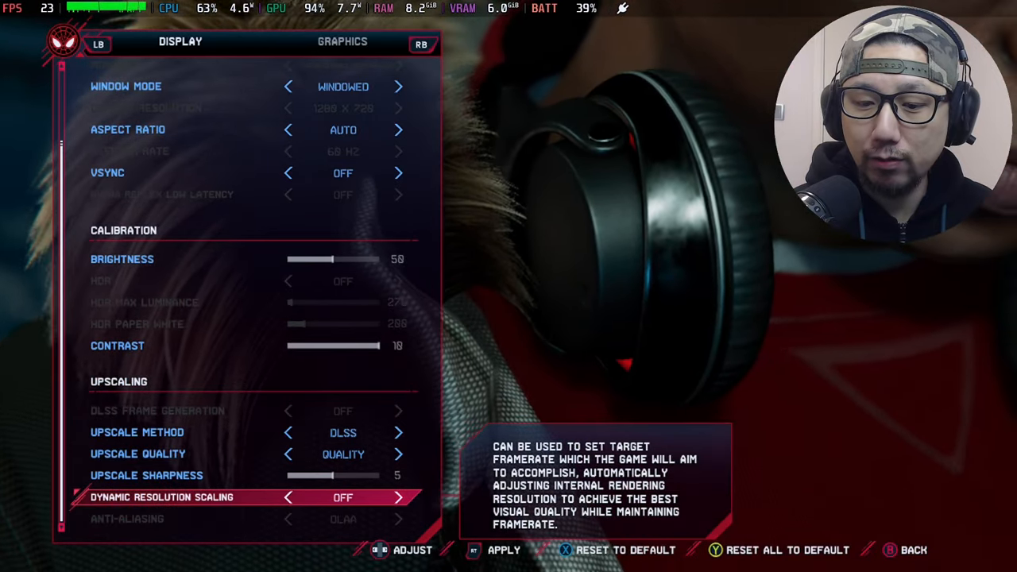
Review the Graphics page options, then bring up the Steam system menu over the game
click(343, 42)
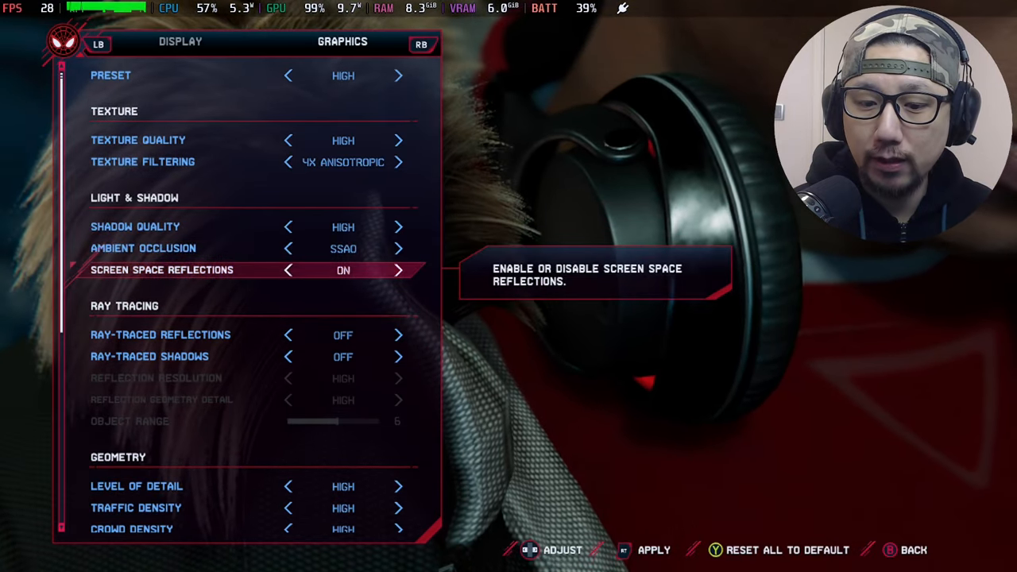
scroll(down, 3)
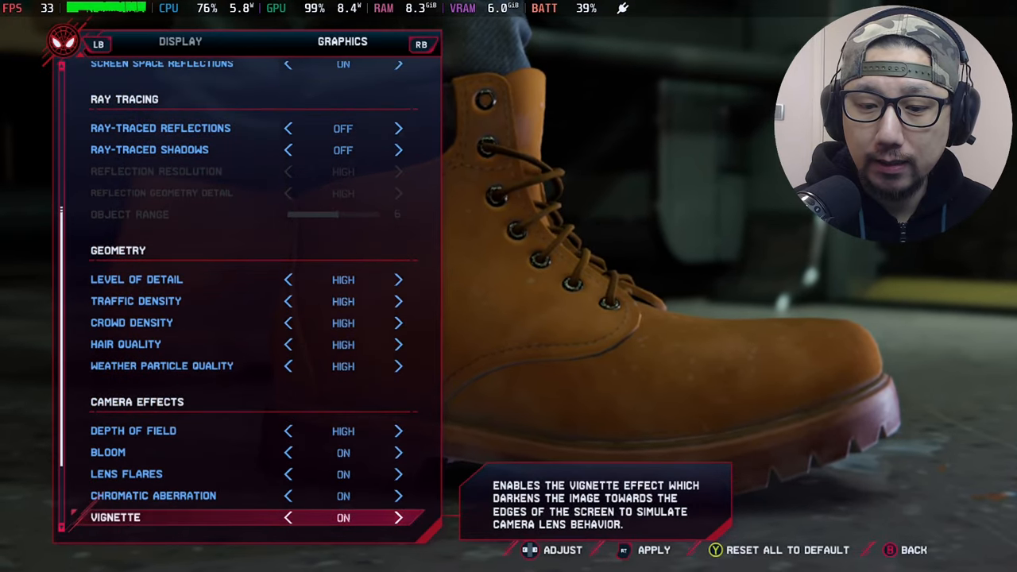
scroll(down, 3)
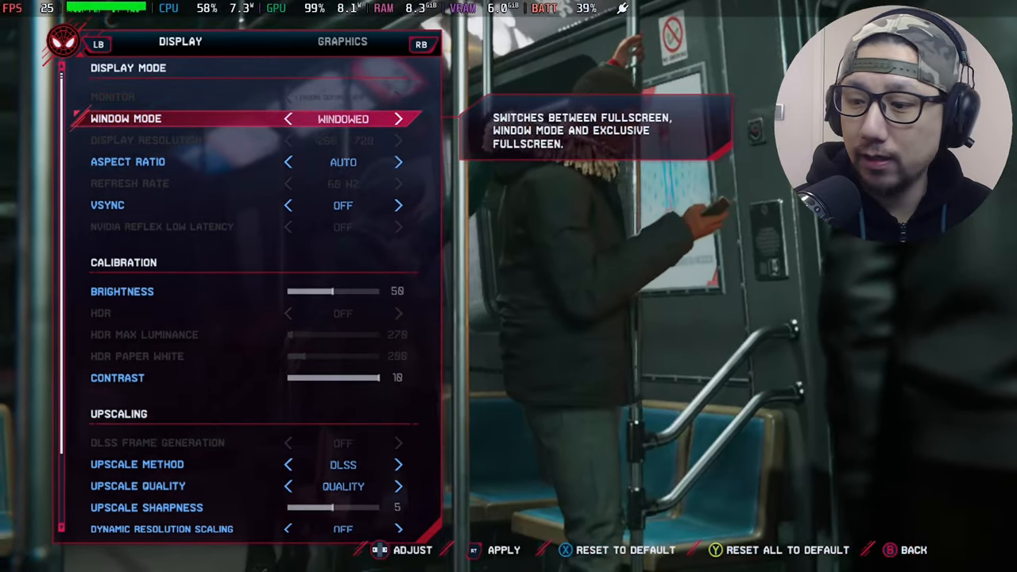
click(502, 550)
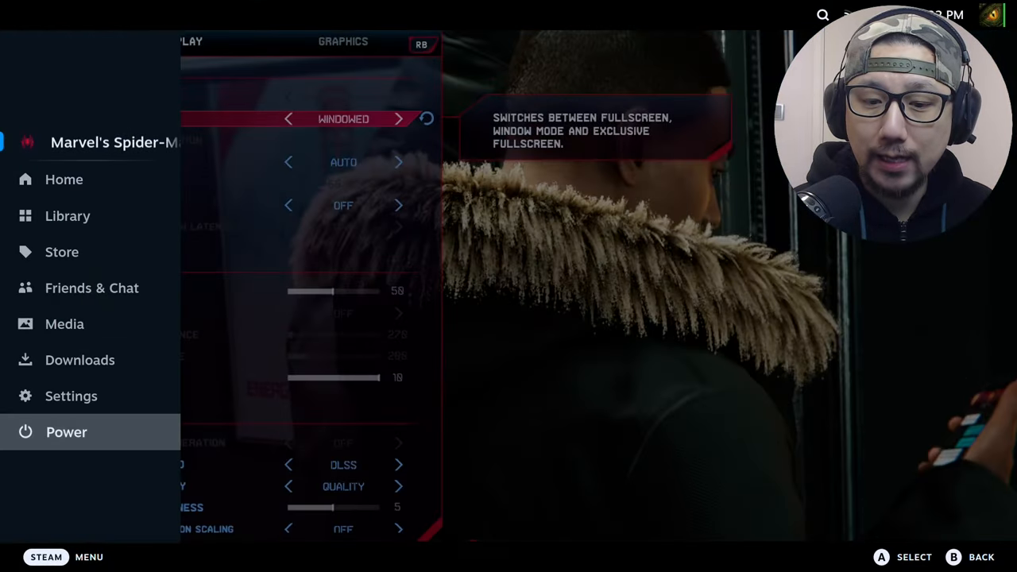
click(70, 395)
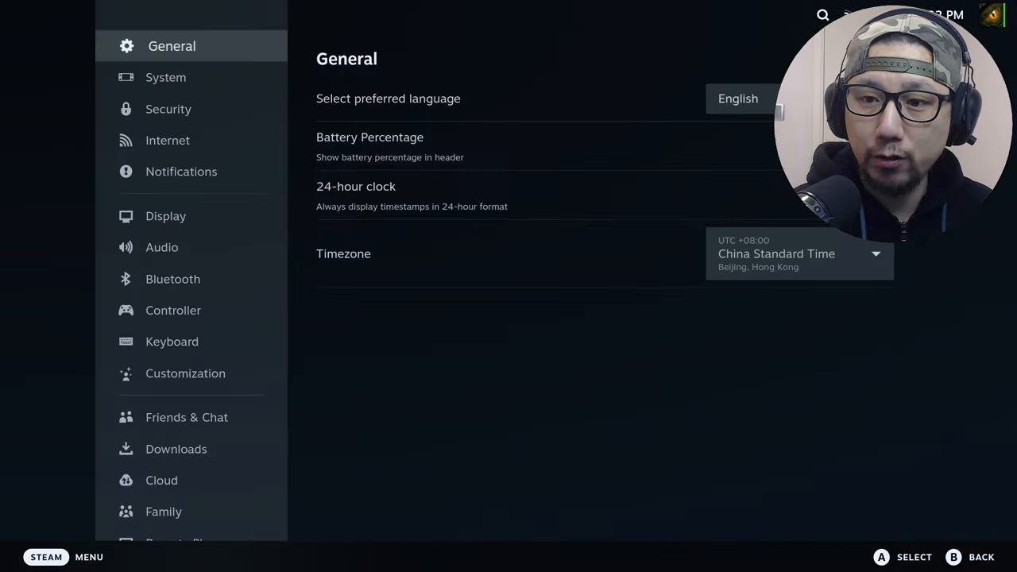
click(170, 76)
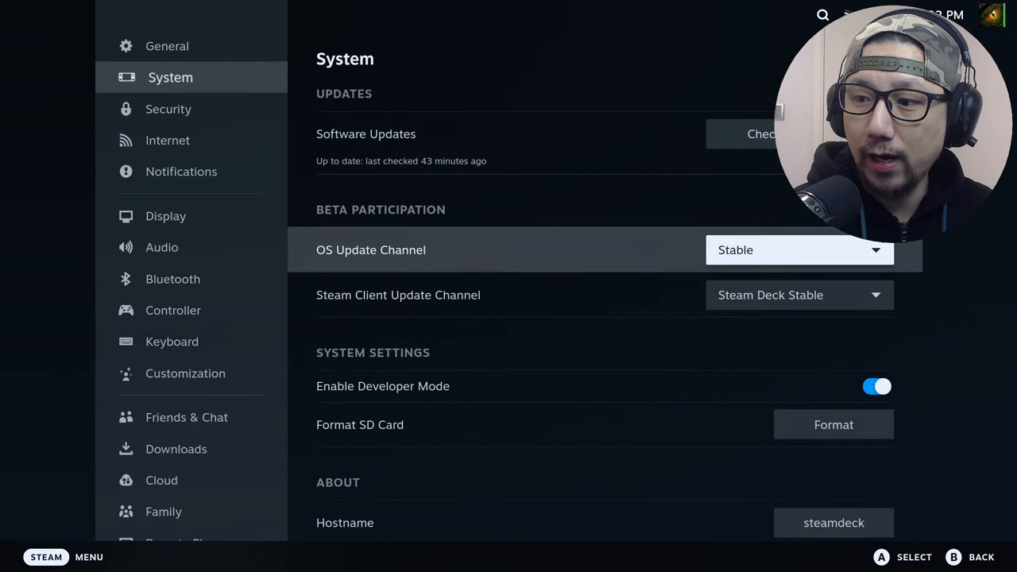
scroll(down, 3)
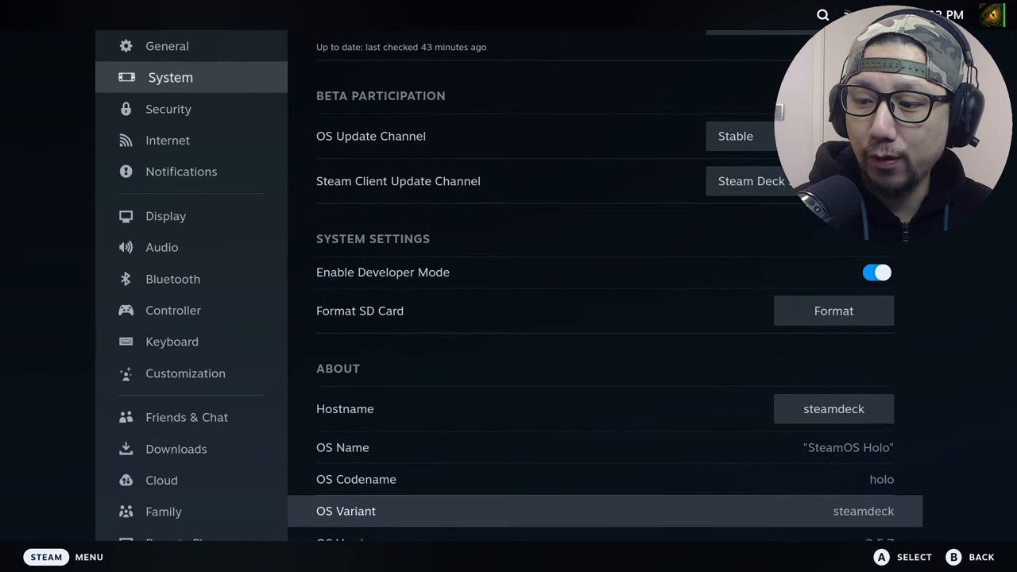
scroll(down, 3)
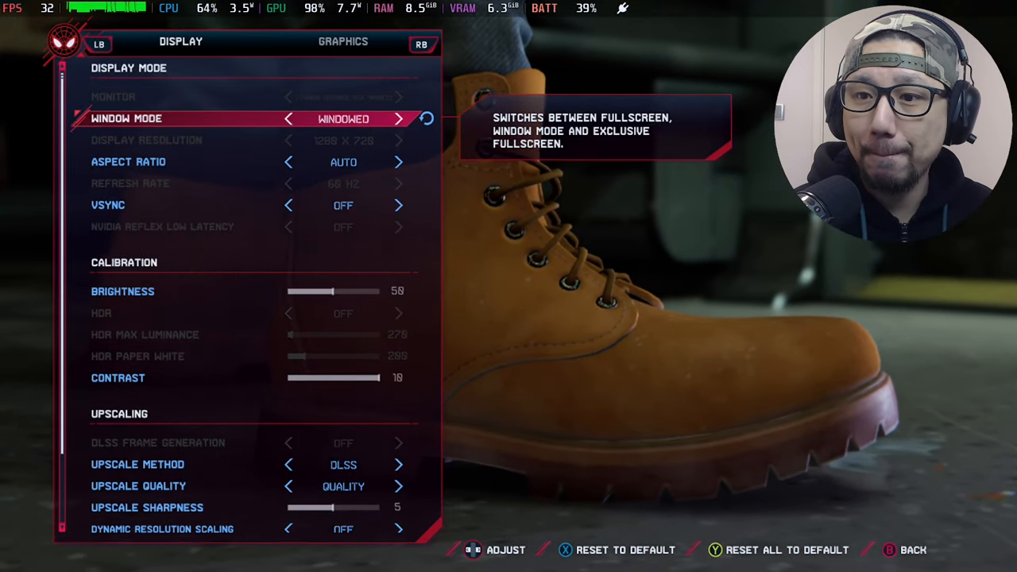
Back out to the settings list and scroll the Quick Access performance panel
key(B)
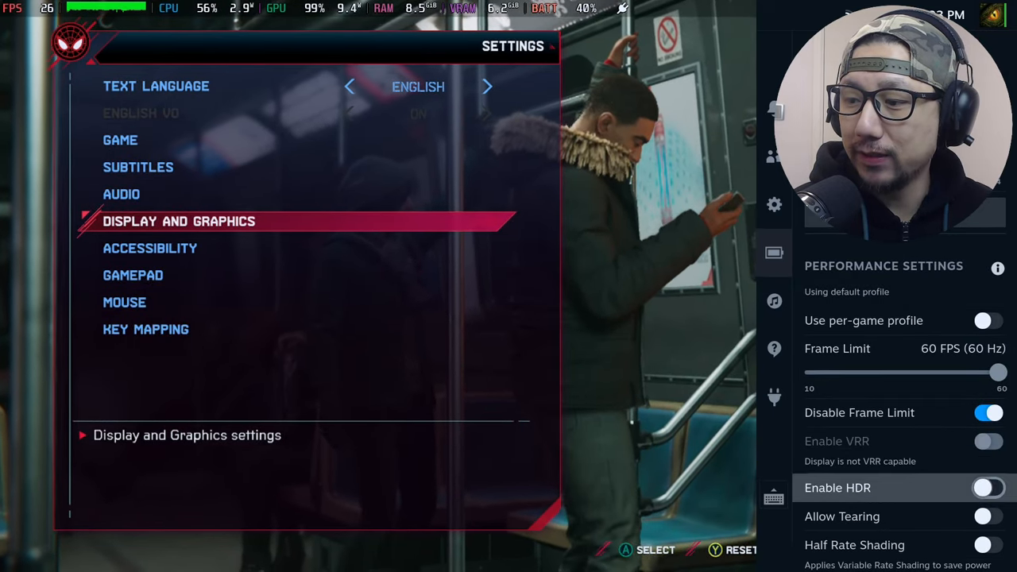
scroll(down, 3)
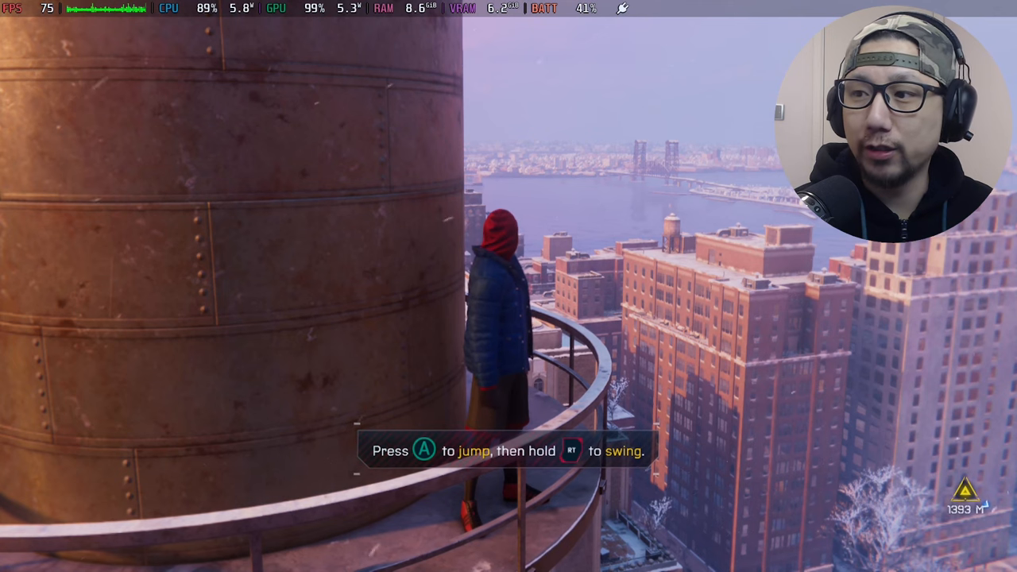
Exit the game to Desktop Mode and launch Chrome from the taskbar
key(steam)
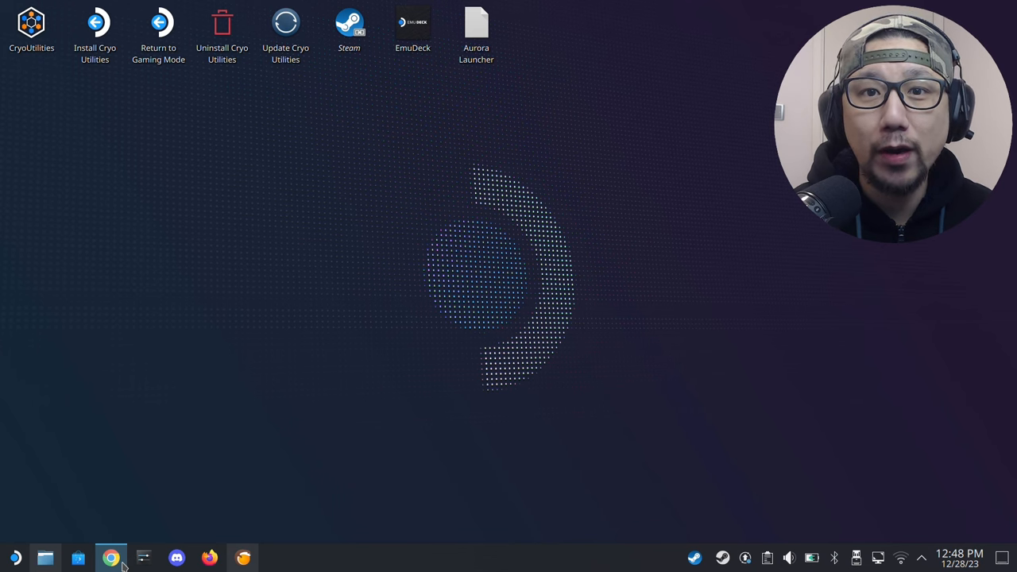
click(112, 557)
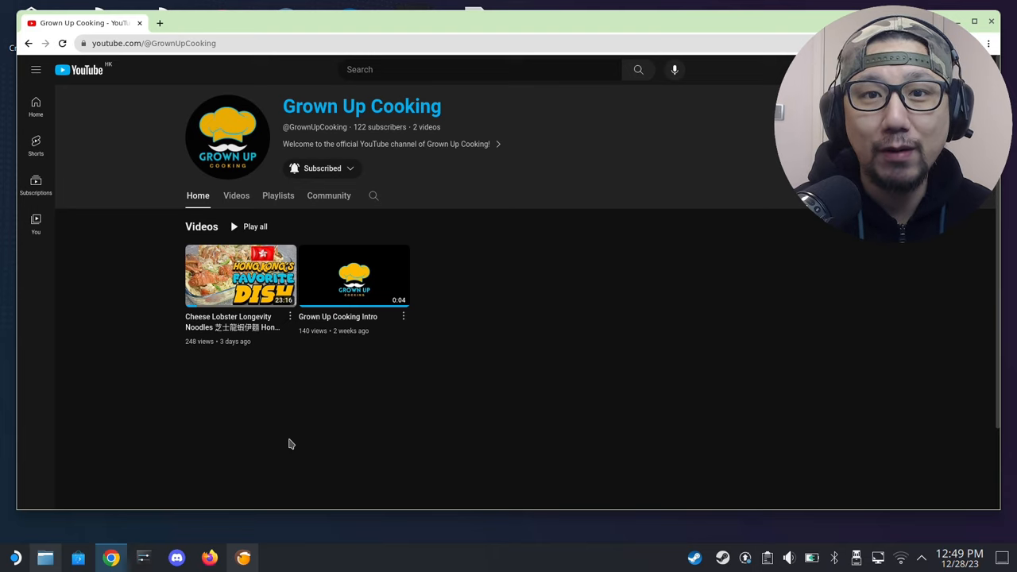
mouse_move(288, 439)
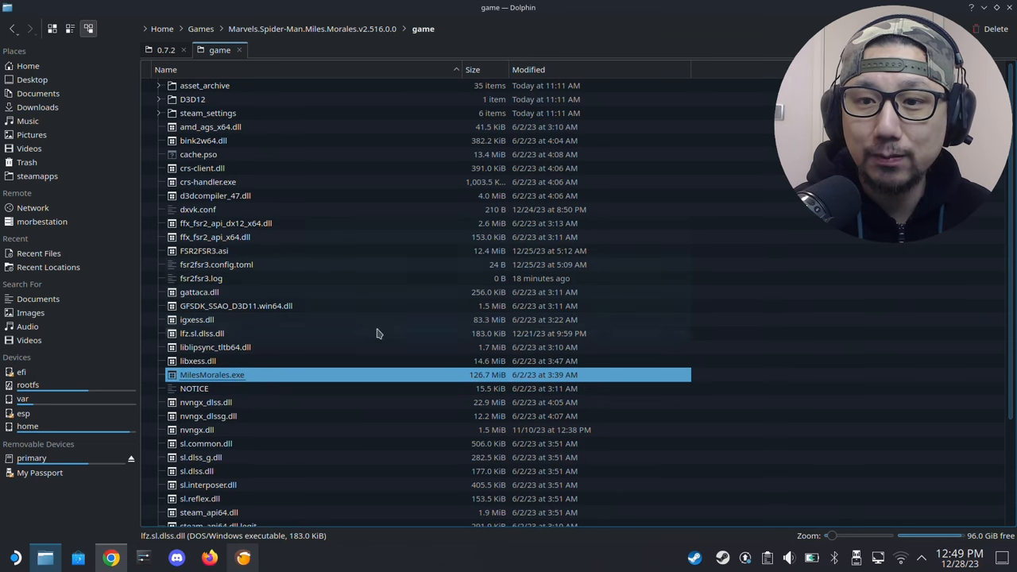
Navigate up to LukeFZ_Mods and into the FSR2FSR3 folder, selecting the 0.7.2 version folder
click(165, 49)
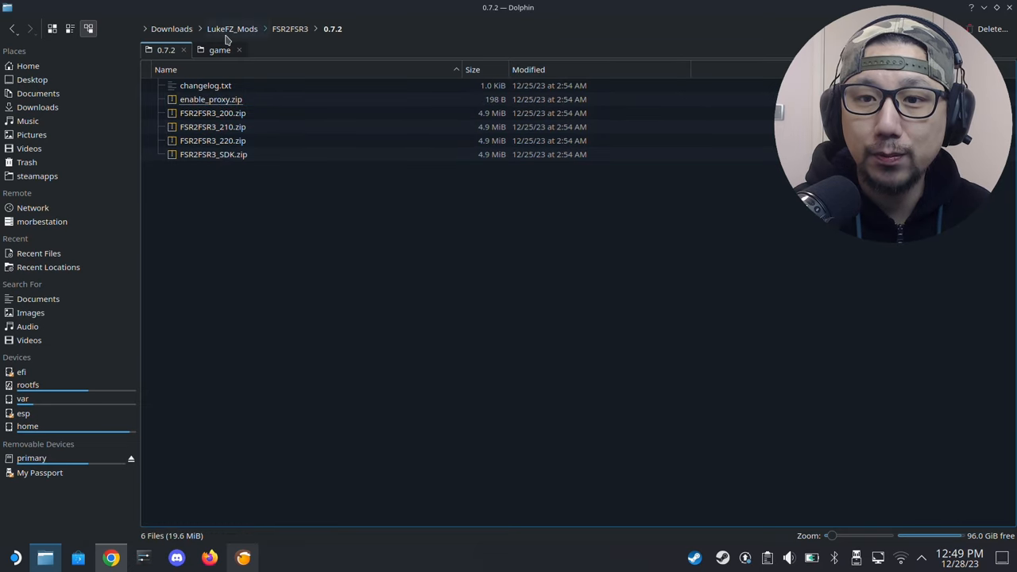
click(232, 29)
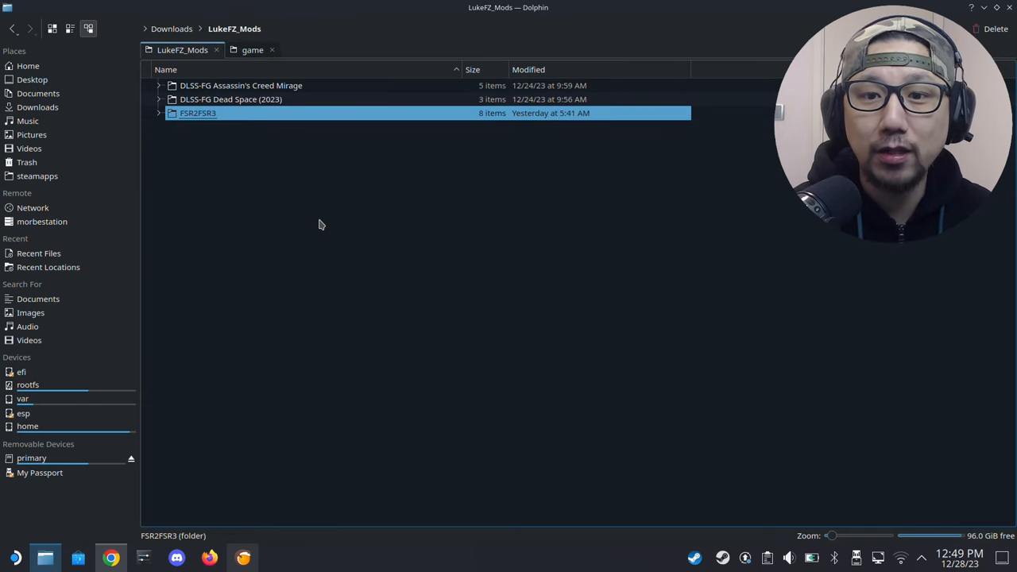
mouse_move(271, 195)
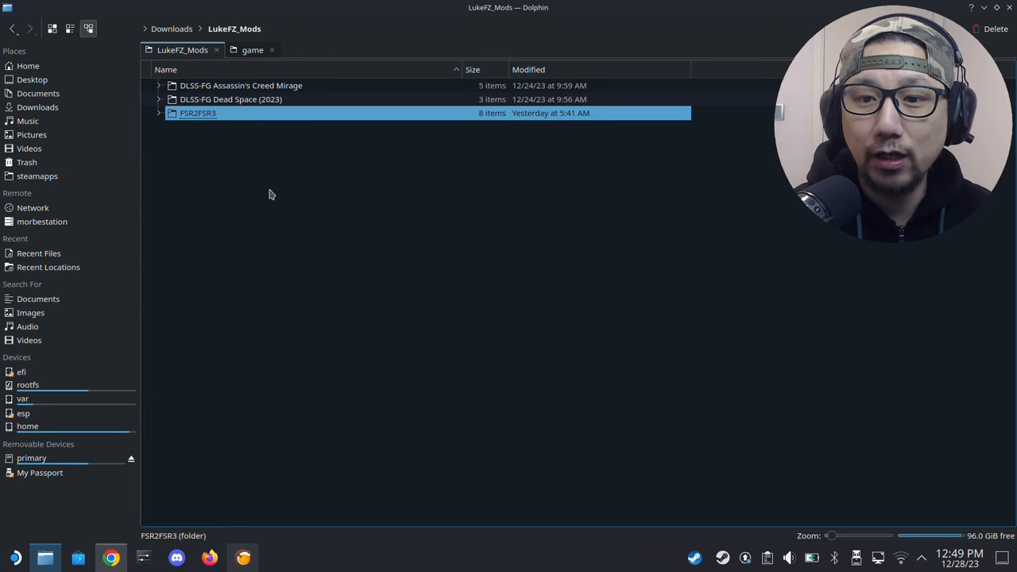
double_click(197, 113)
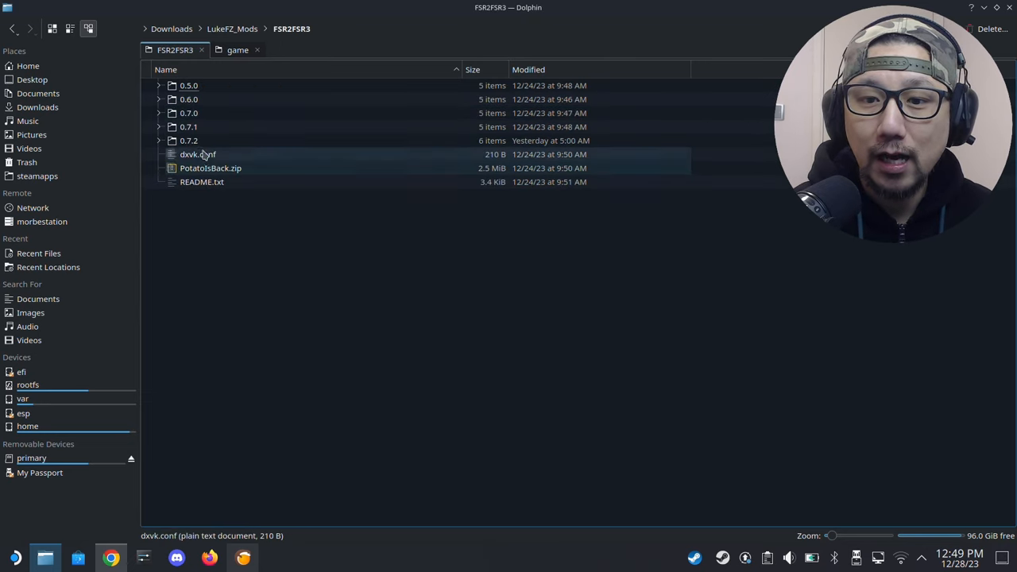
click(187, 140)
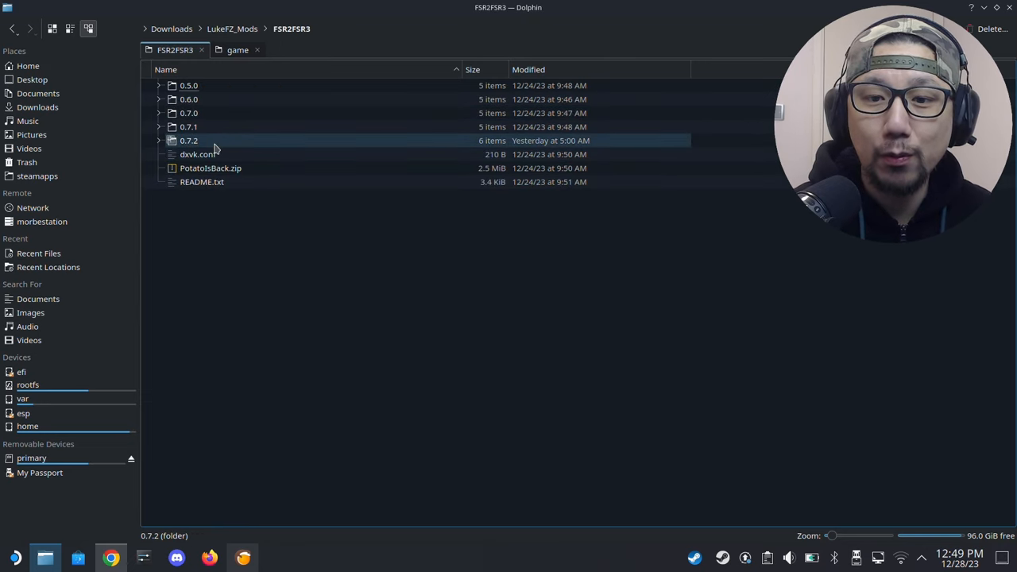
Extract FSR2FSR3_SDK.zip's five files, including winmm.dll and winmm.ini, into the game folder, replacing existing ones
double_click(188, 140)
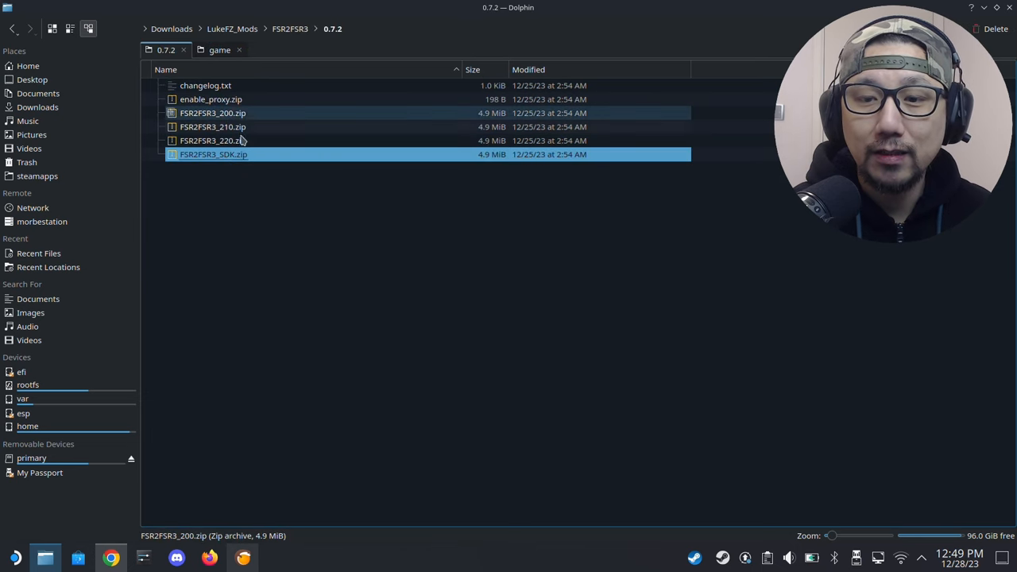
double_click(213, 154)
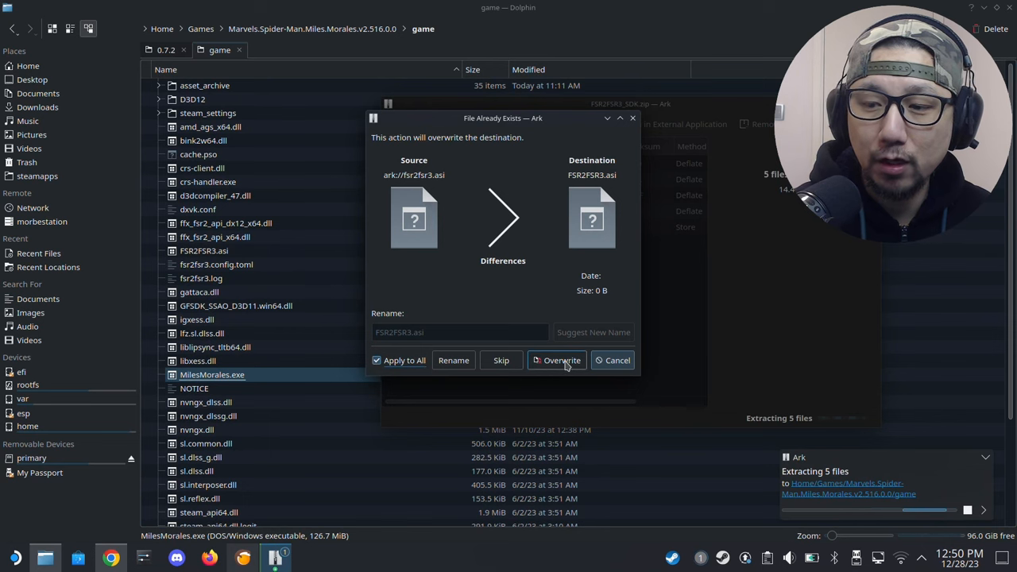
click(556, 360)
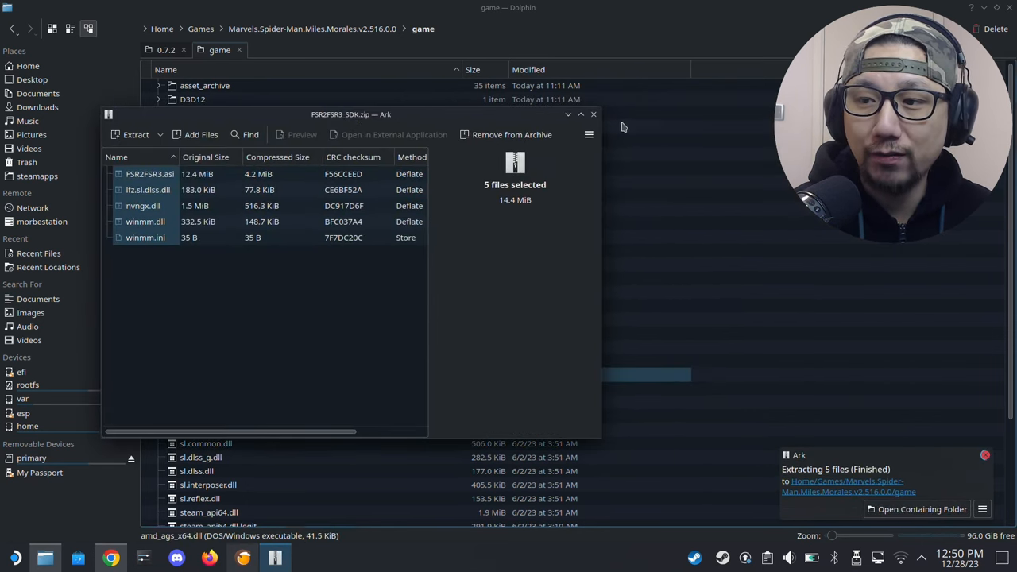
click(592, 115)
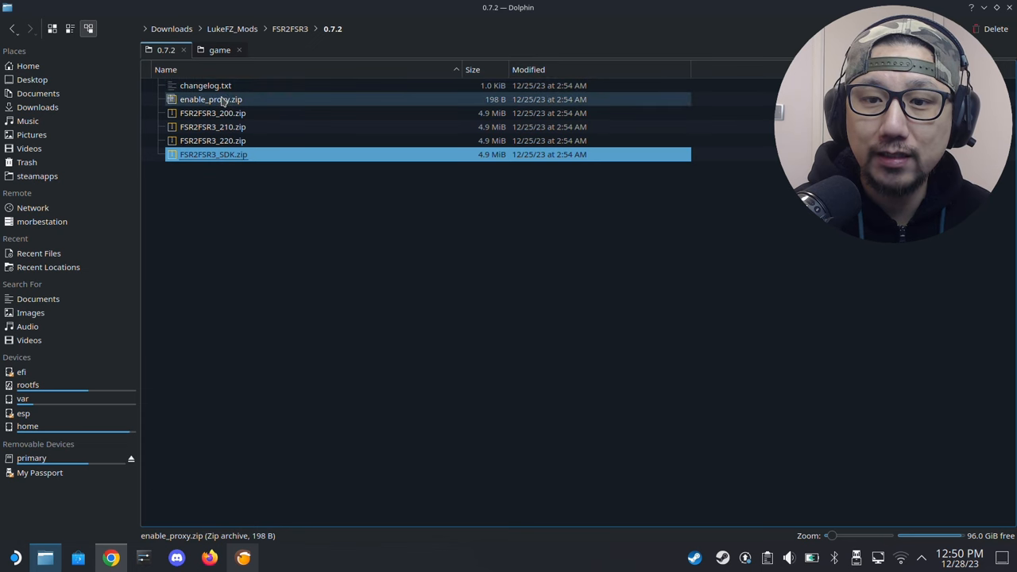
Extract enable_proxy.zip's fsr2fsr3.config.toml into the game folder, overwriting with Apply to All, then switch to Lutris
click(210, 98)
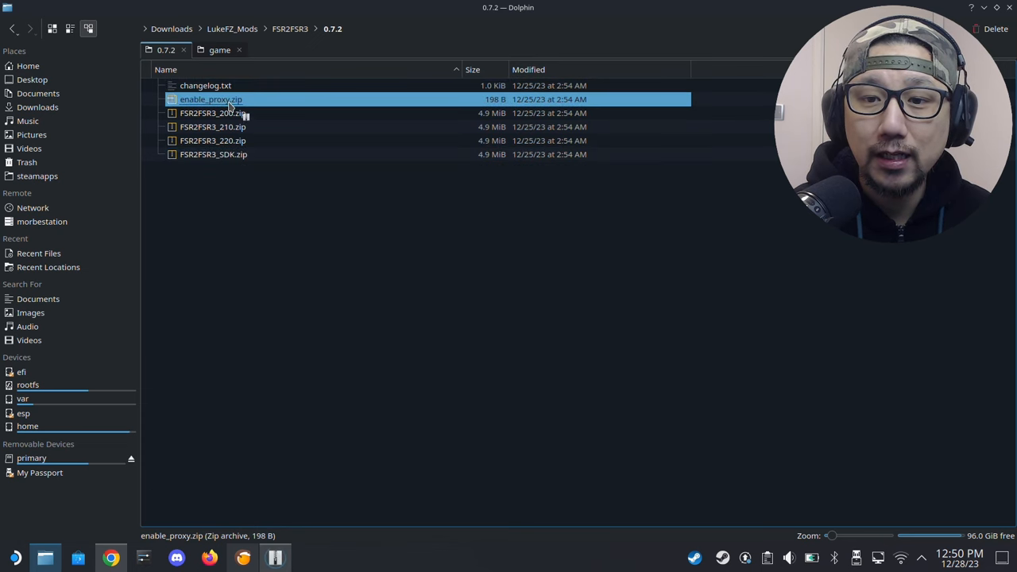
double_click(209, 98)
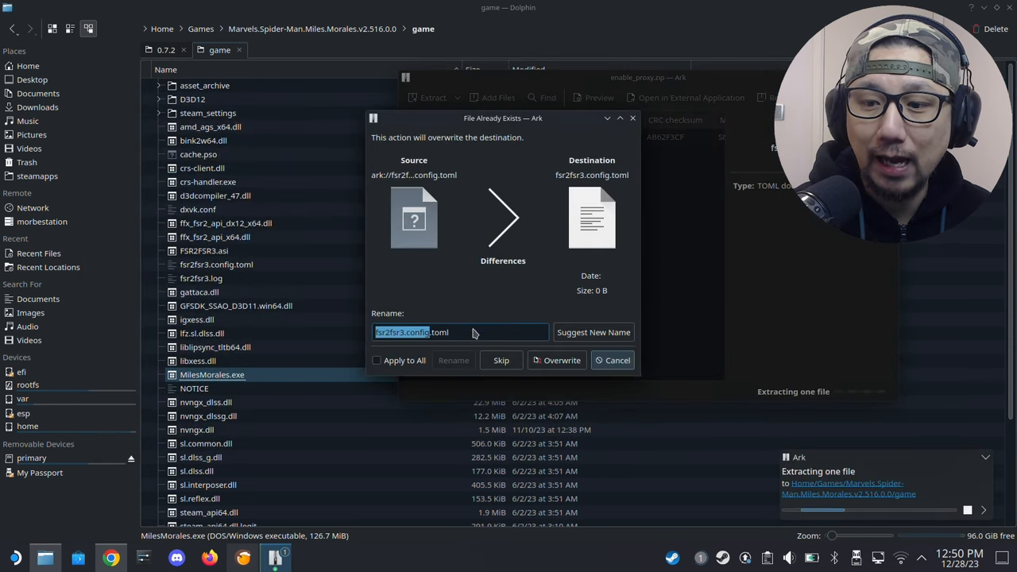
click(377, 359)
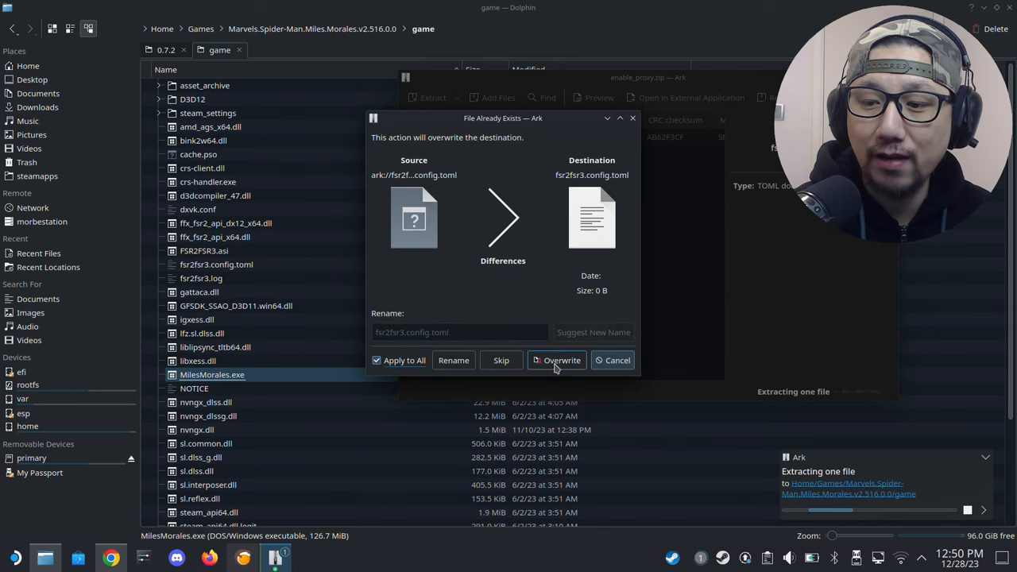
click(561, 359)
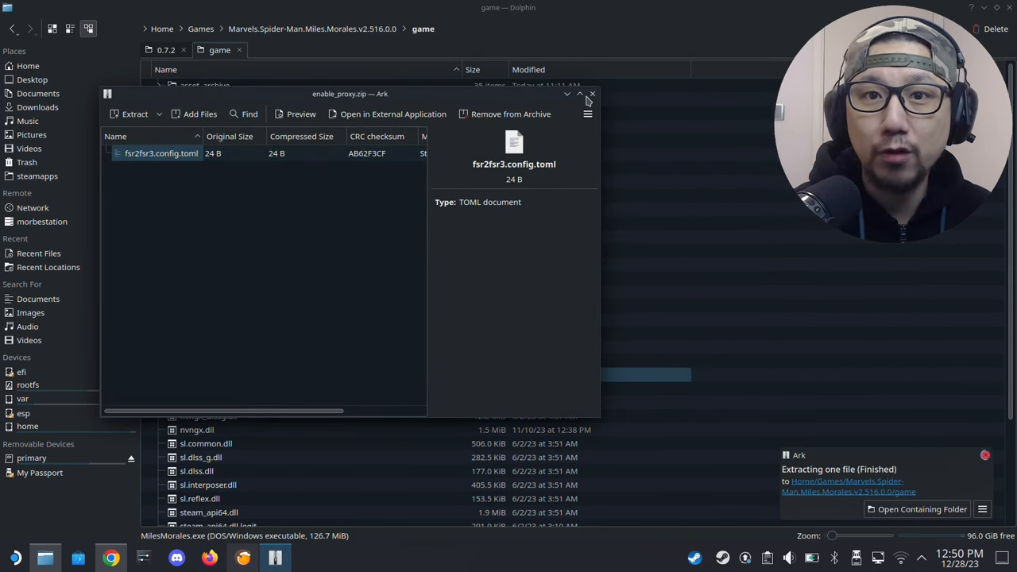
click(592, 94)
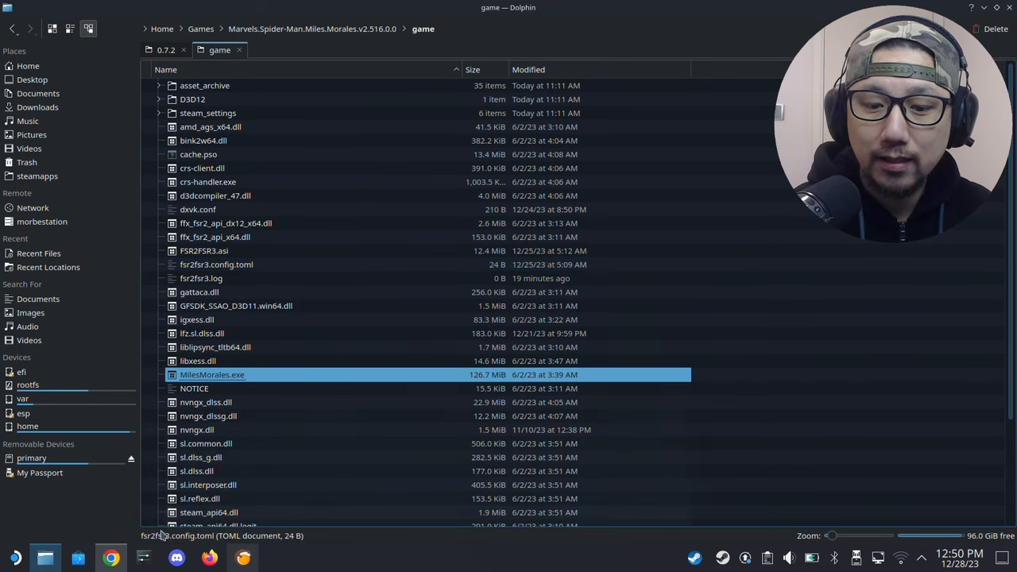
click(111, 556)
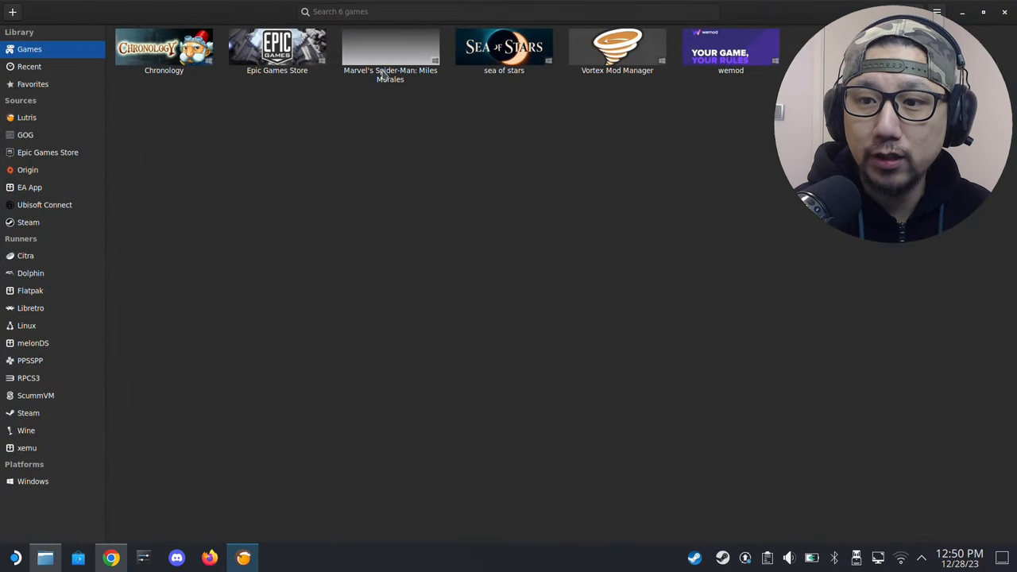
Add a locally installed game named Miles Morales Test with Wine as its runner
click(391, 51)
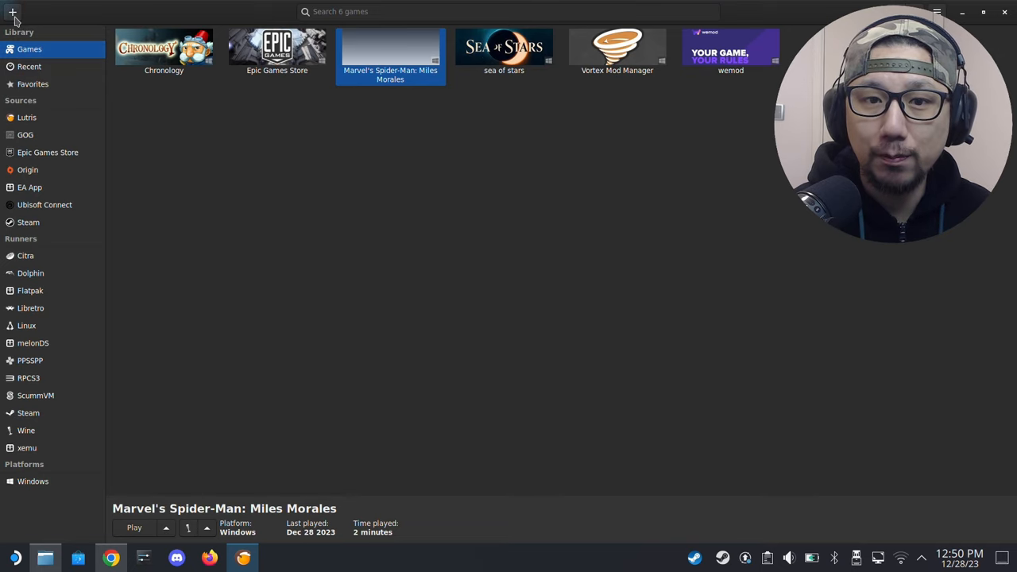
click(13, 13)
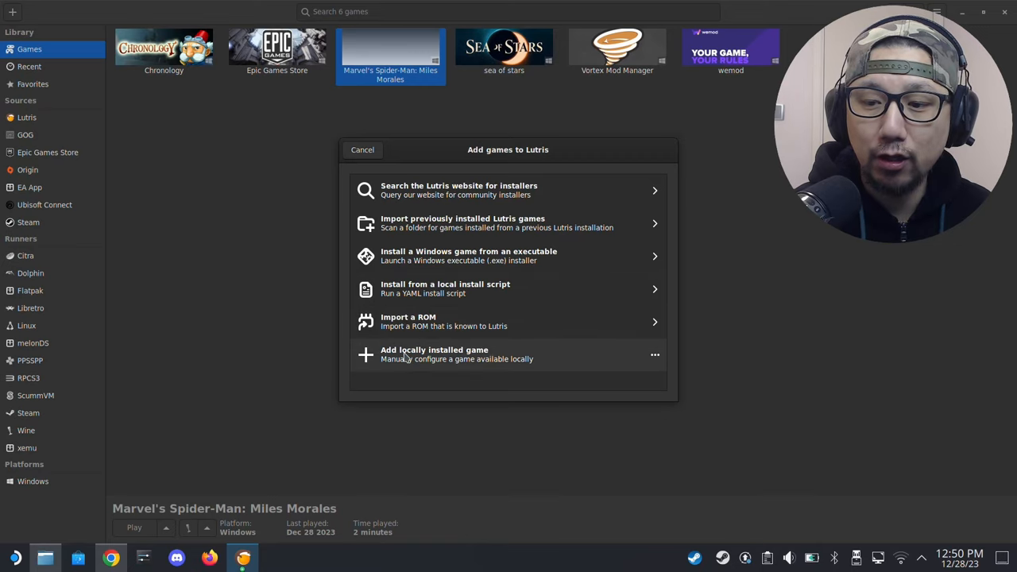
mouse_move(404, 347)
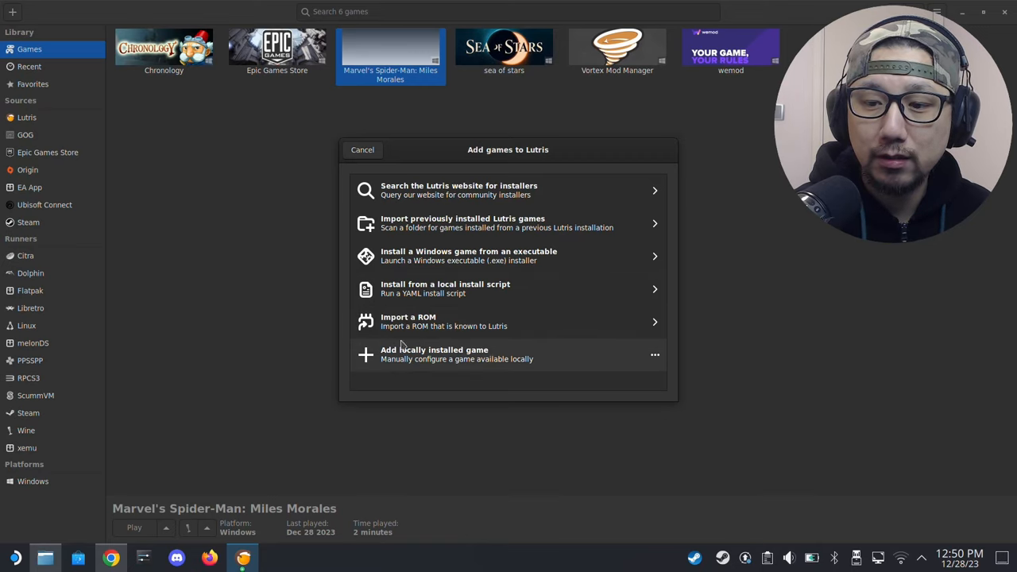
click(434, 353)
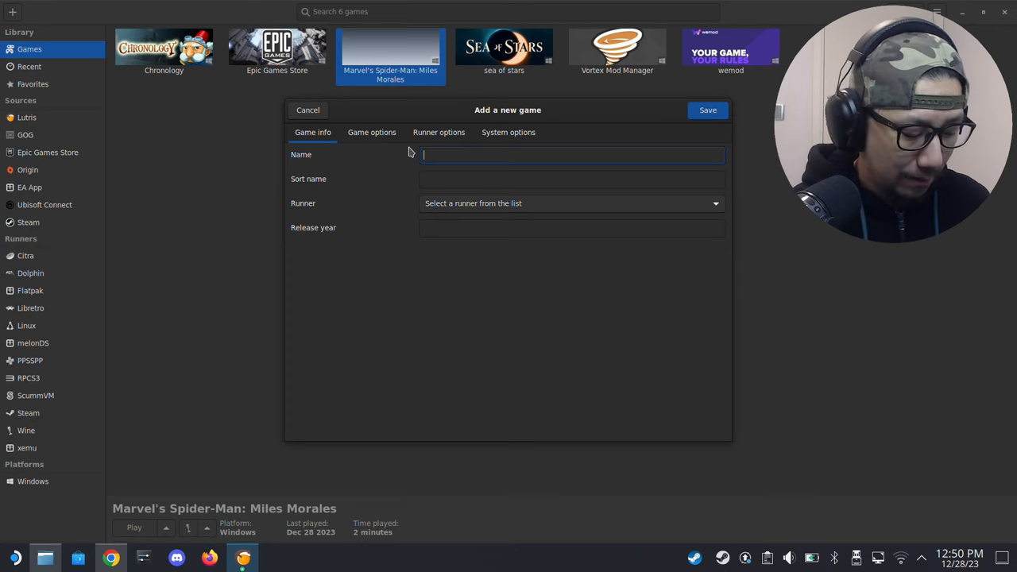
text(Miles Morales Test)
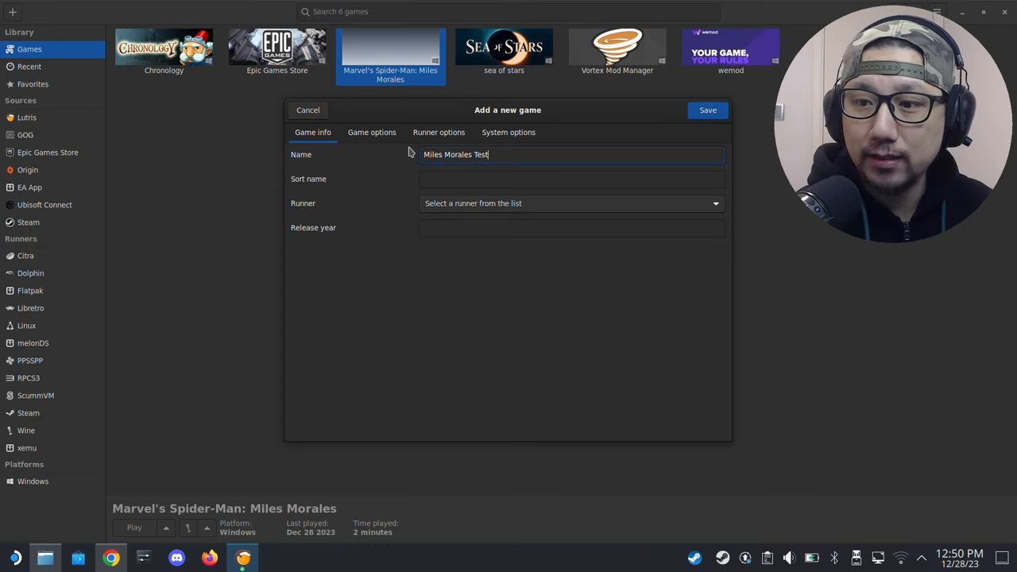
click(569, 204)
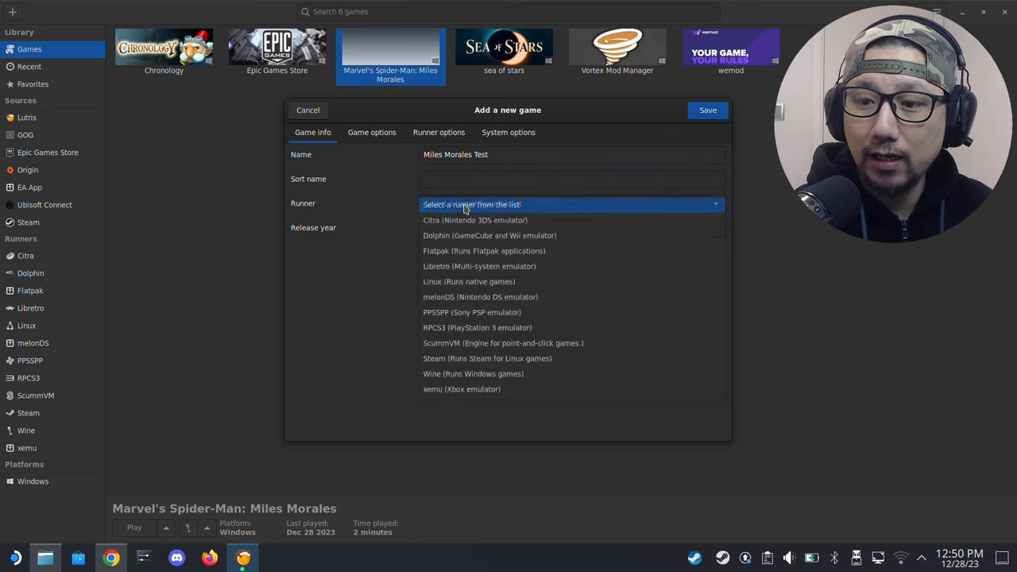
mouse_move(474, 373)
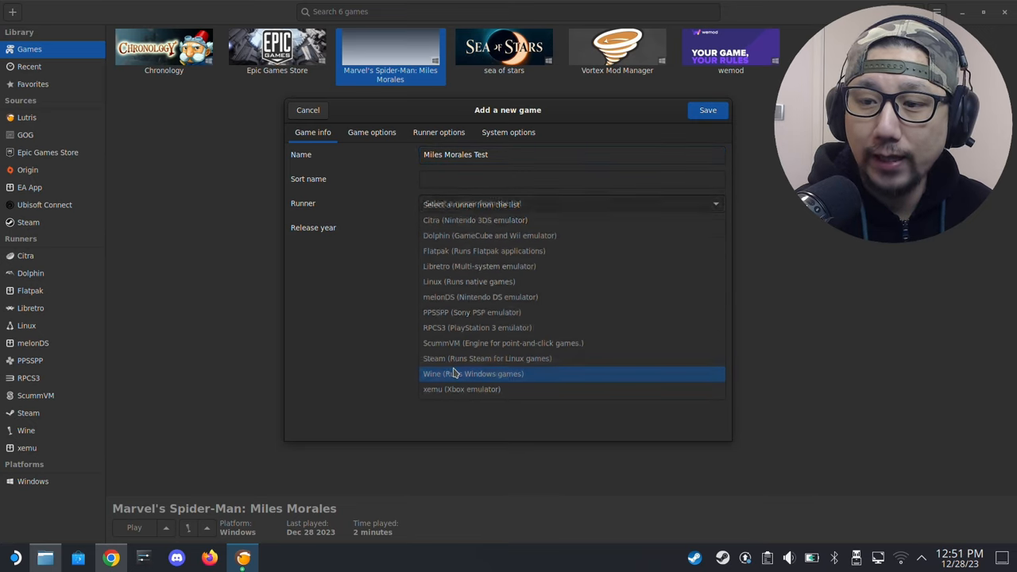
click(371, 132)
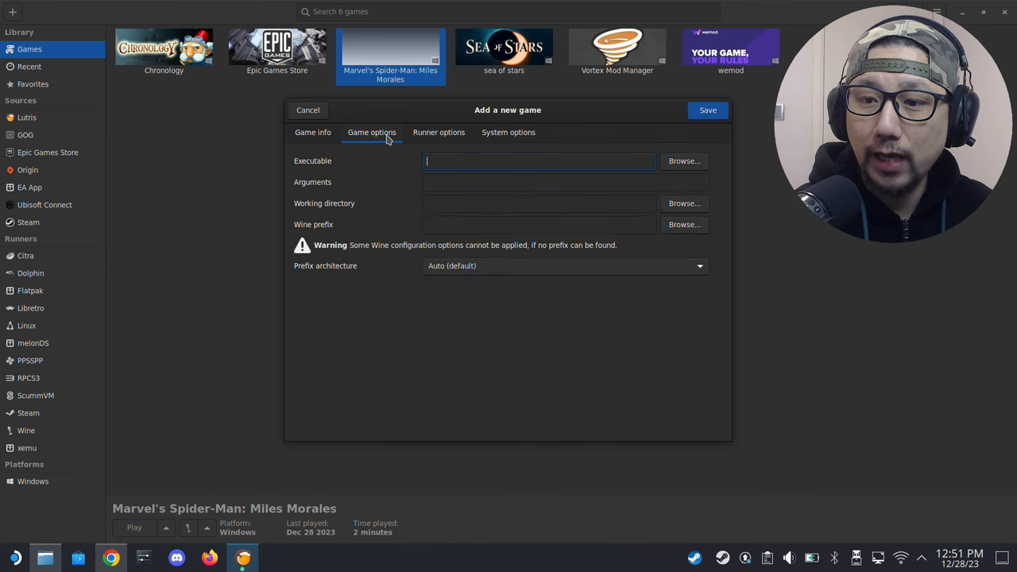
Browse to Marvels.Spider-Man.Miles.Morales.v2.516.0.0 > game and set MilesMorales.exe as the executable
click(684, 161)
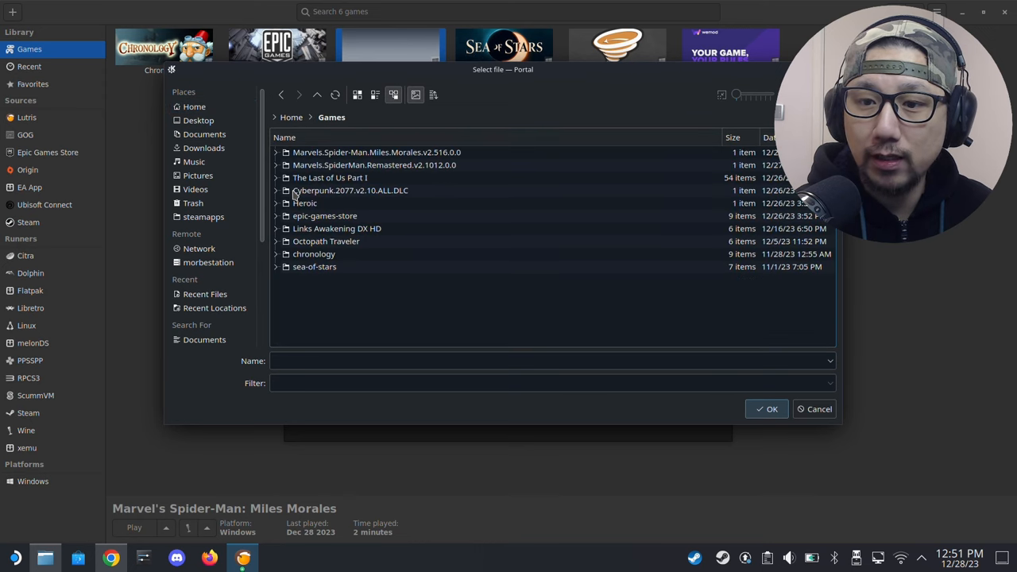
double_click(376, 153)
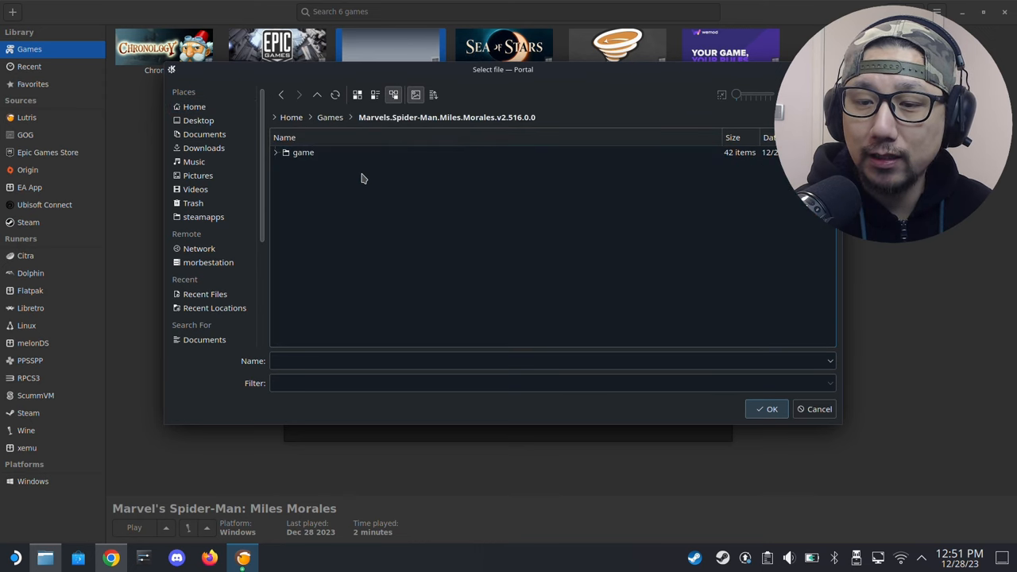
double_click(302, 152)
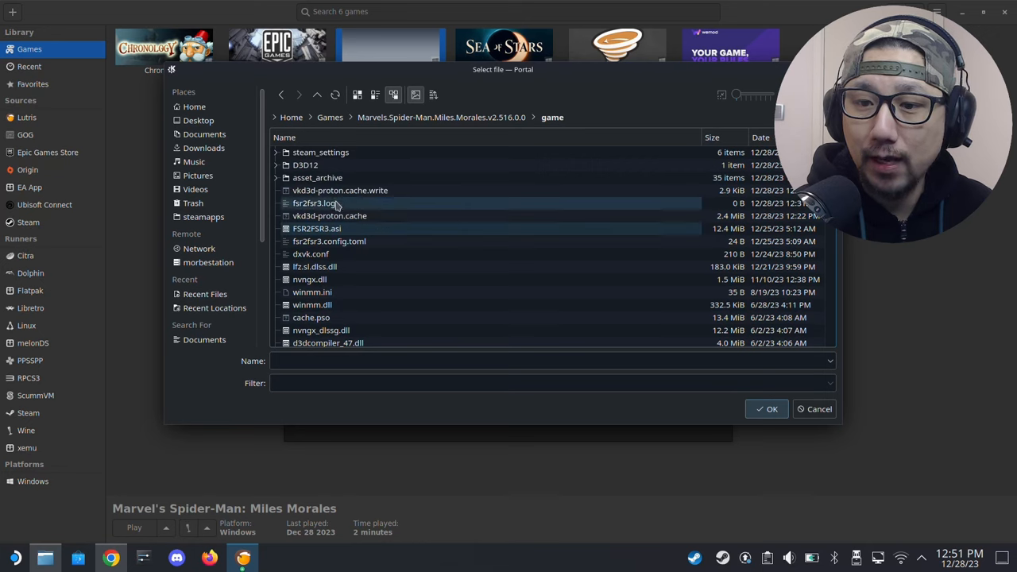
scroll(down, 3)
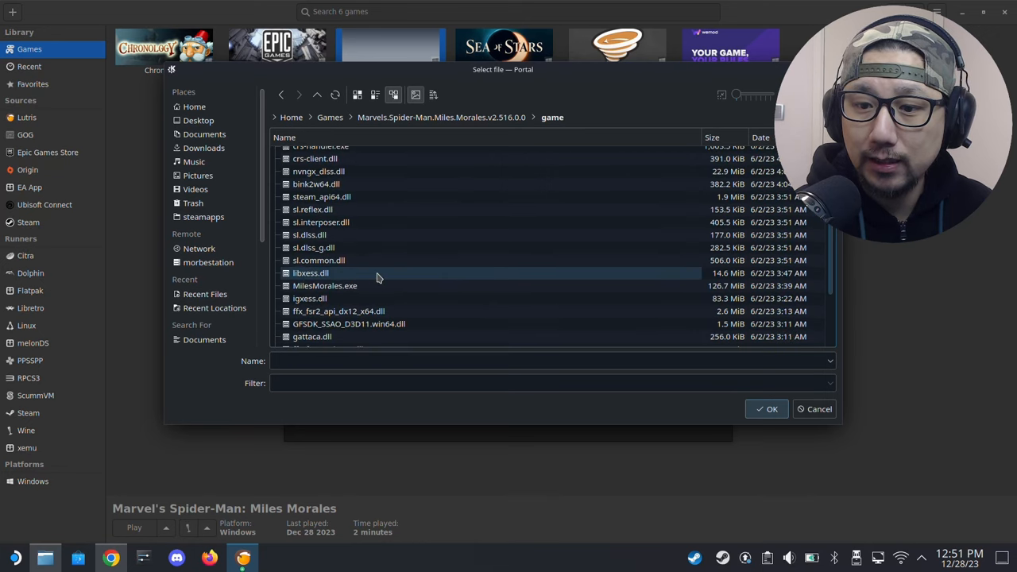
click(324, 286)
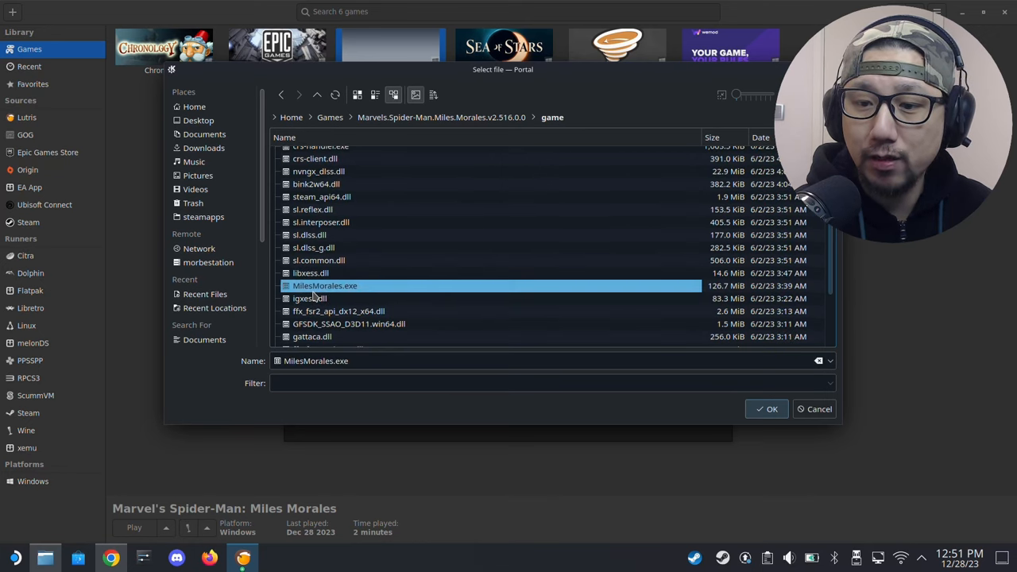
click(766, 409)
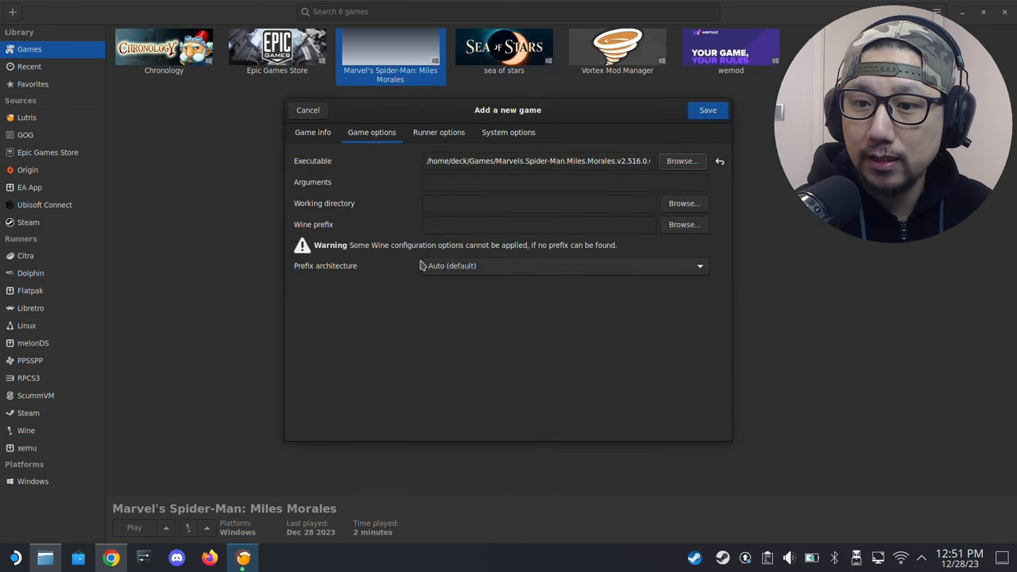
mouse_move(130, 522)
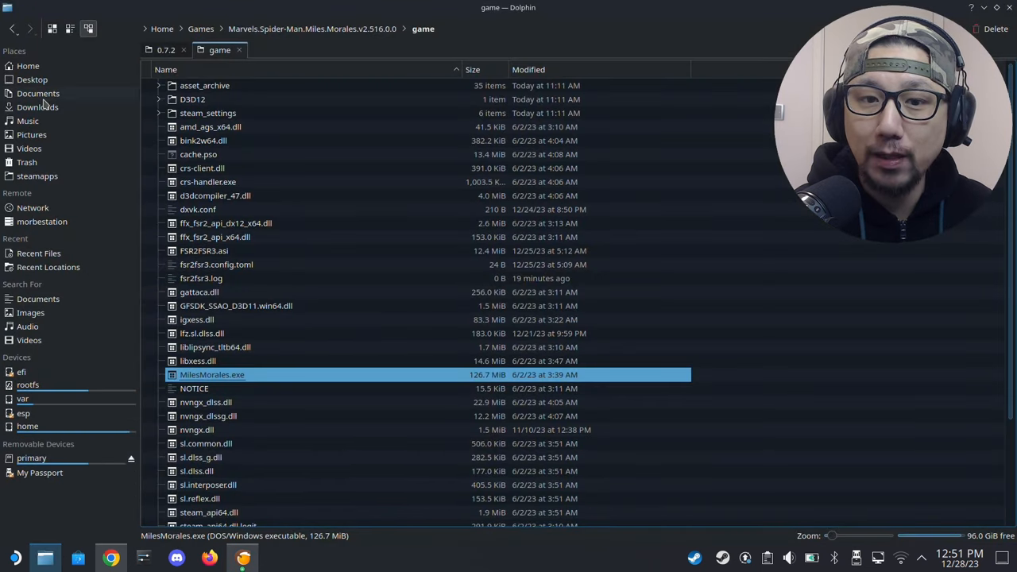
Navigate Dolphin into the Documents/Prefixes folder
click(38, 93)
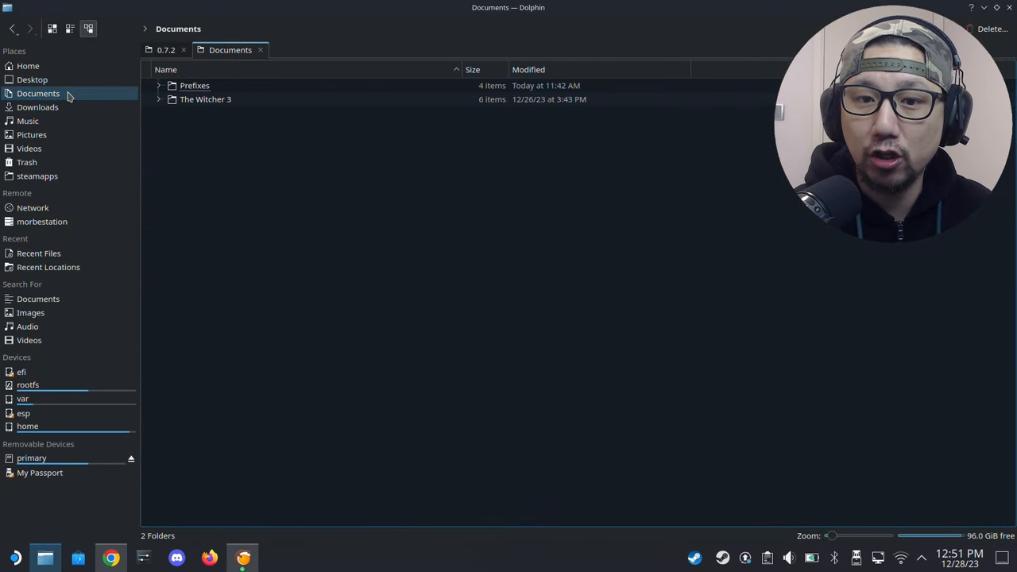
click(194, 86)
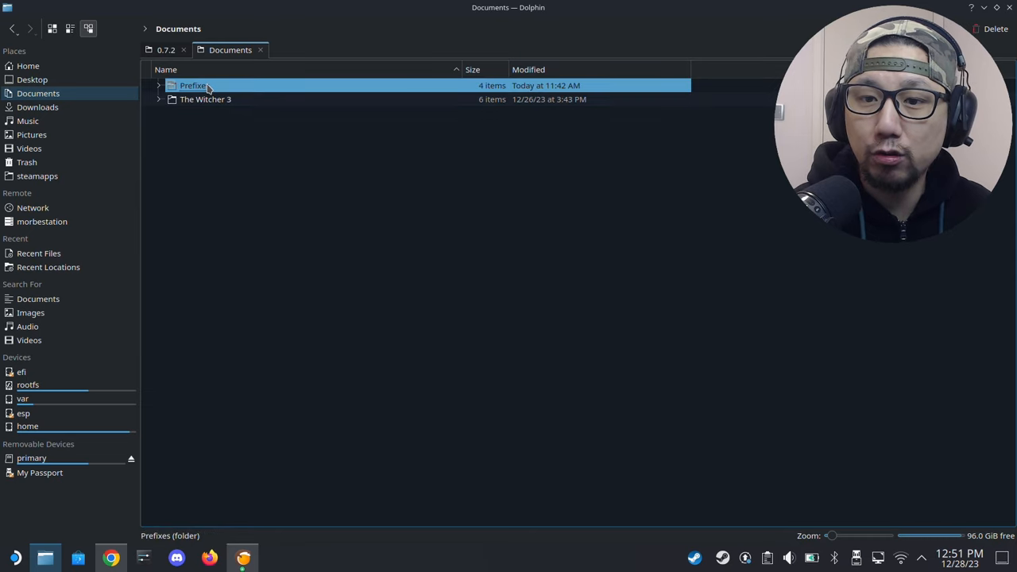
double_click(192, 86)
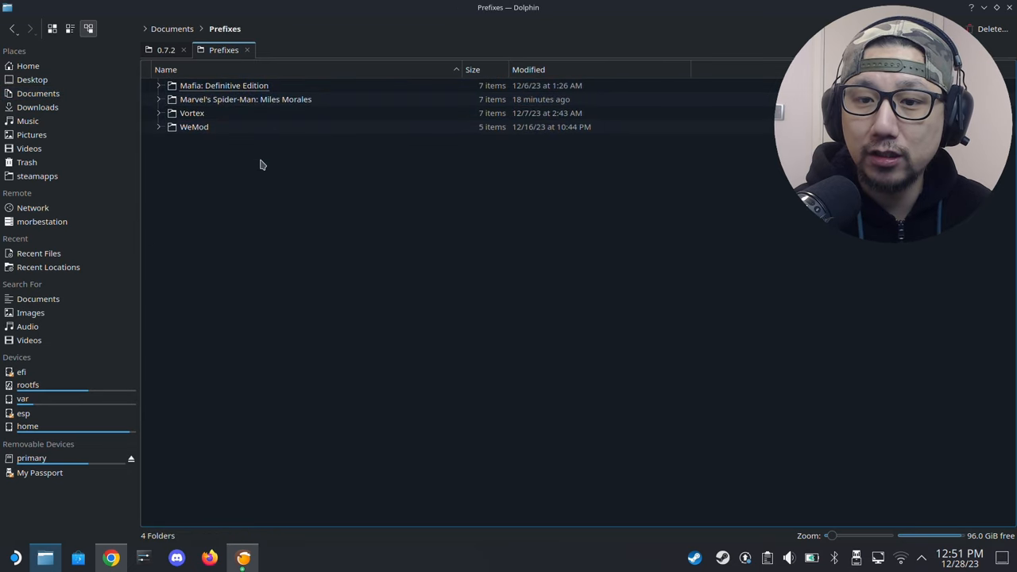
Create a new folder named Miles Morles Test there and enter it
right_click(262, 163)
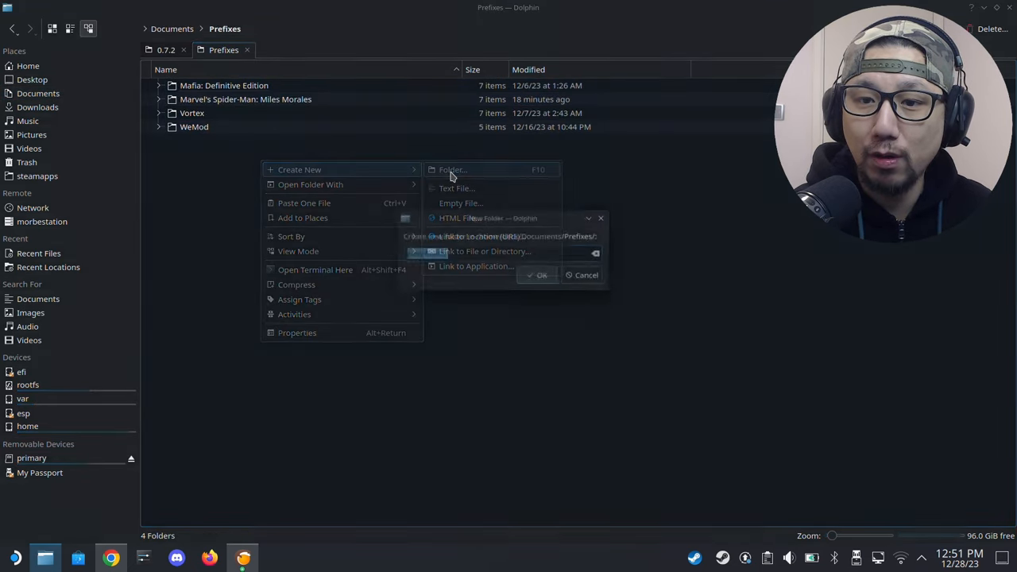
text(Miles Morles Tes)
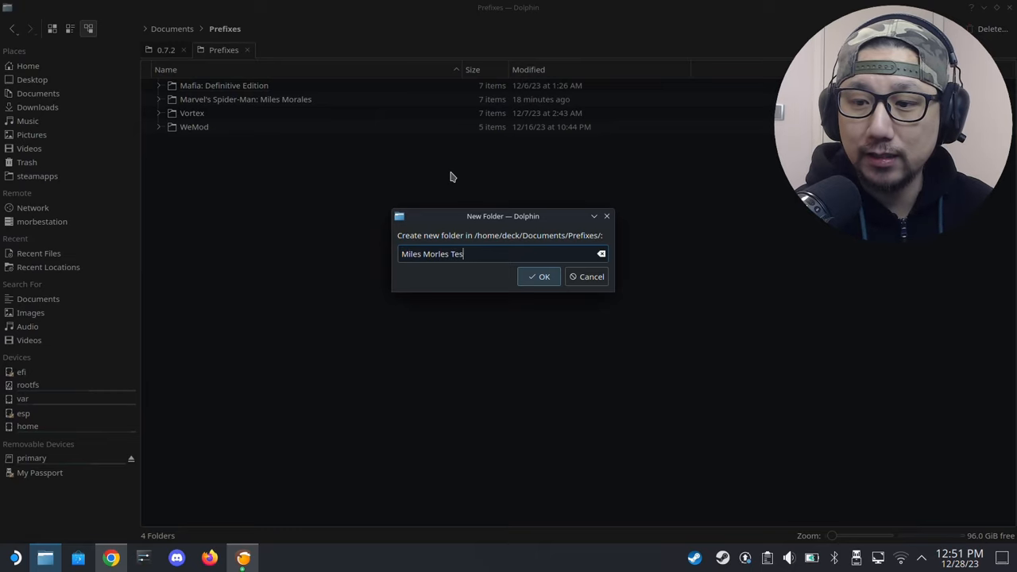
click(539, 277)
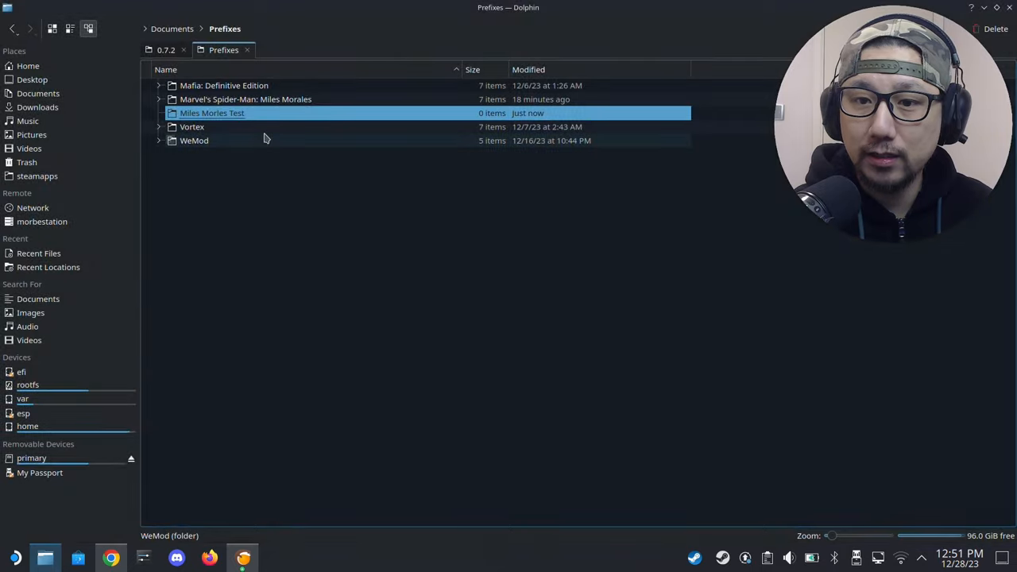
double_click(213, 112)
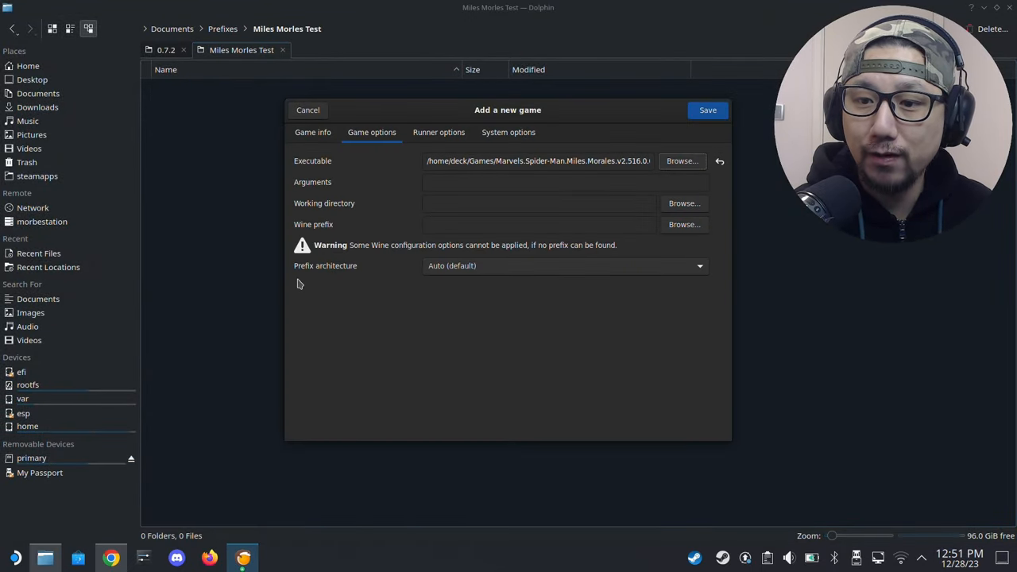
Point the Wine prefix at /home/deck/Documents/Prefixes/Miles Morles Test and show the runner options
click(683, 204)
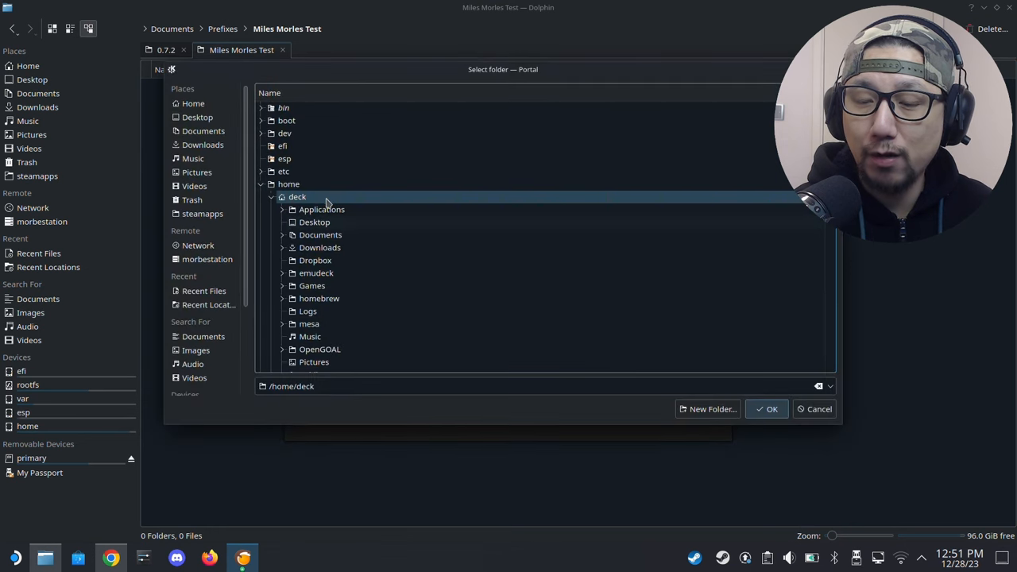
click(283, 236)
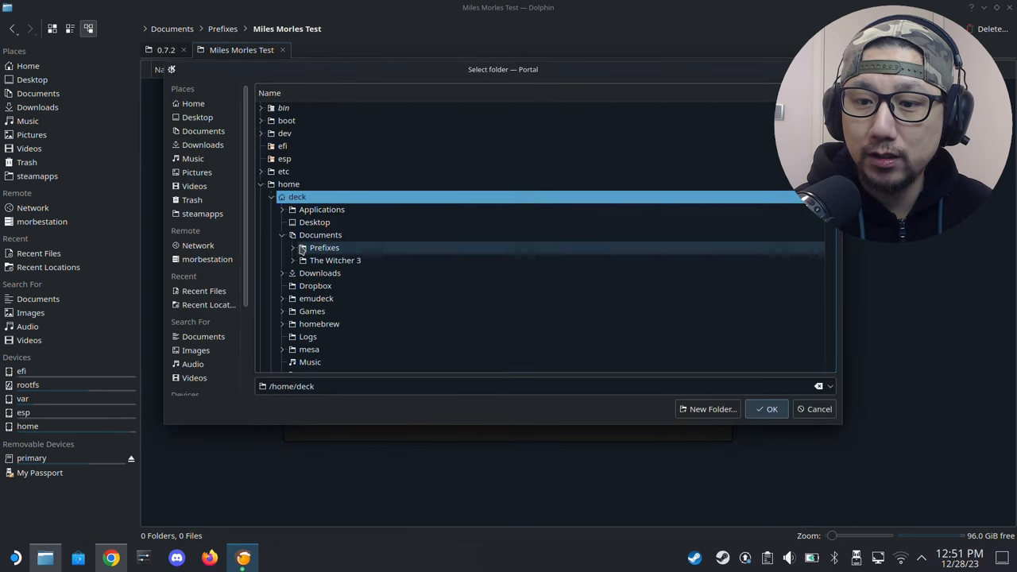
click(292, 248)
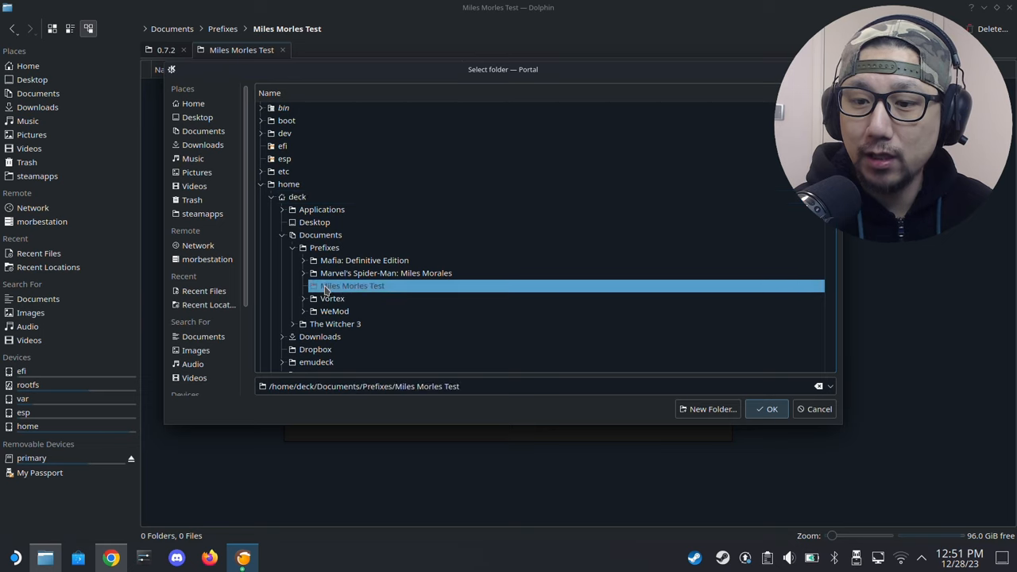
click(766, 408)
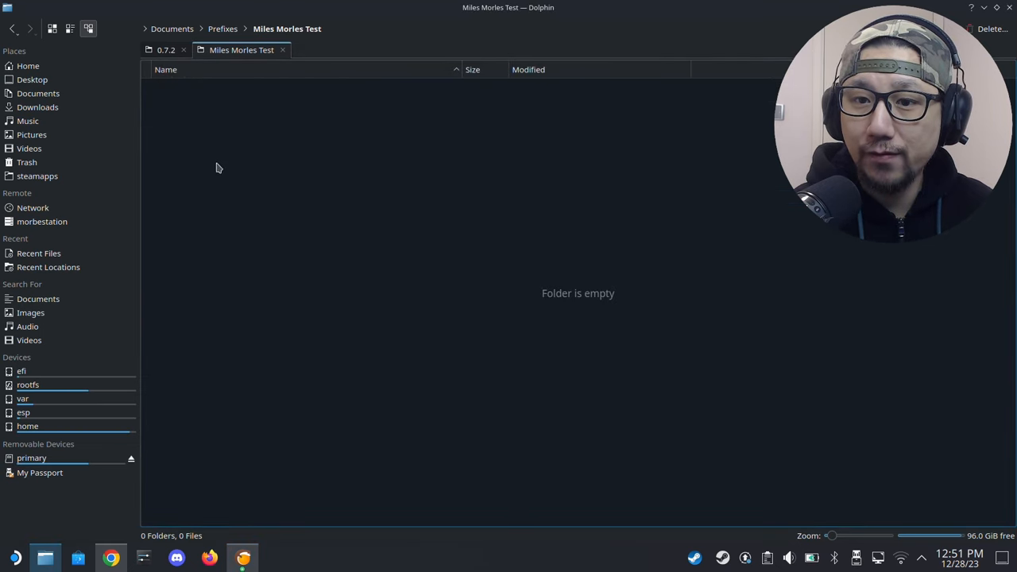
mouse_move(256, 175)
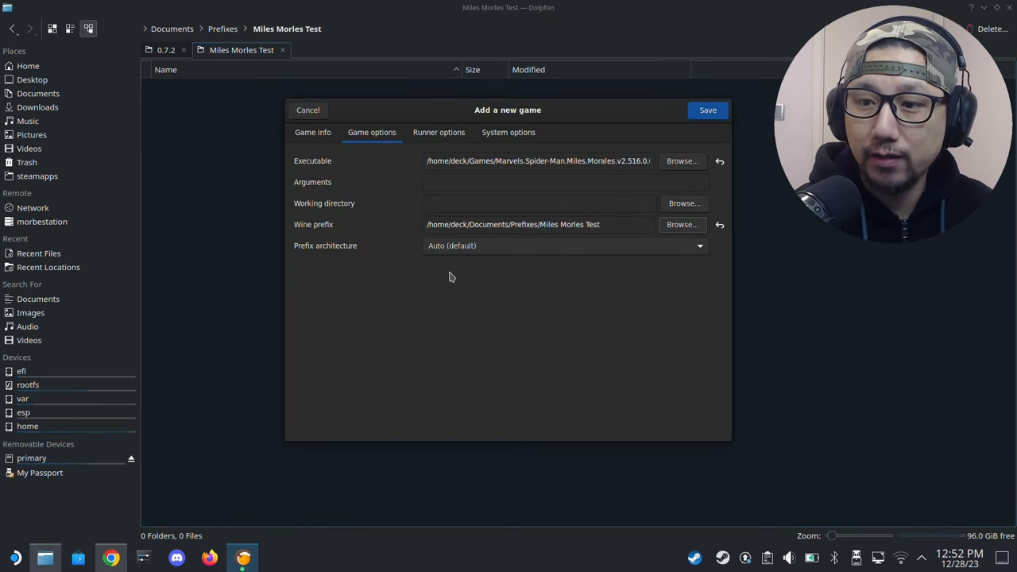
click(439, 132)
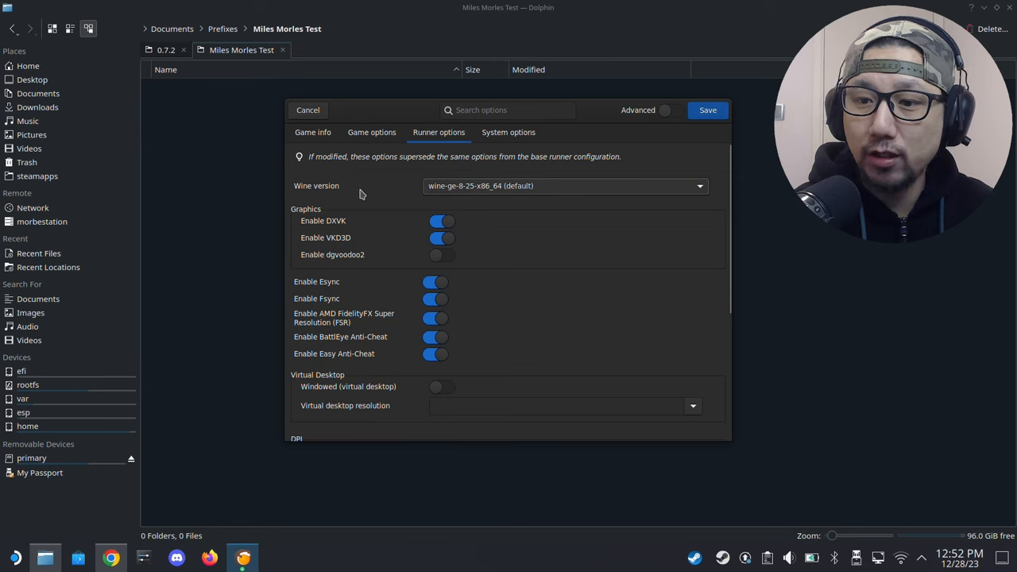
Keep wine-ge-8-25-x86_64 as the Wine version and save Miles Morles Test to the library
click(564, 184)
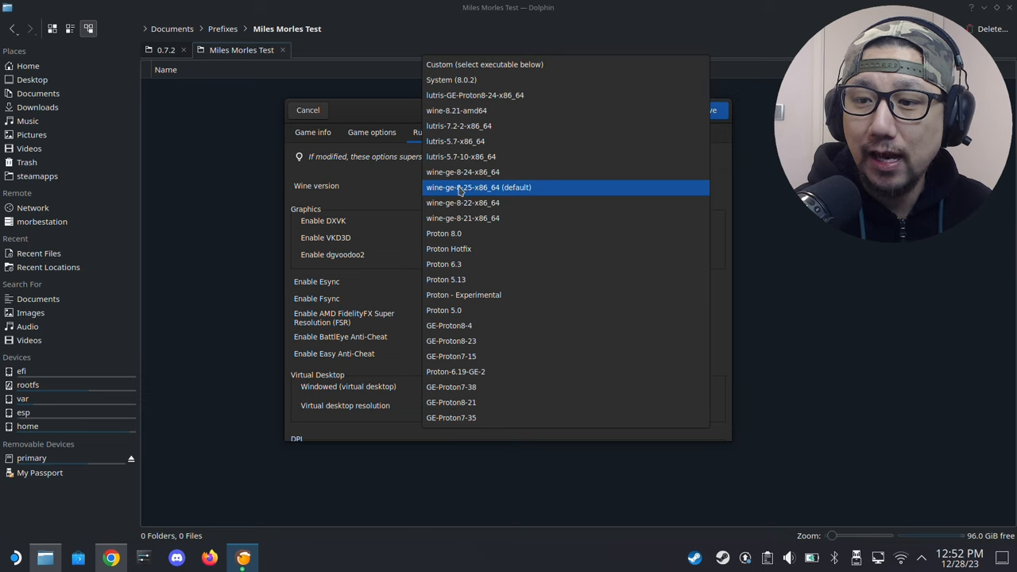
click(478, 188)
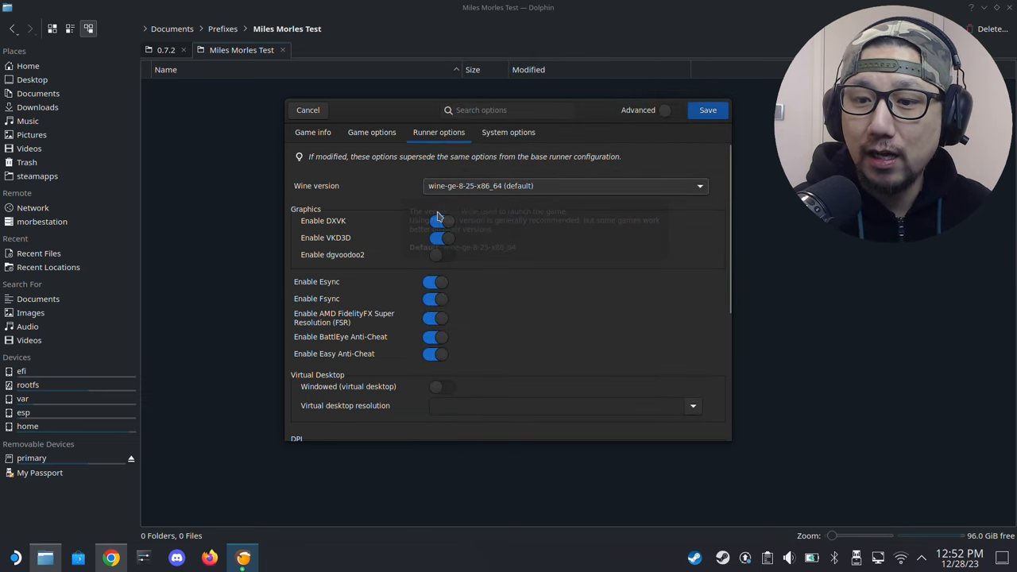
mouse_move(598, 169)
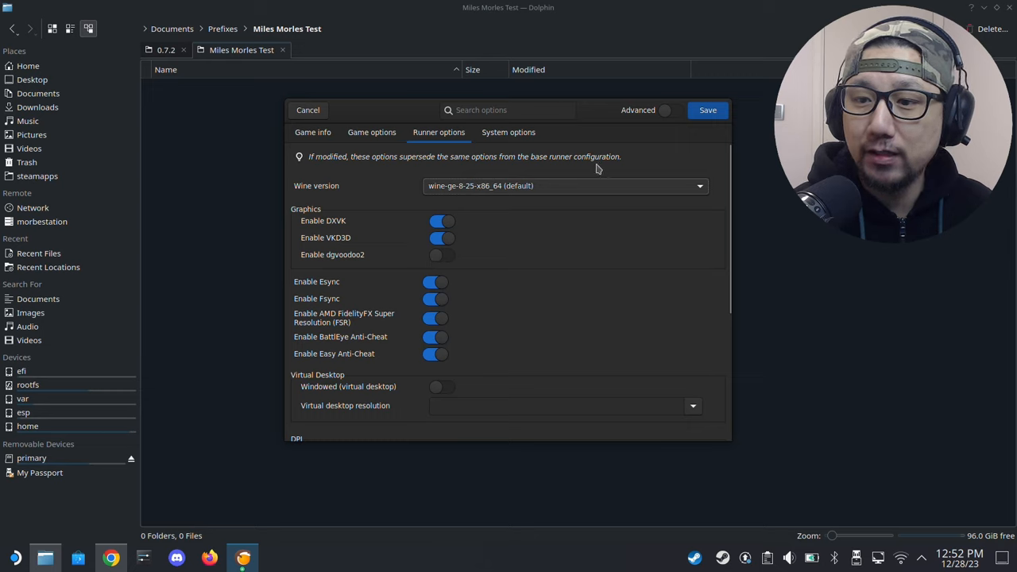
mouse_move(563, 174)
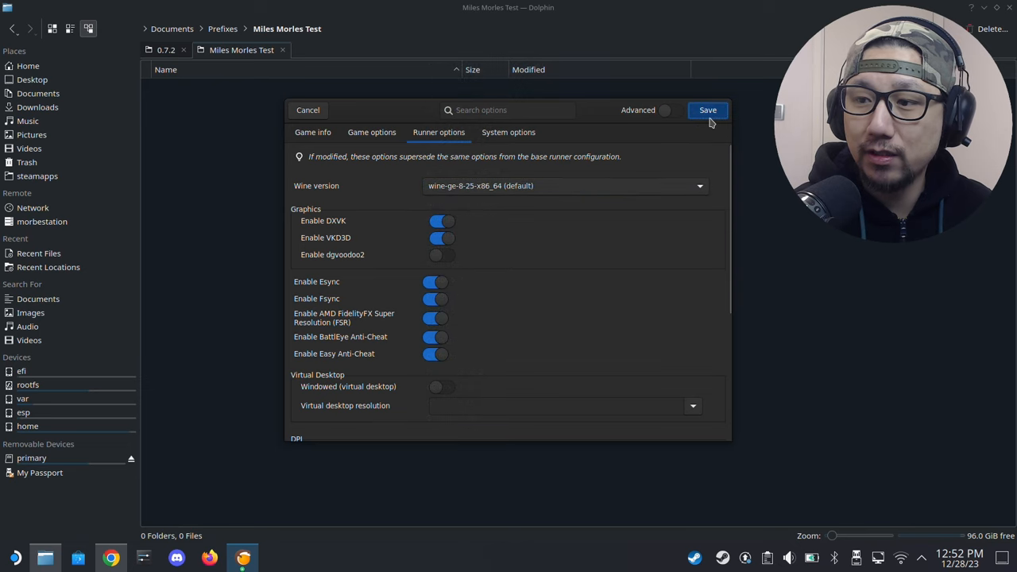
click(708, 110)
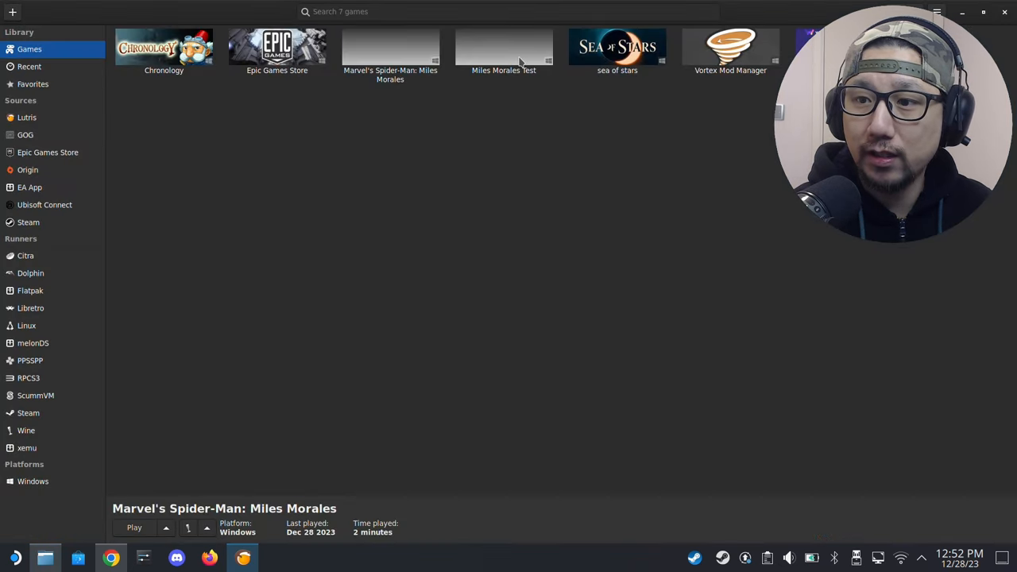
Review the Wine runner settings and version management for the game without changes
click(504, 50)
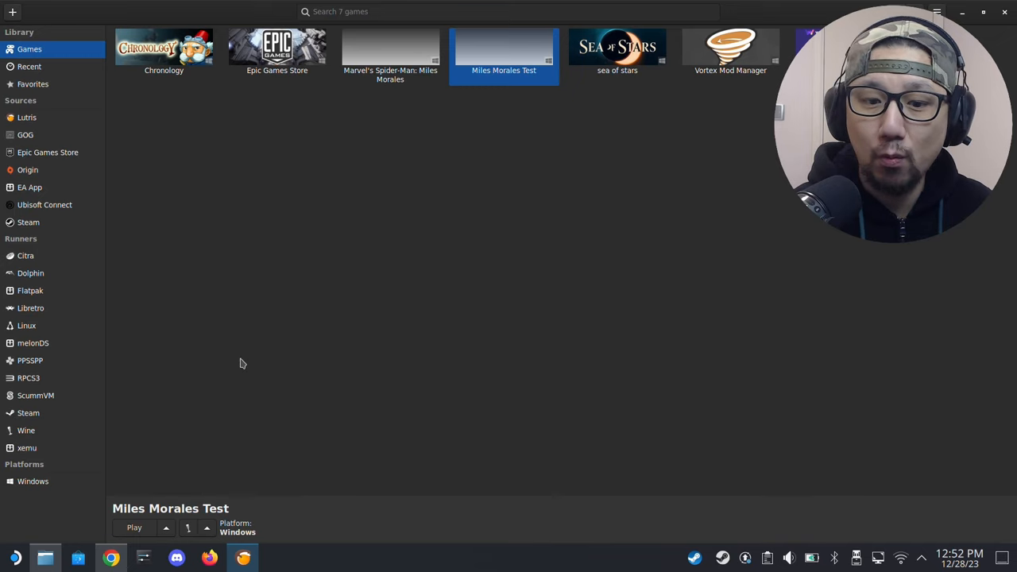
mouse_move(26, 429)
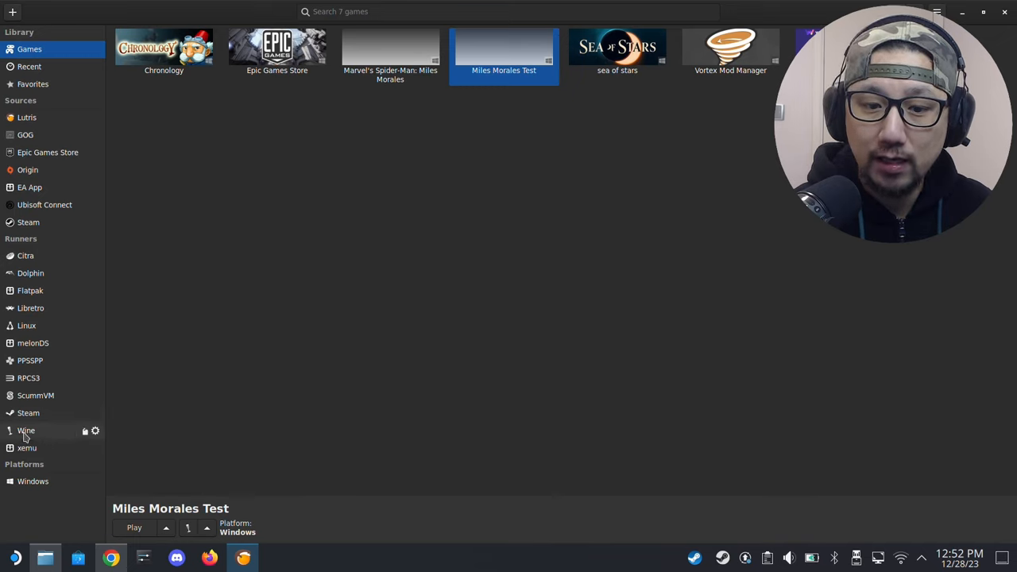
click(26, 429)
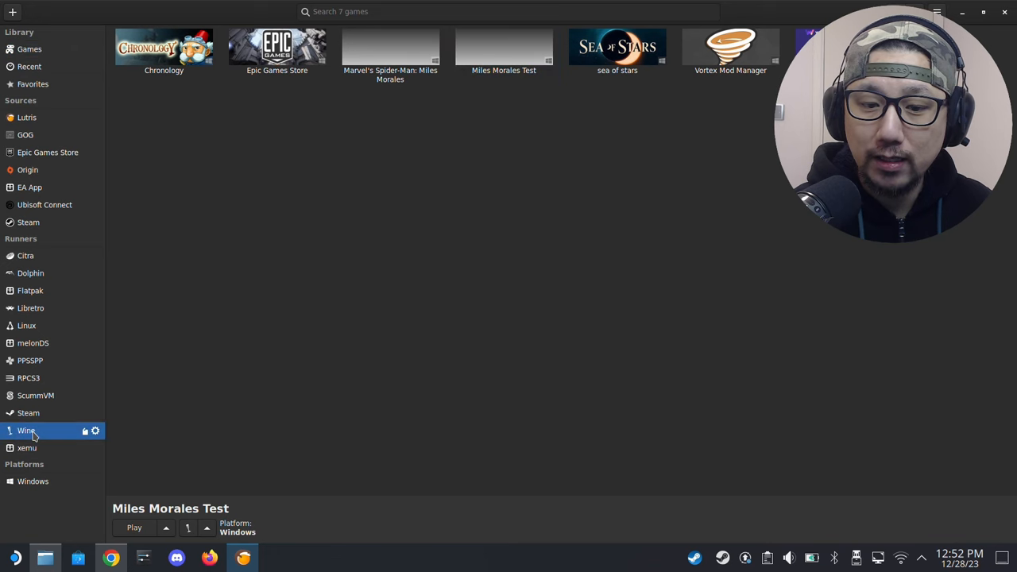
click(96, 430)
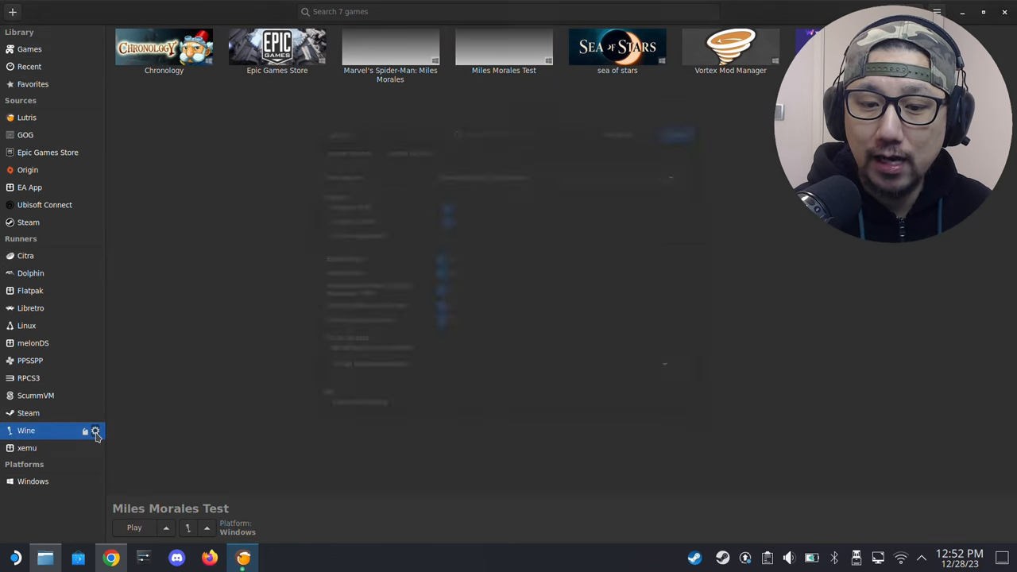
click(95, 431)
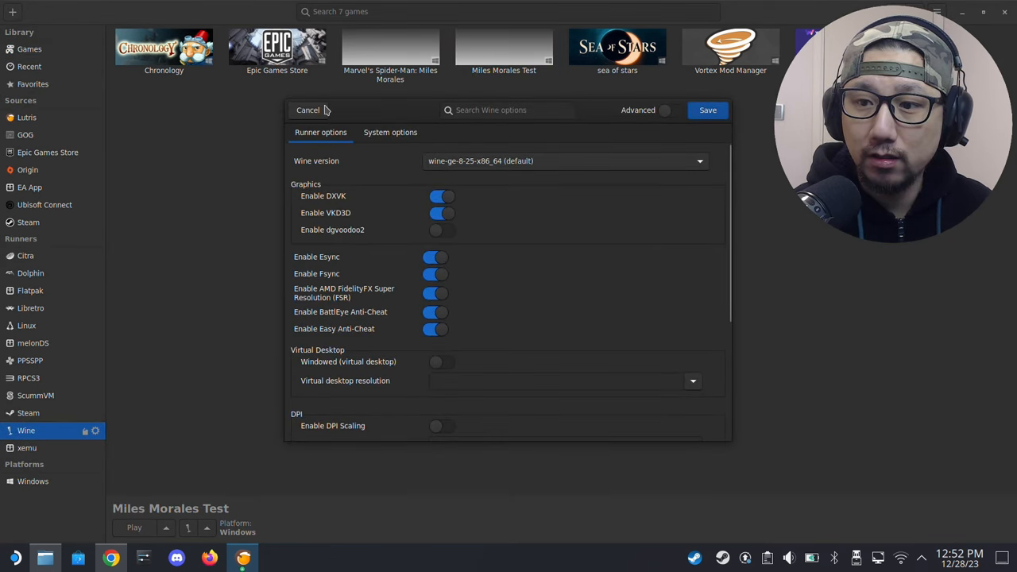
click(308, 110)
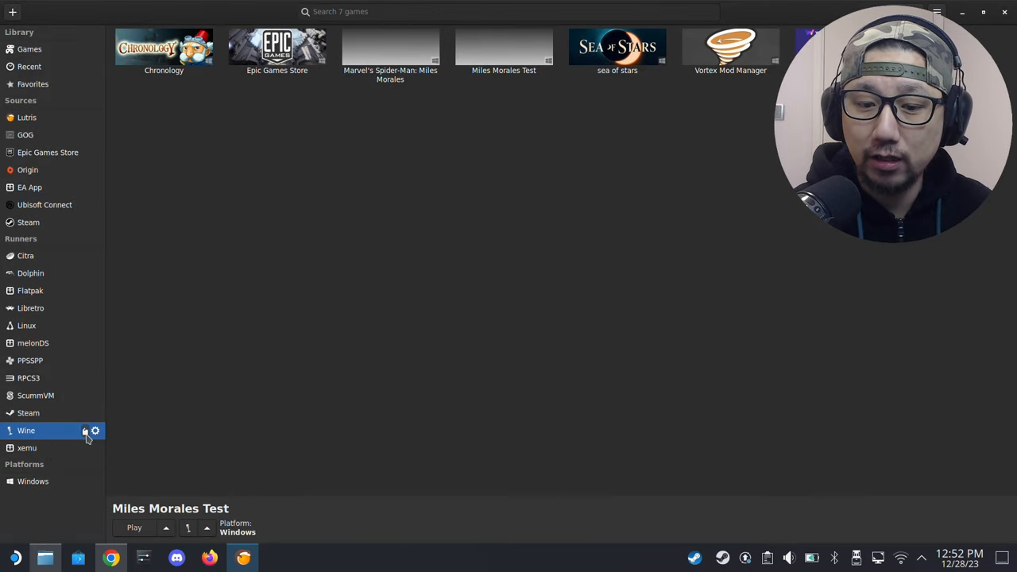
click(95, 431)
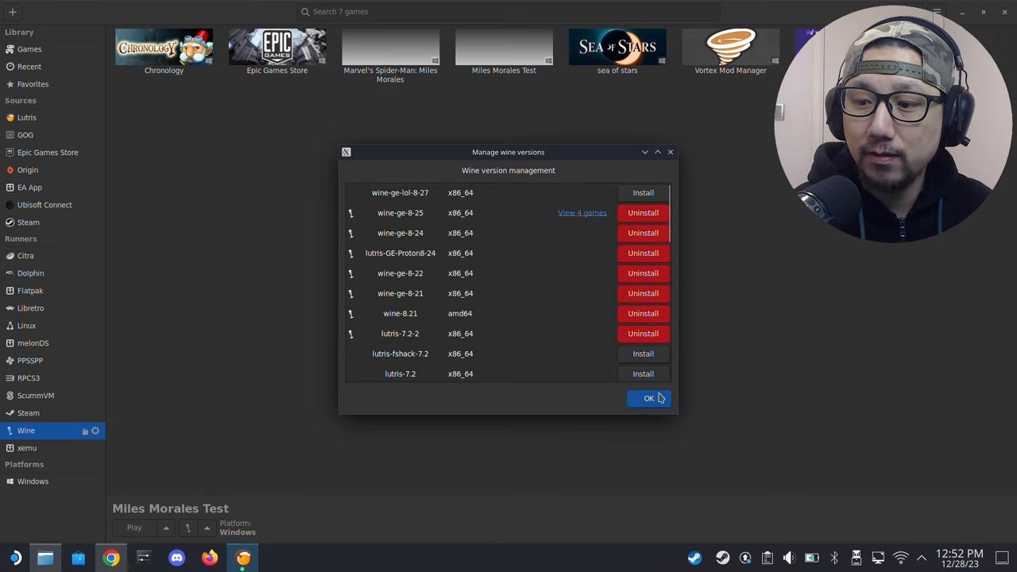
click(649, 397)
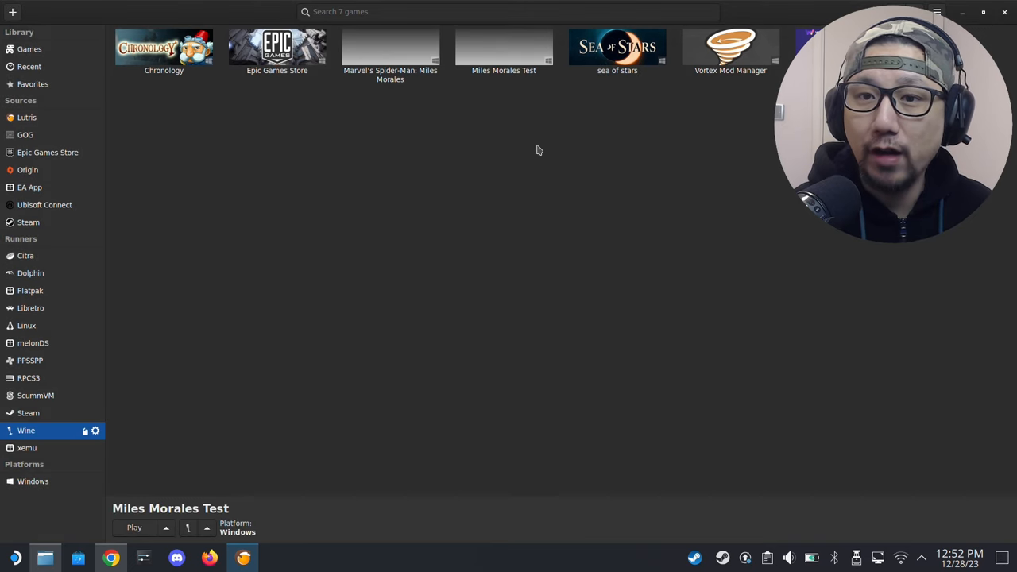
mouse_move(448, 117)
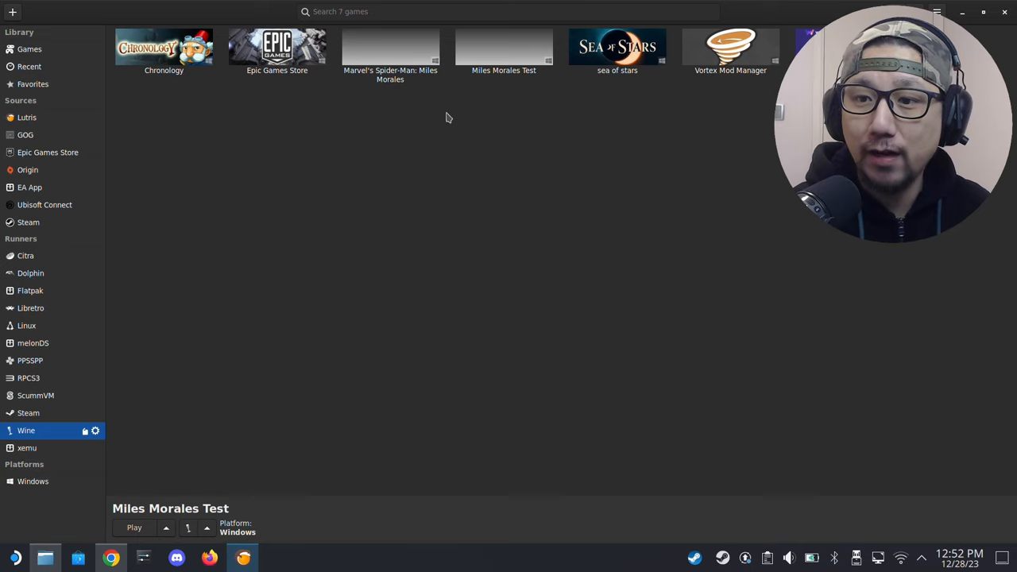
mouse_move(512, 38)
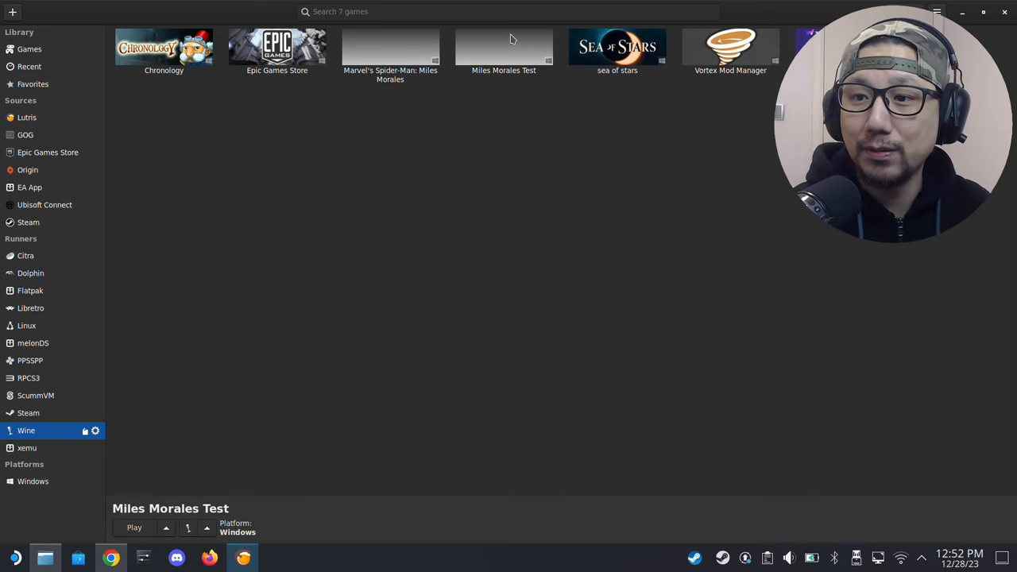
Check the Miles Morles Test prefix folder contents, then launch the game to its graphics-card warning
click(504, 49)
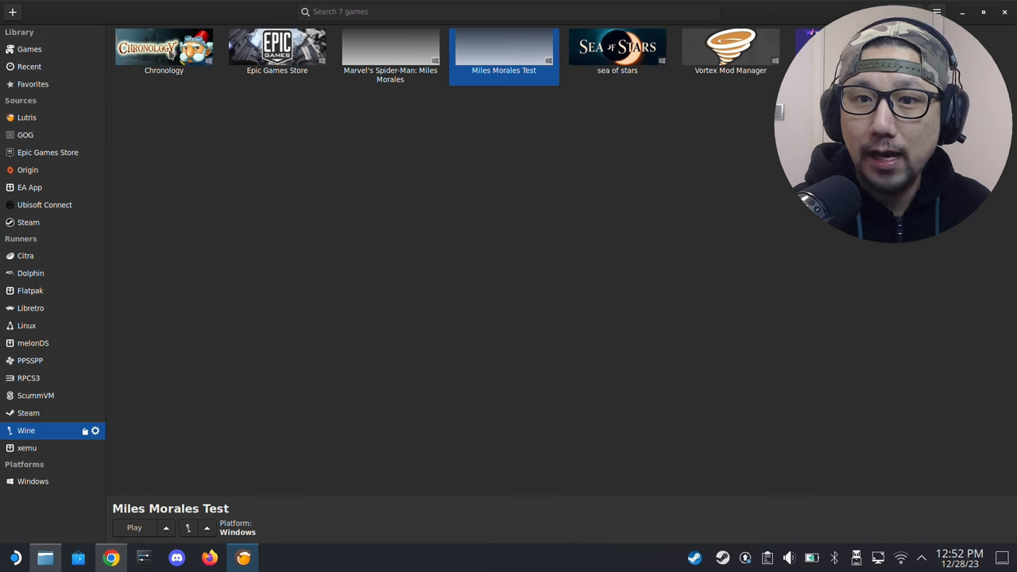
right_click(504, 47)
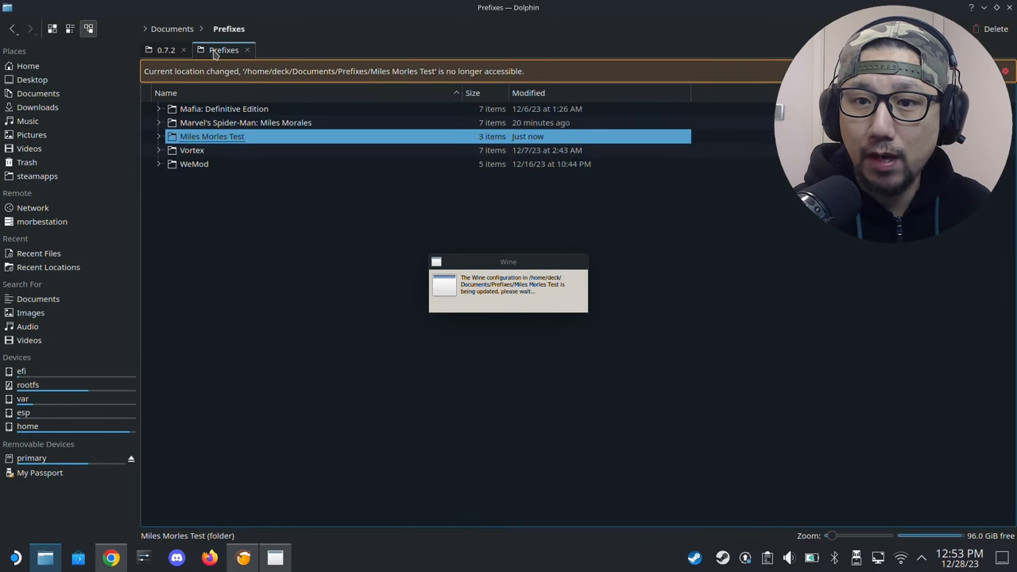
double_click(213, 136)
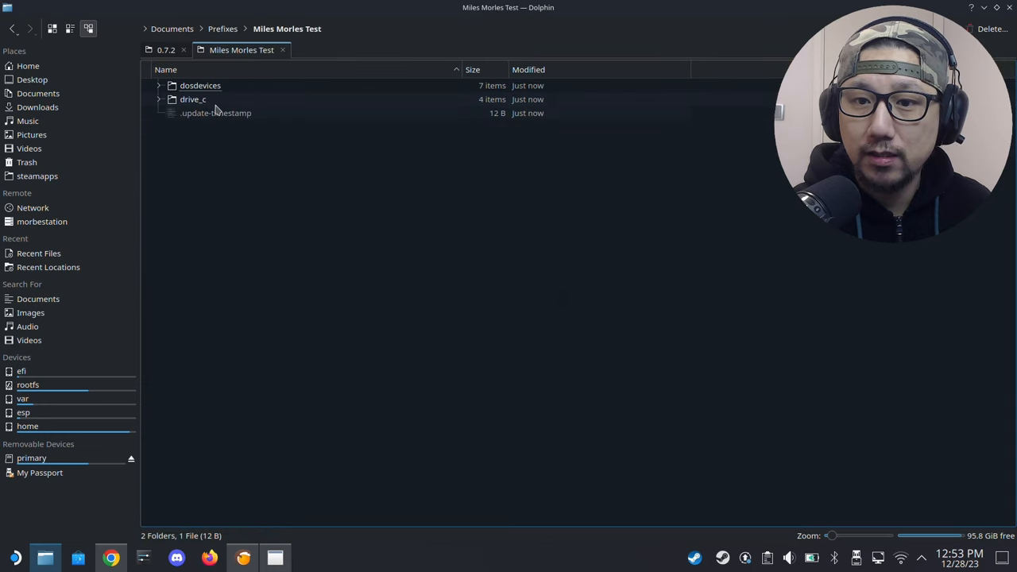
mouse_move(206, 130)
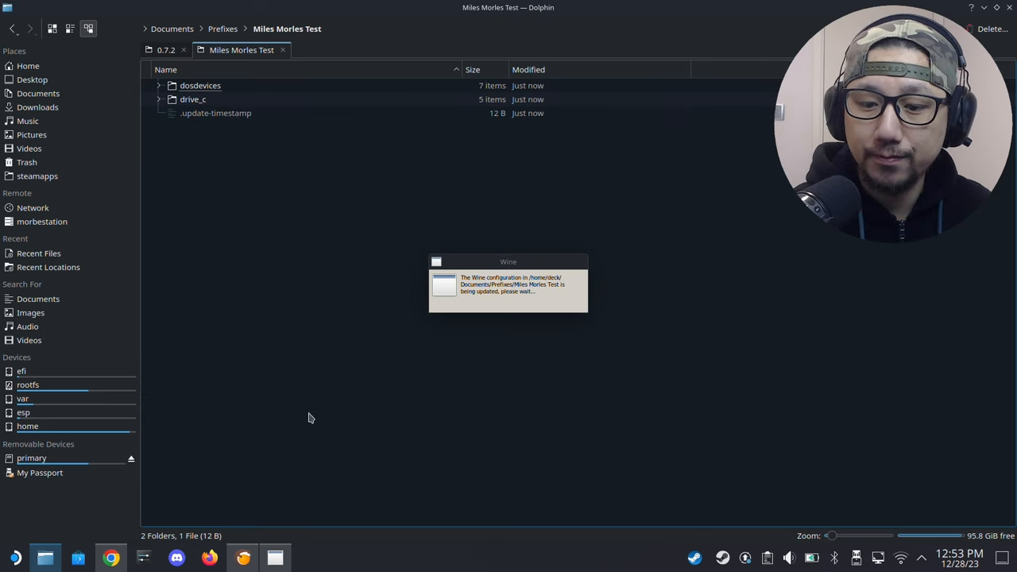
click(112, 557)
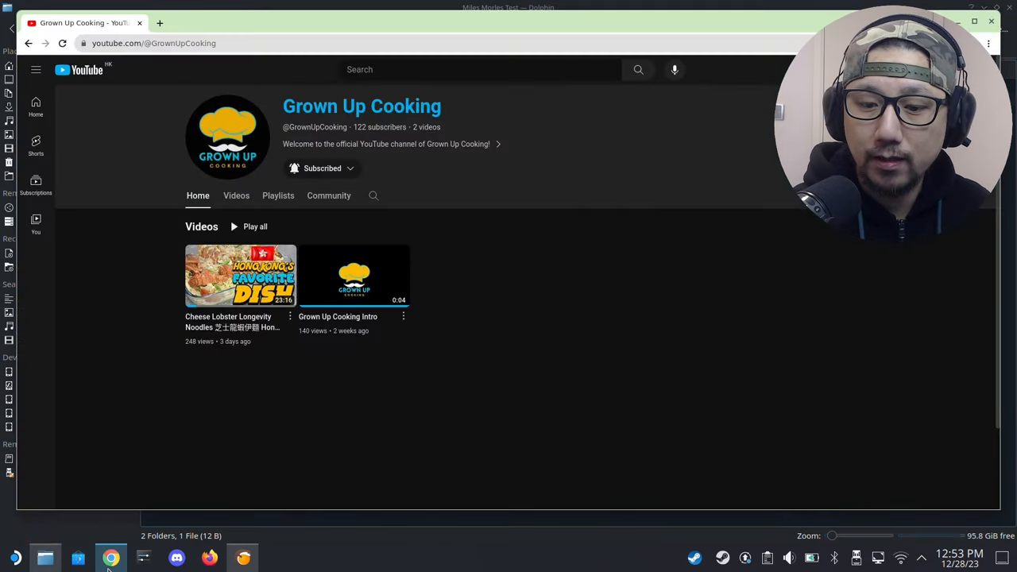
click(243, 556)
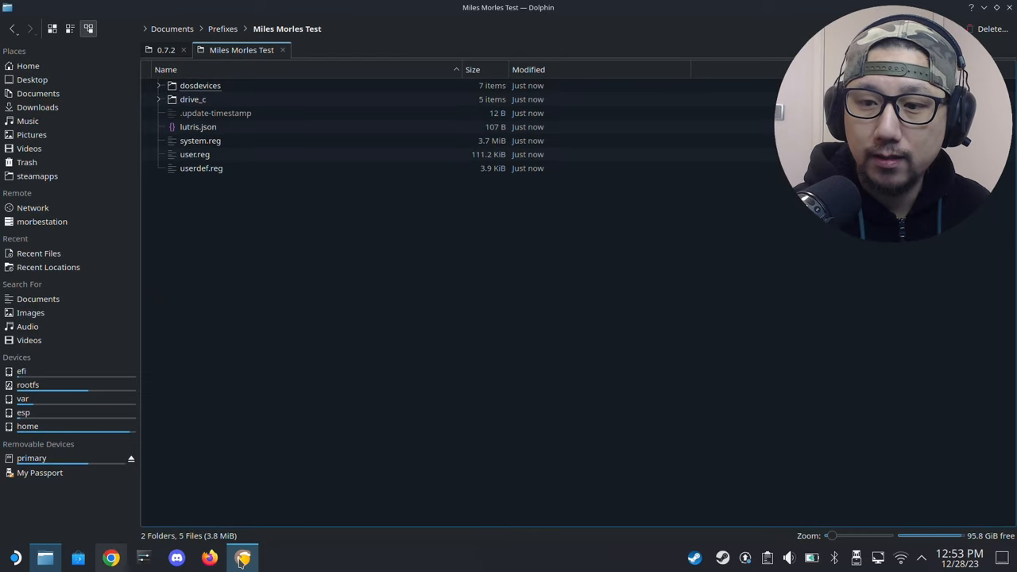
click(243, 556)
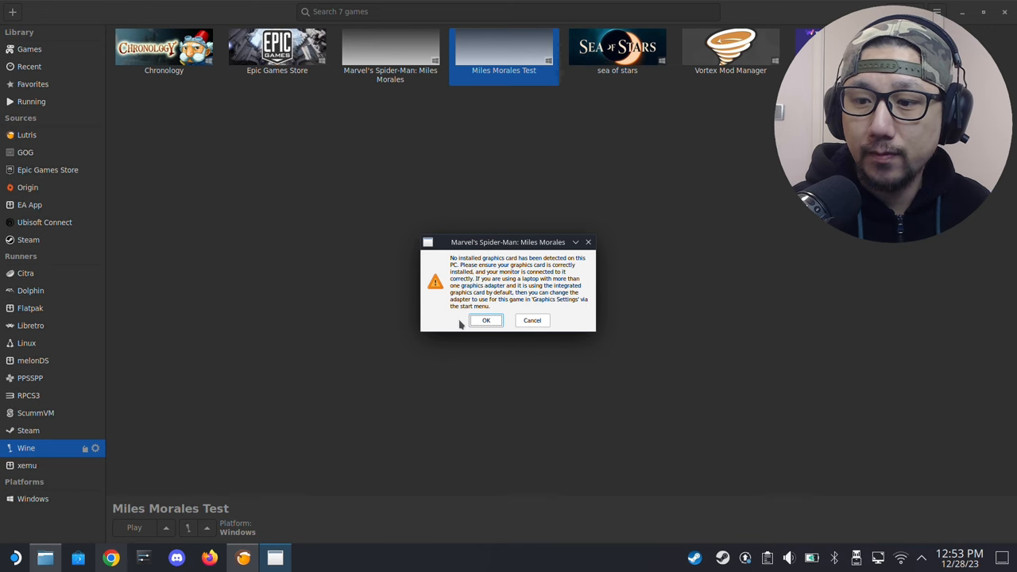
Dismiss the warning and set the launcher's Window Mode to Windowed
click(486, 321)
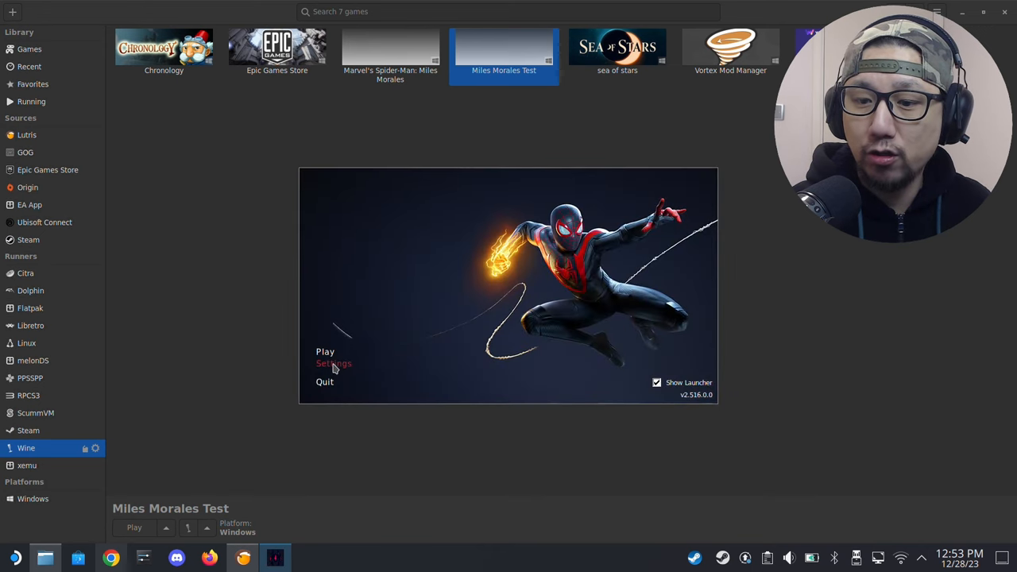
click(334, 362)
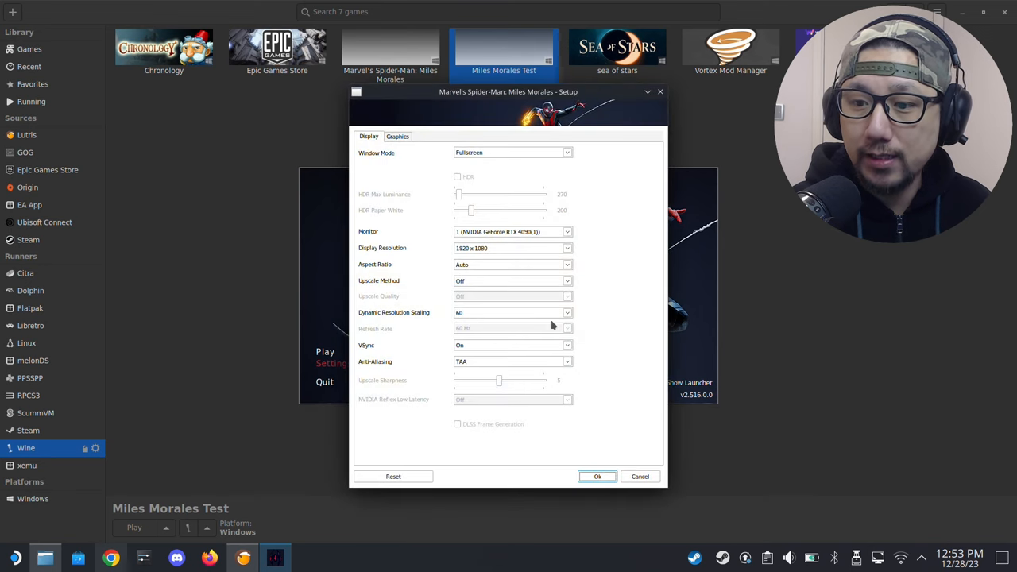
mouse_move(601, 328)
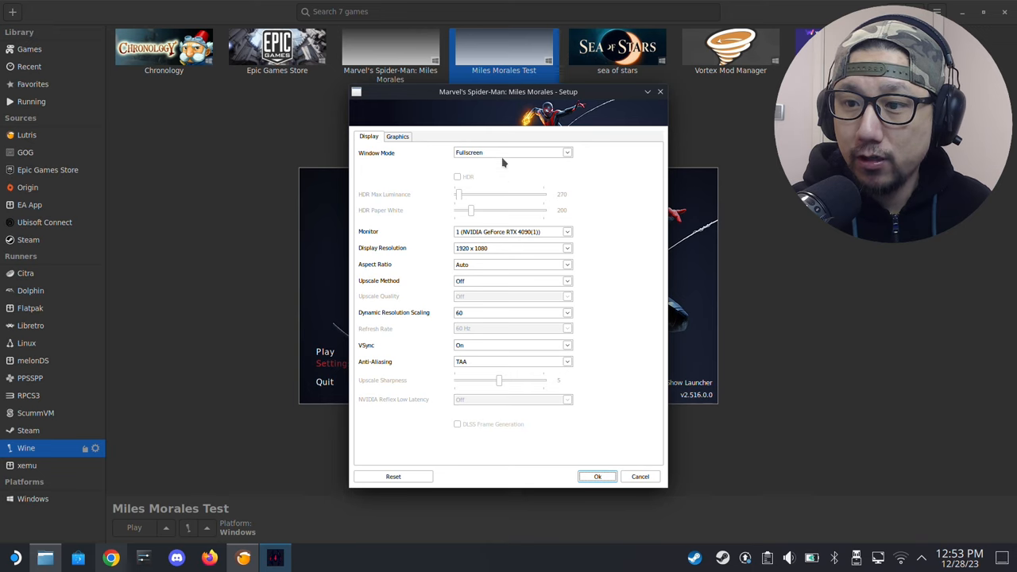
click(512, 153)
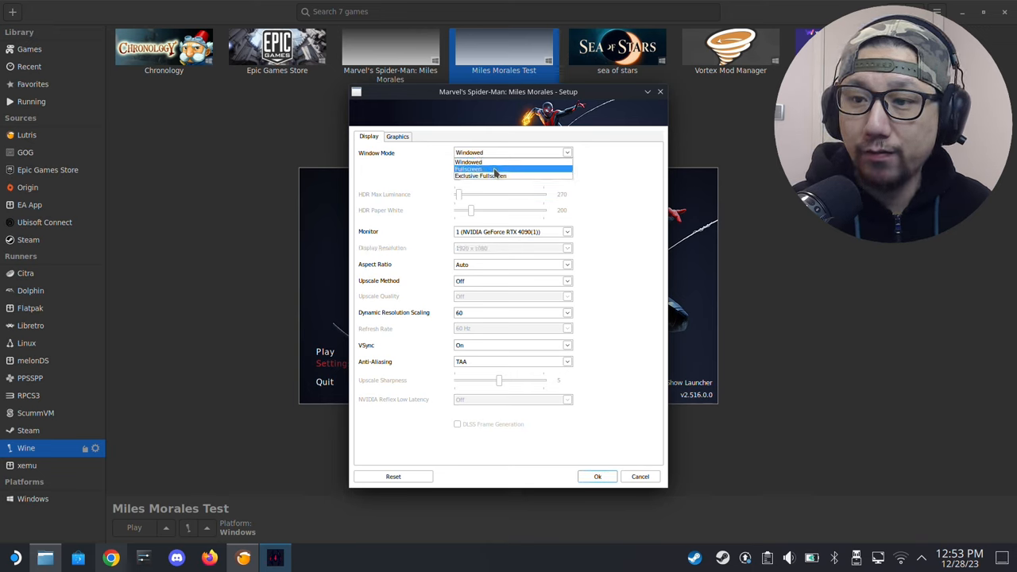
click(469, 169)
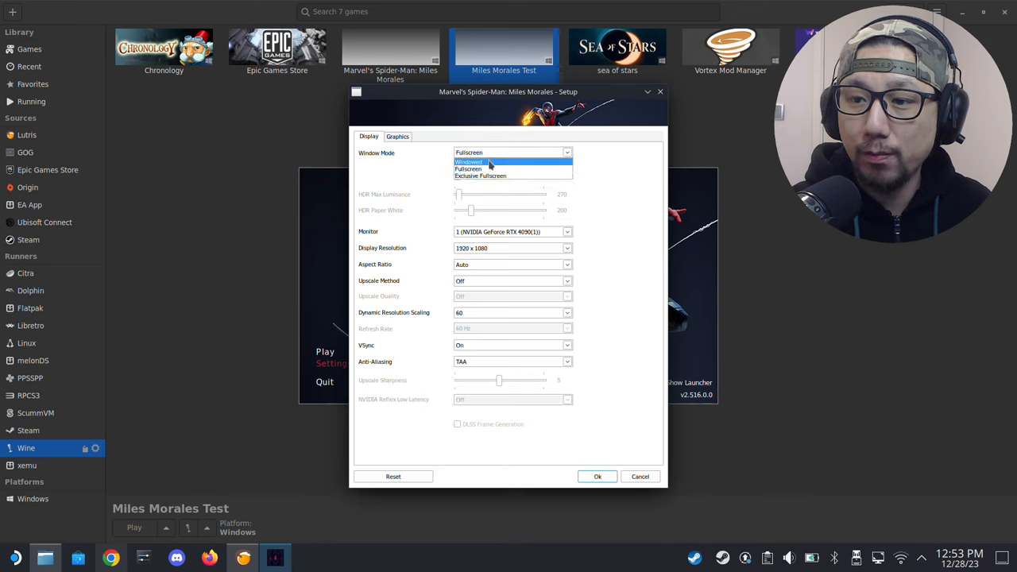
click(467, 162)
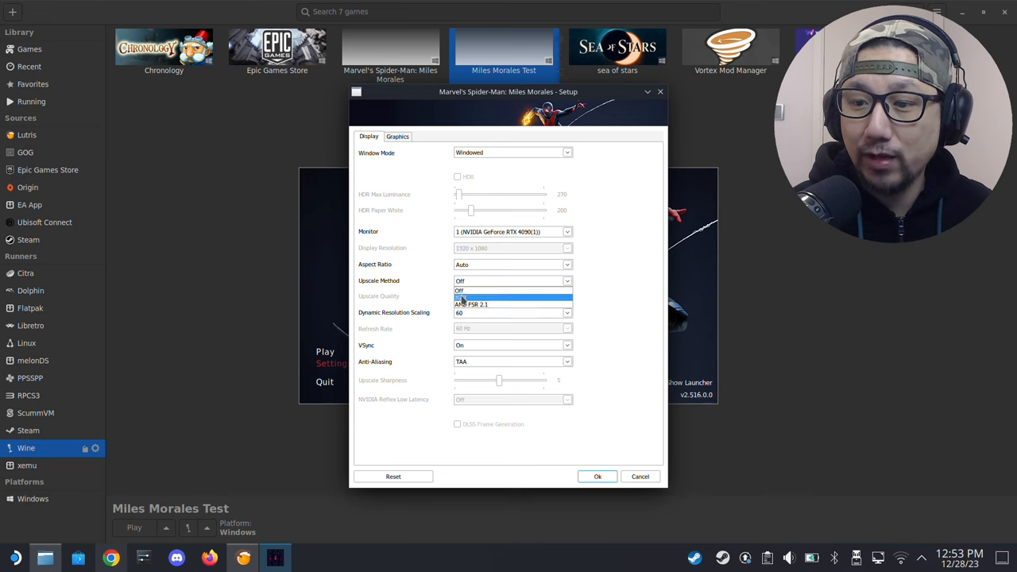
Keep Upscale Method off, save the setup with OK and quit the launcher
click(459, 289)
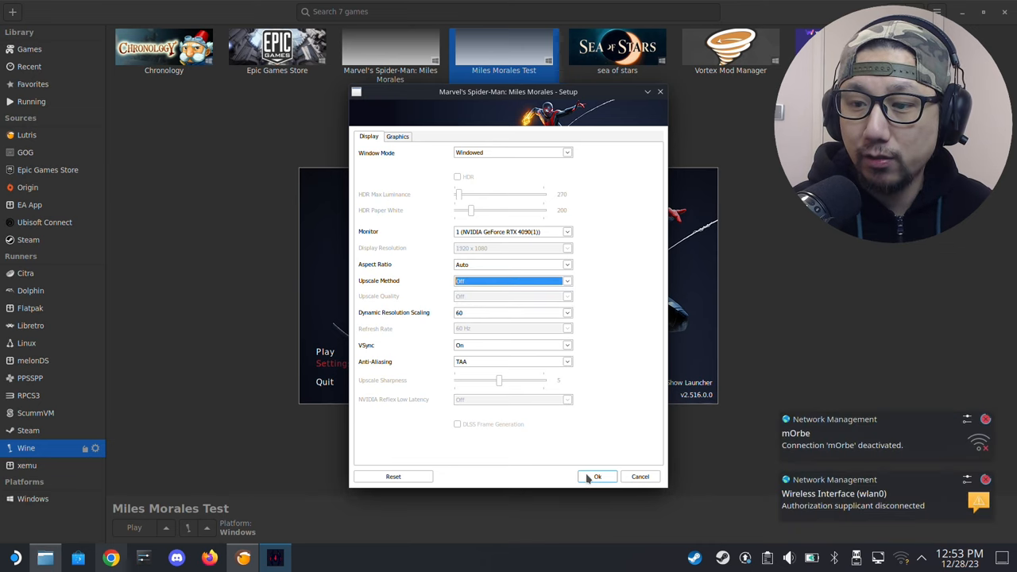
click(598, 476)
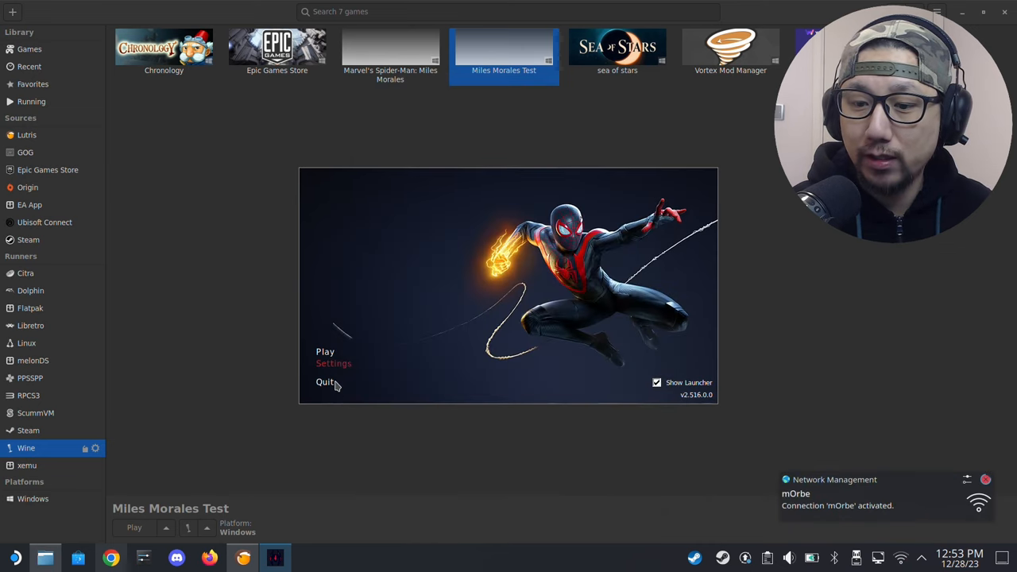
click(324, 381)
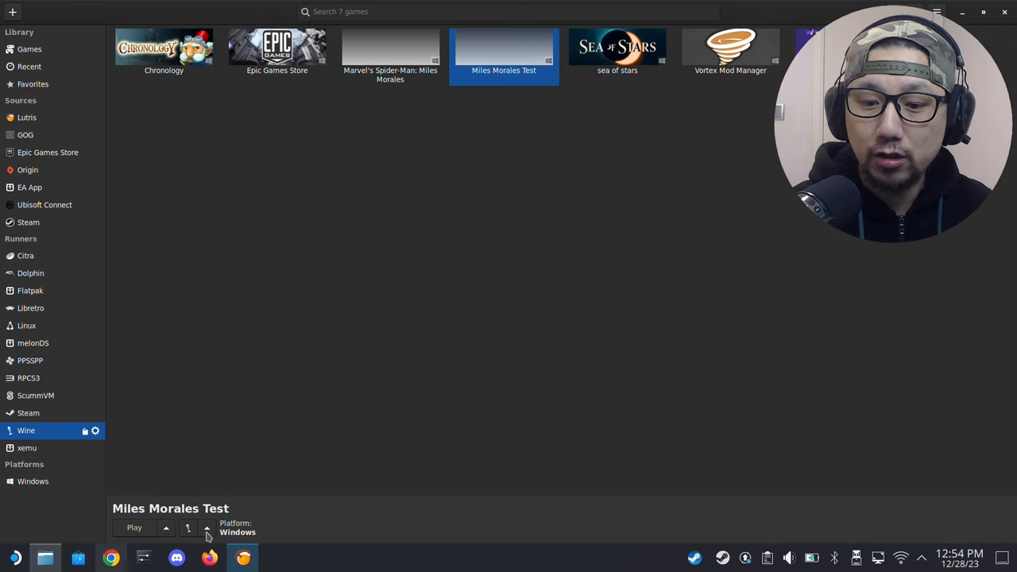
mouse_move(310, 386)
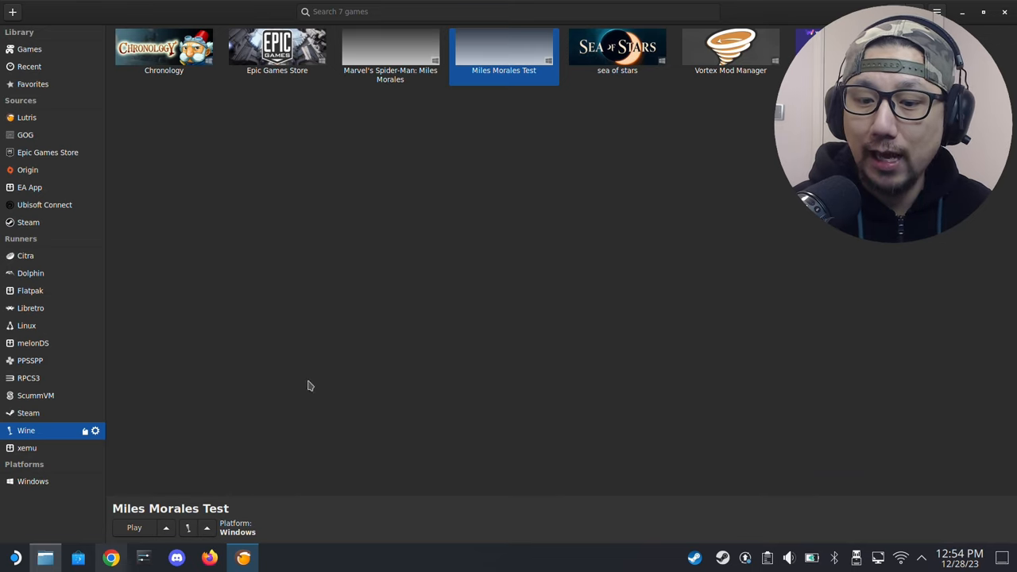
In the prefix's Wine configuration Libraries settings, add a winmm override, accepting the load-order warning
click(96, 431)
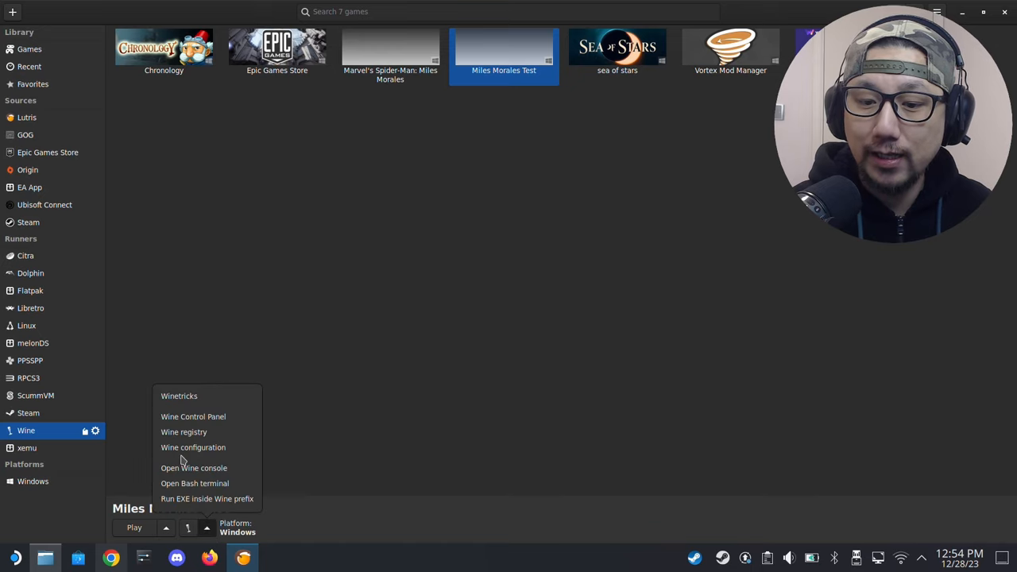
click(301, 398)
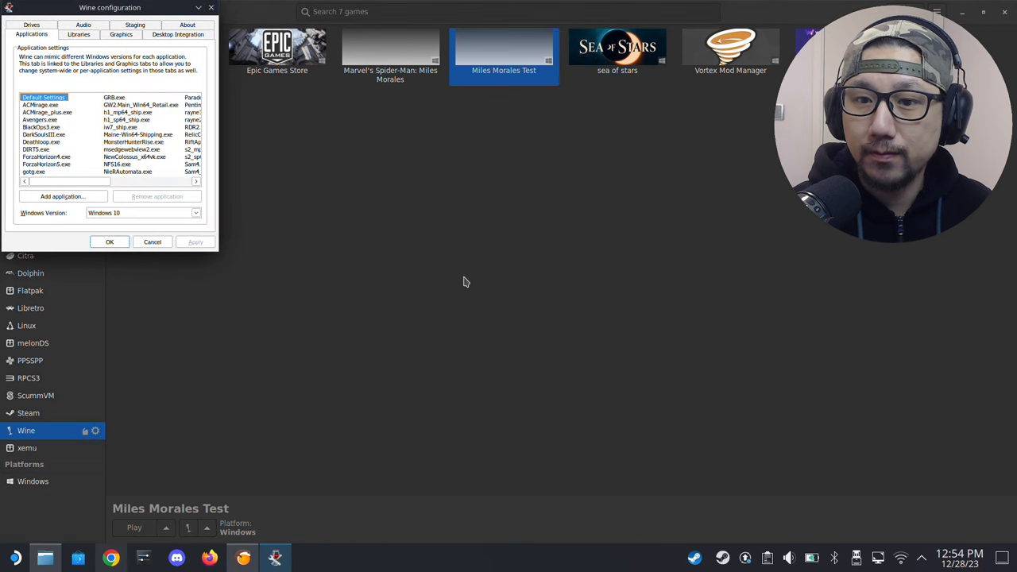
mouse_move(147, 128)
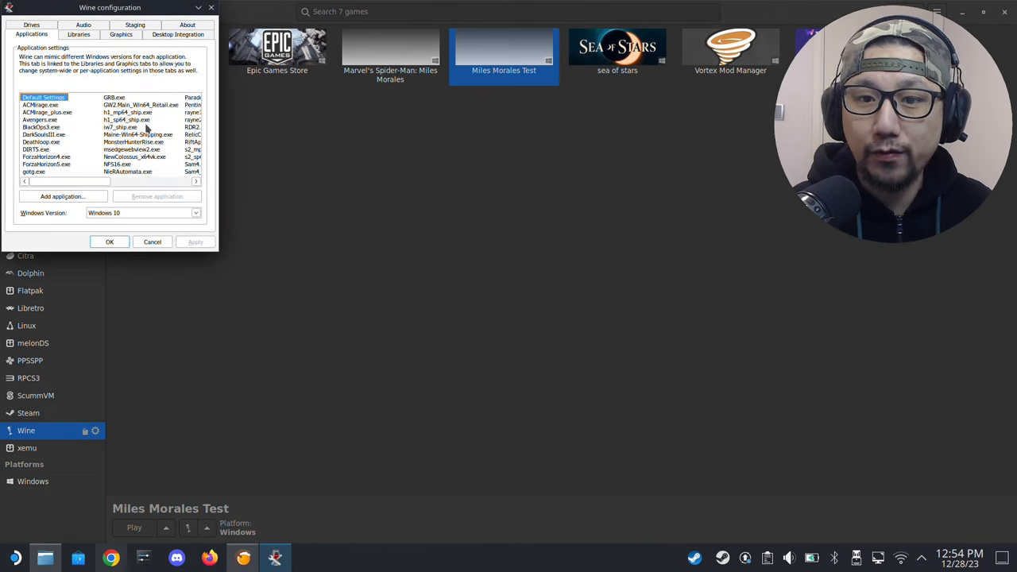
click(77, 35)
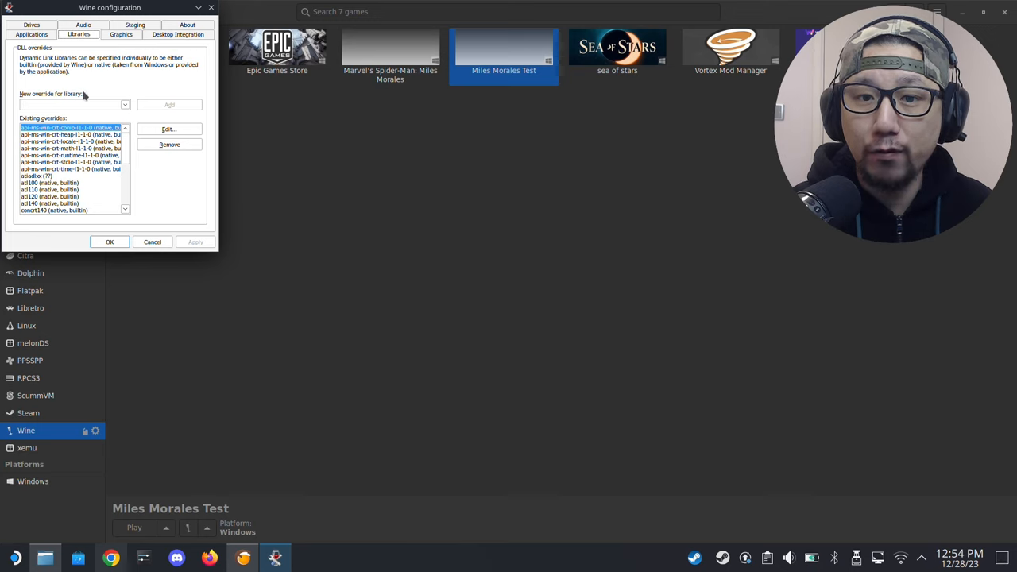
text(w)
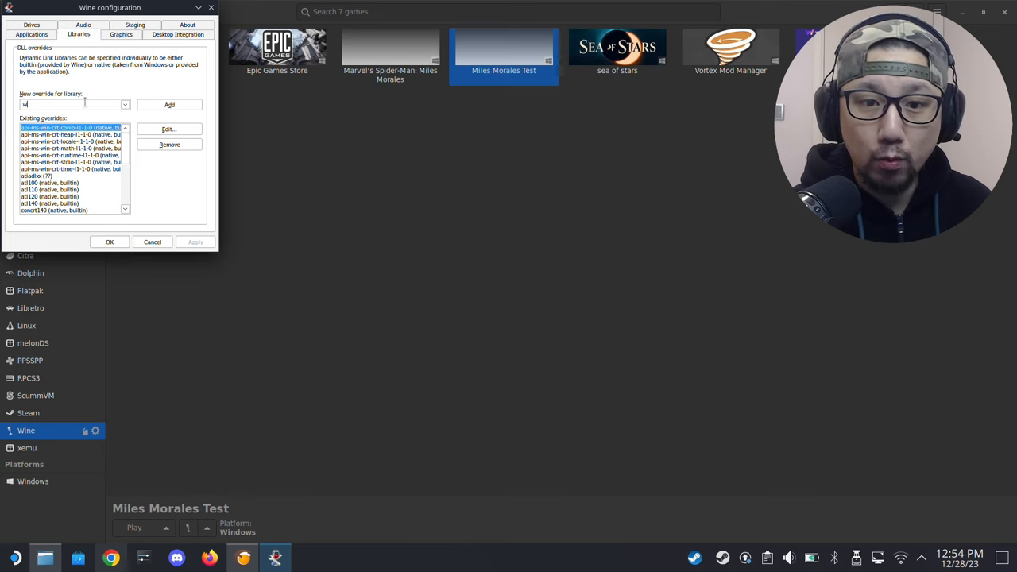
text(inmm)
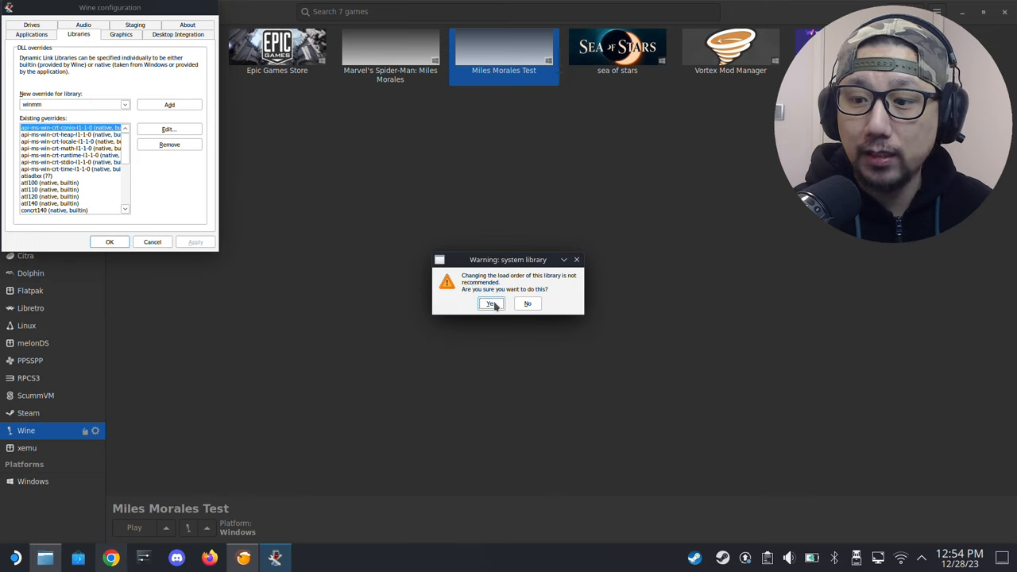
click(490, 303)
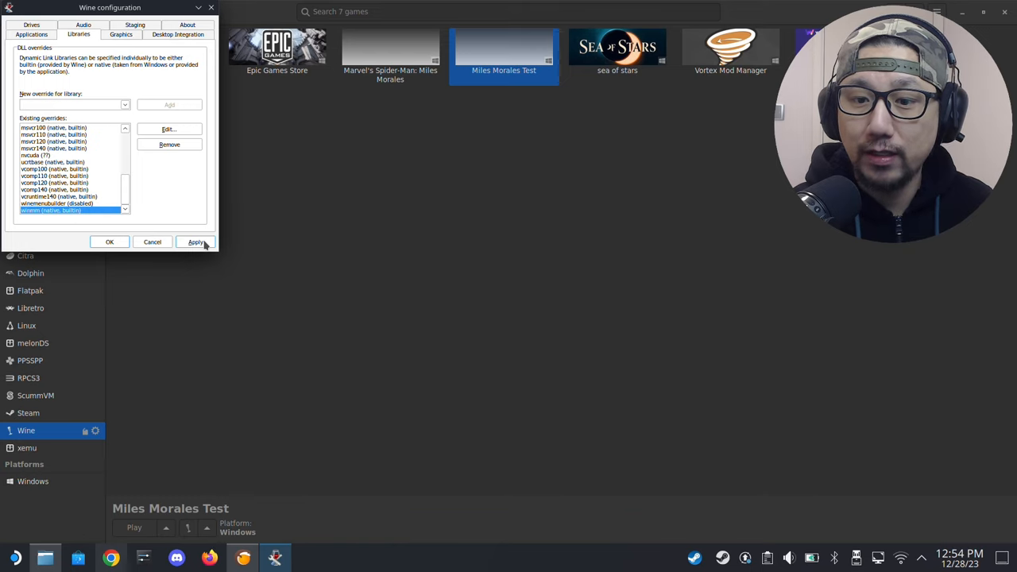
Apply the winmm override, close Wine configuration and reselect Miles Morales Test
click(198, 241)
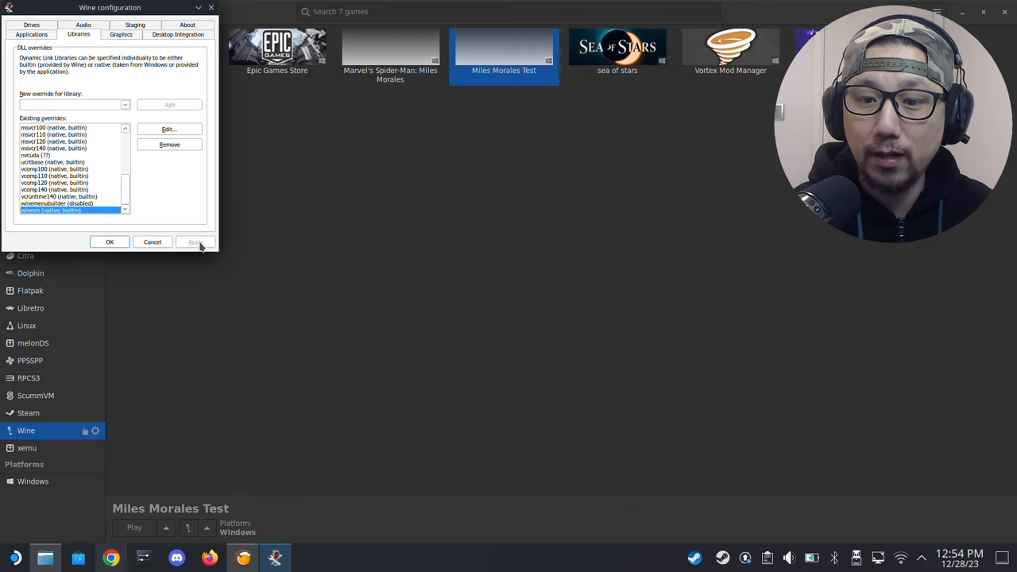
click(110, 242)
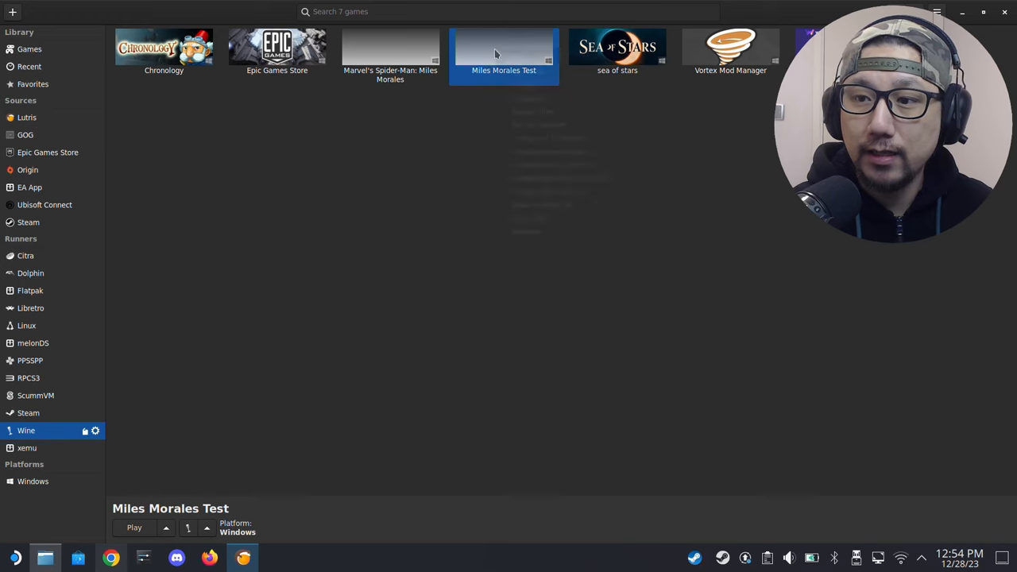
click(134, 527)
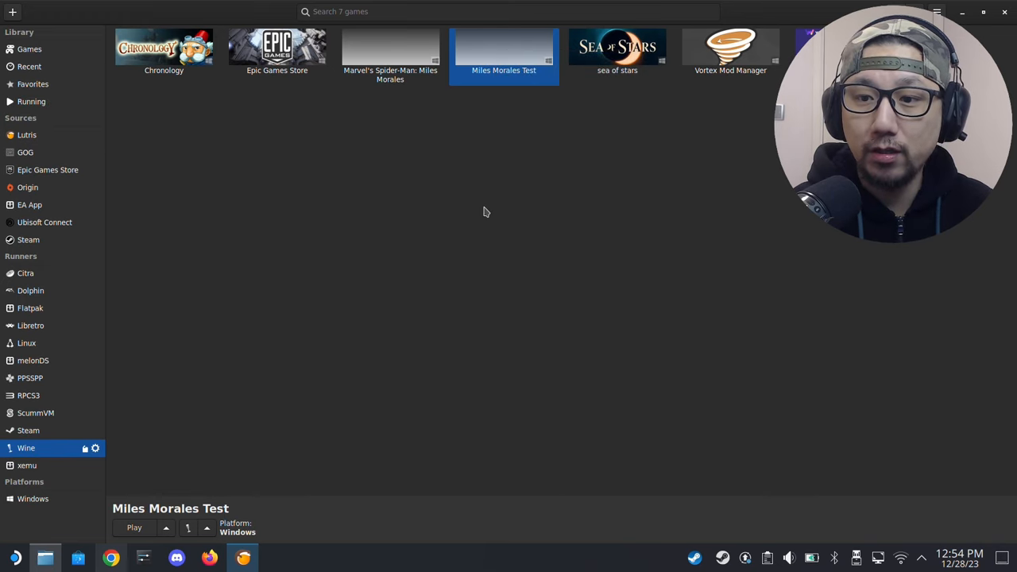
Relaunch the game and set its display to Windowed with VSync off
click(134, 528)
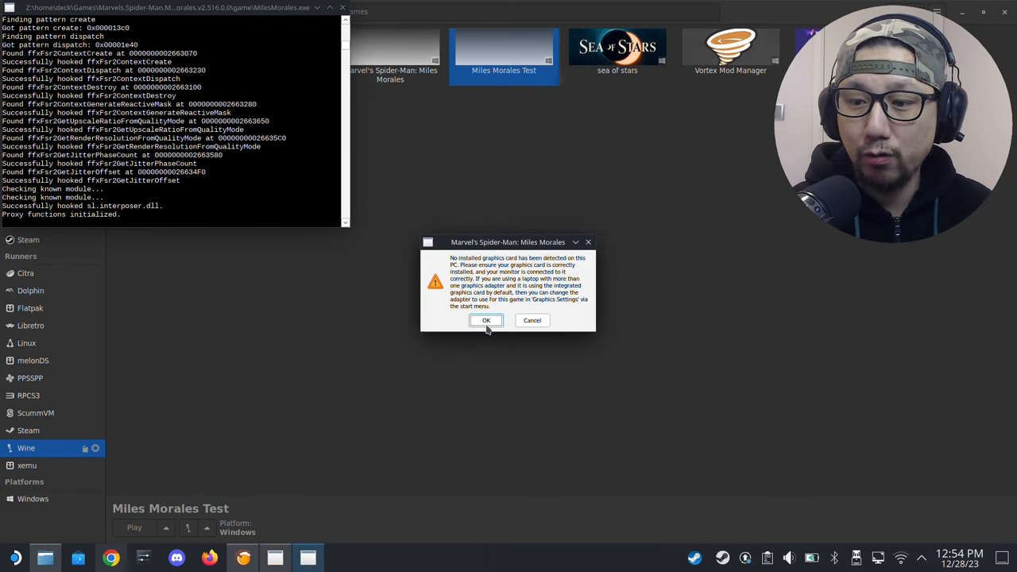
click(487, 321)
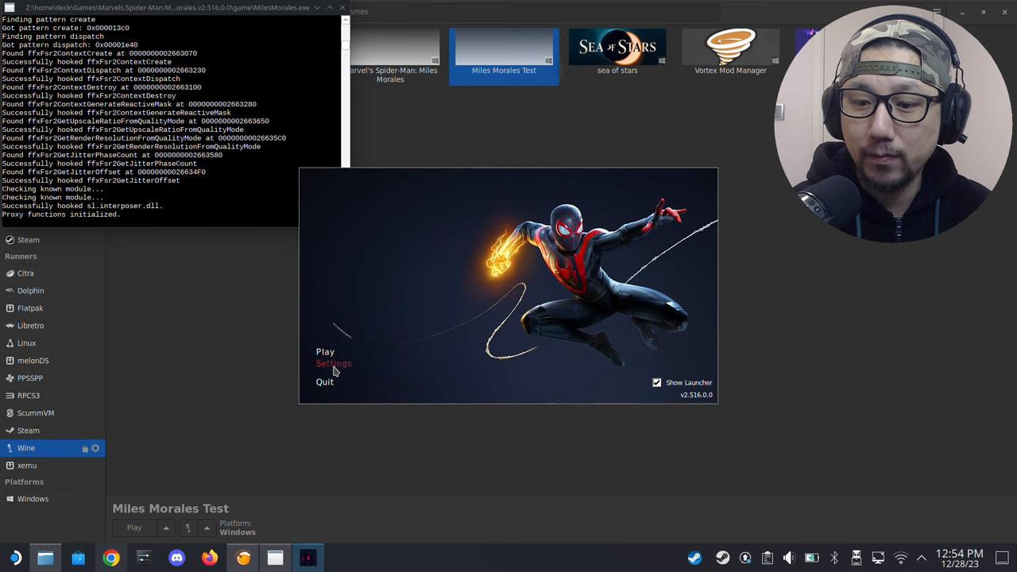
click(333, 363)
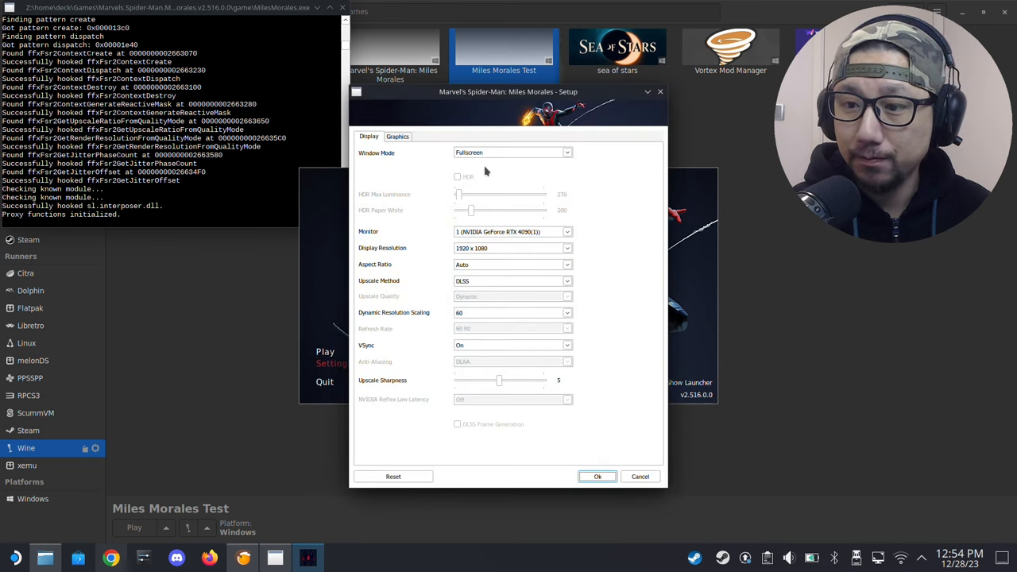
click(512, 153)
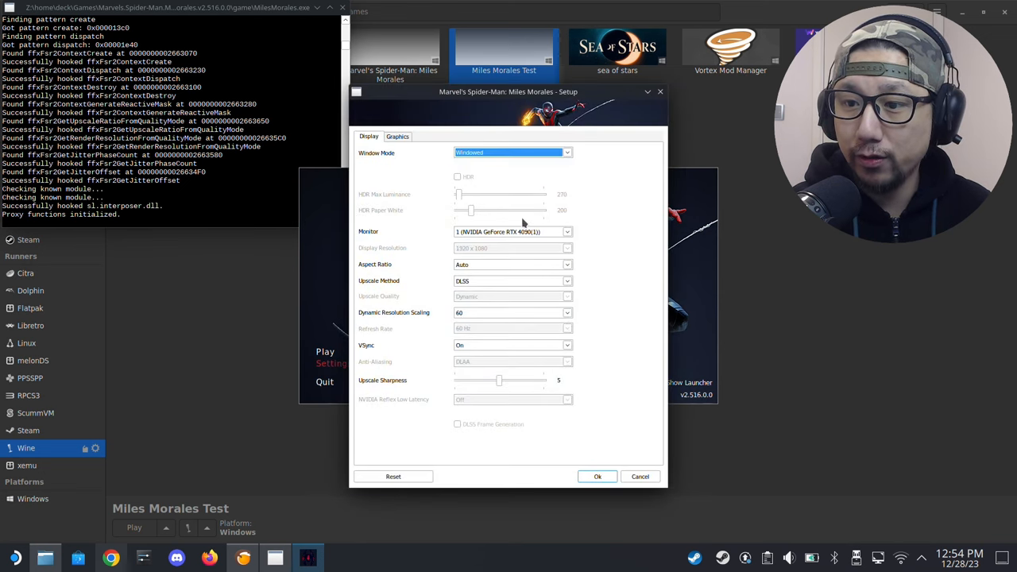
mouse_move(416, 281)
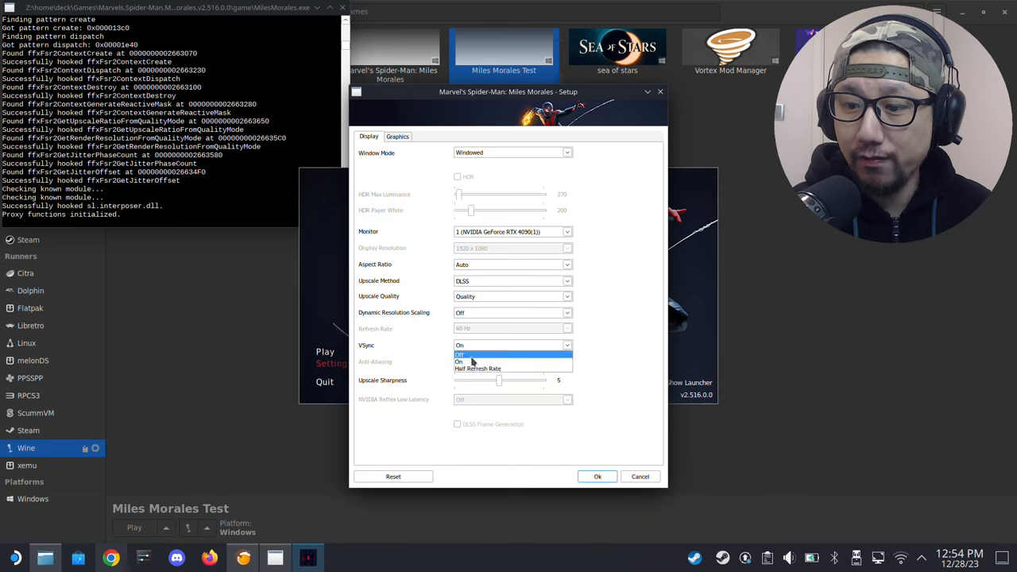
click(460, 353)
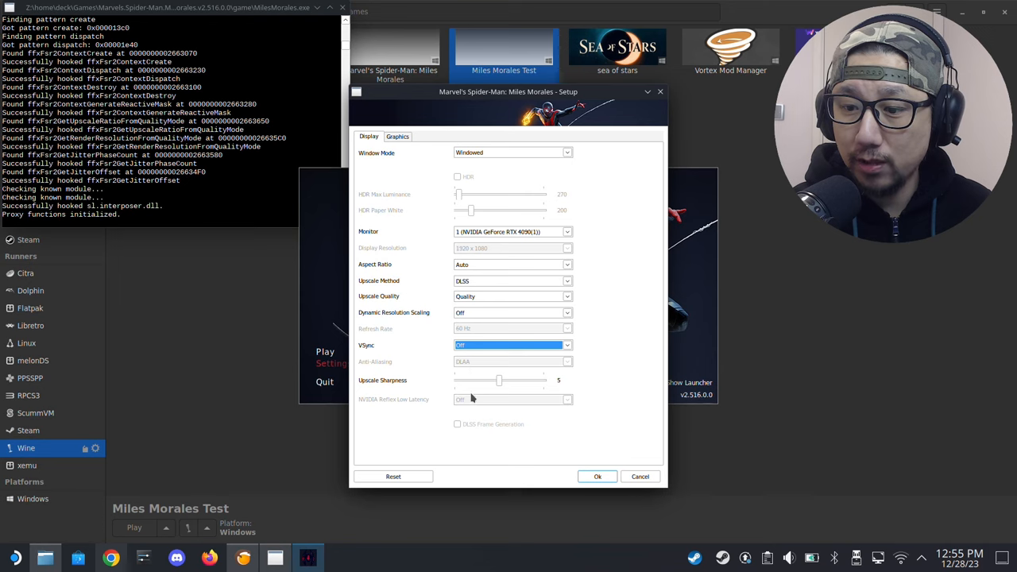
mouse_move(490, 420)
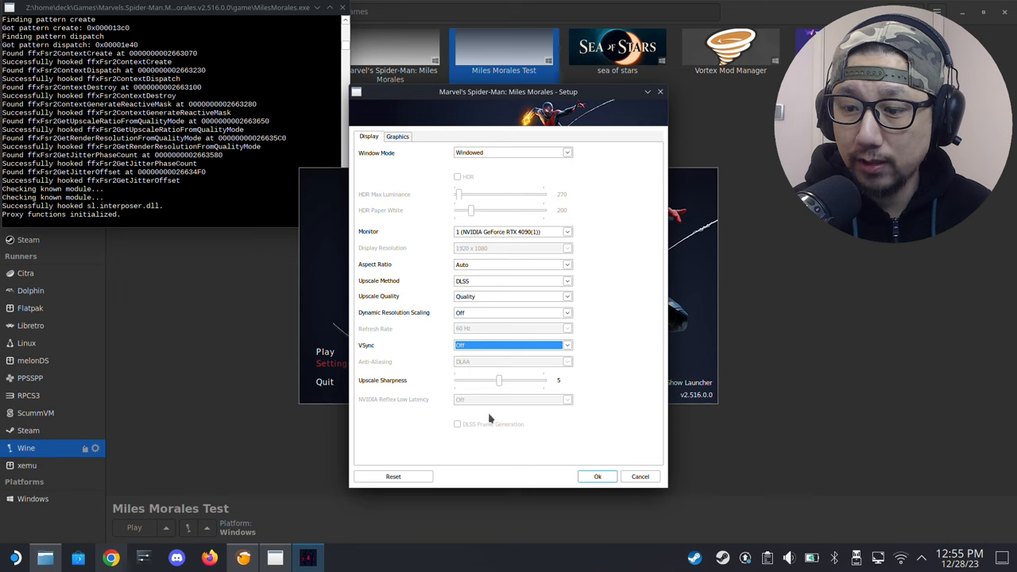
Drop motion blur strength to 0 on Graphics, save, start the game and dismiss the driver notice
click(397, 136)
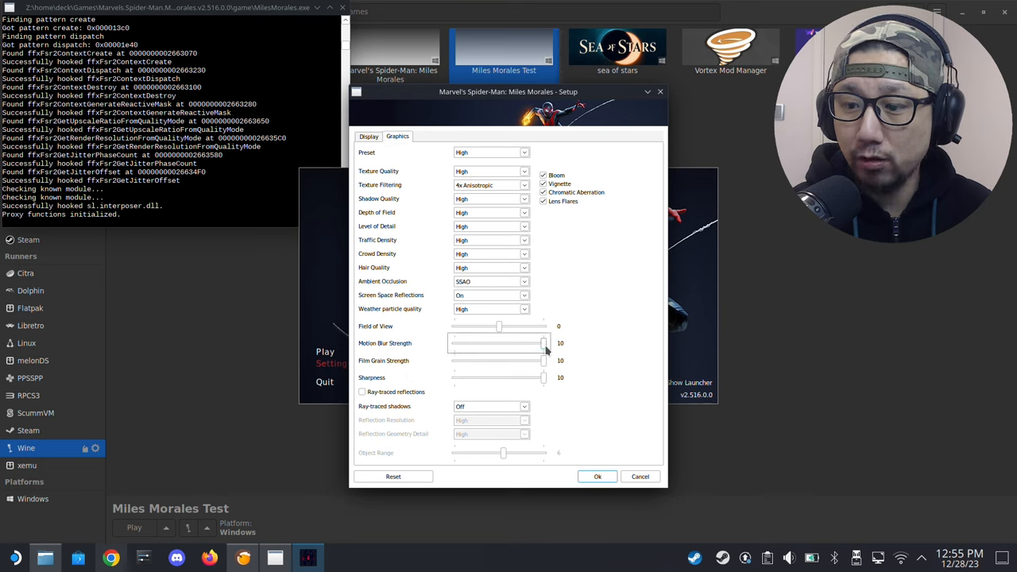
drag(543, 343, 455, 343)
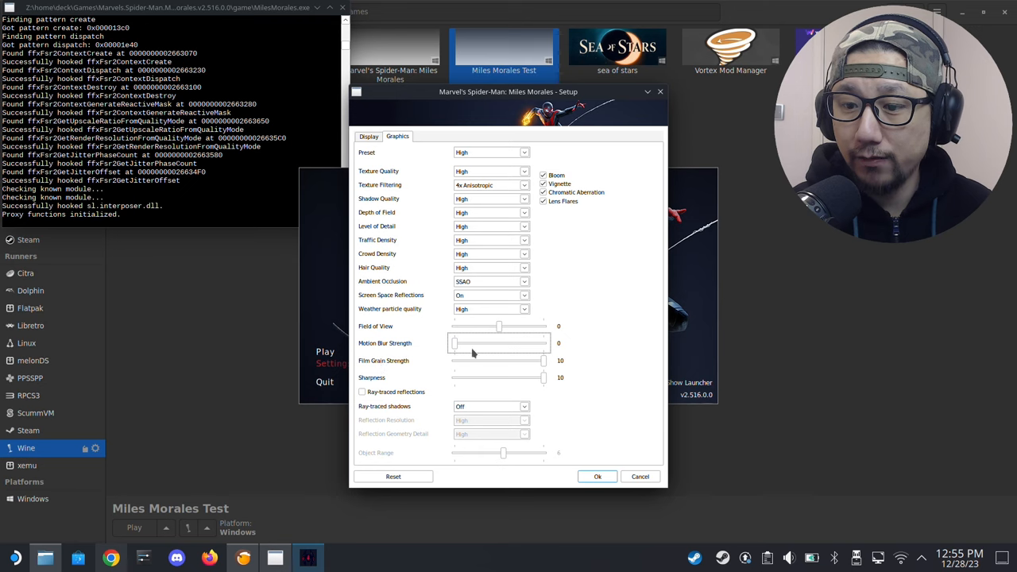
drag(543, 359, 455, 359)
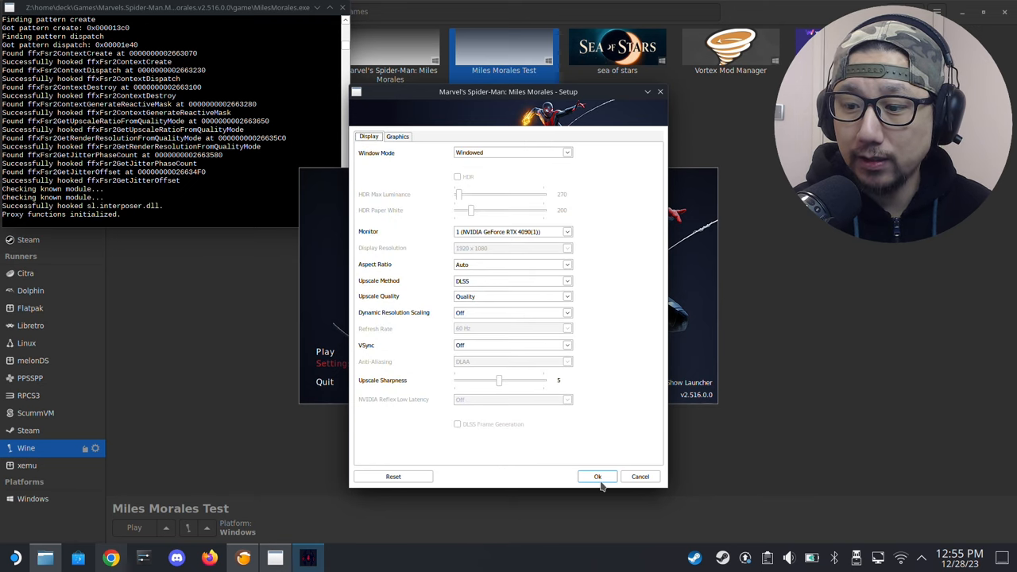
click(598, 477)
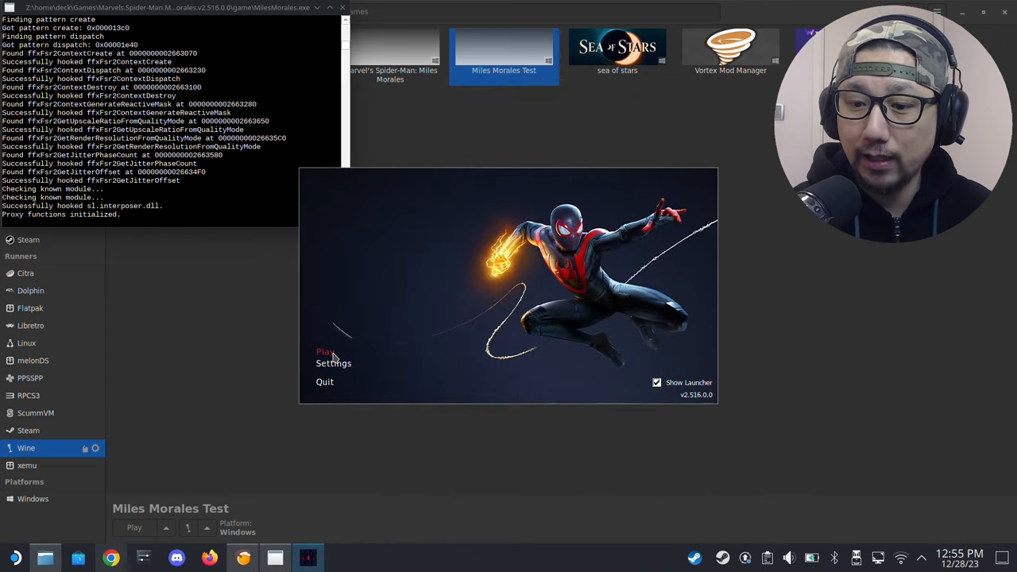
click(324, 352)
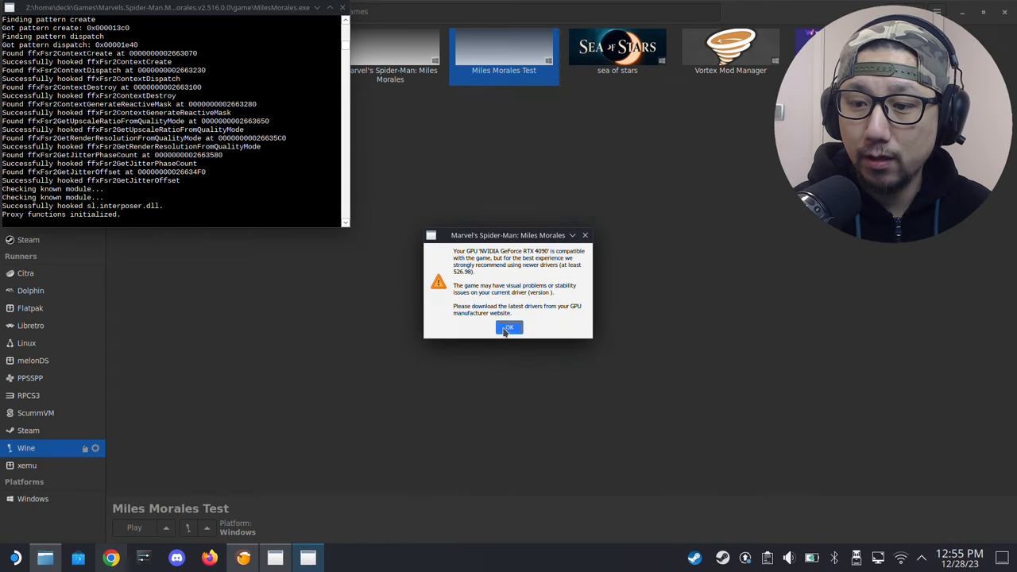
click(509, 328)
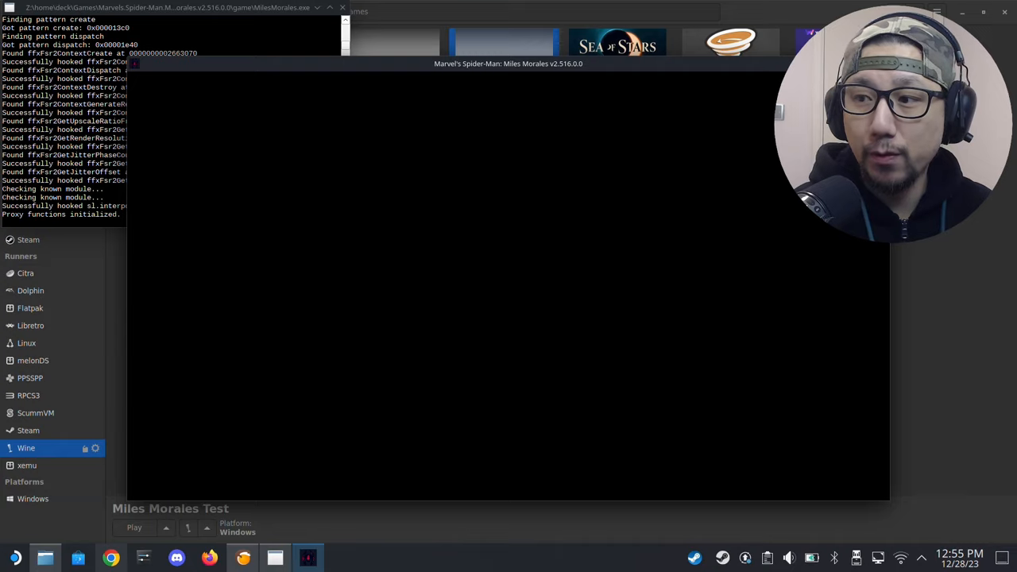